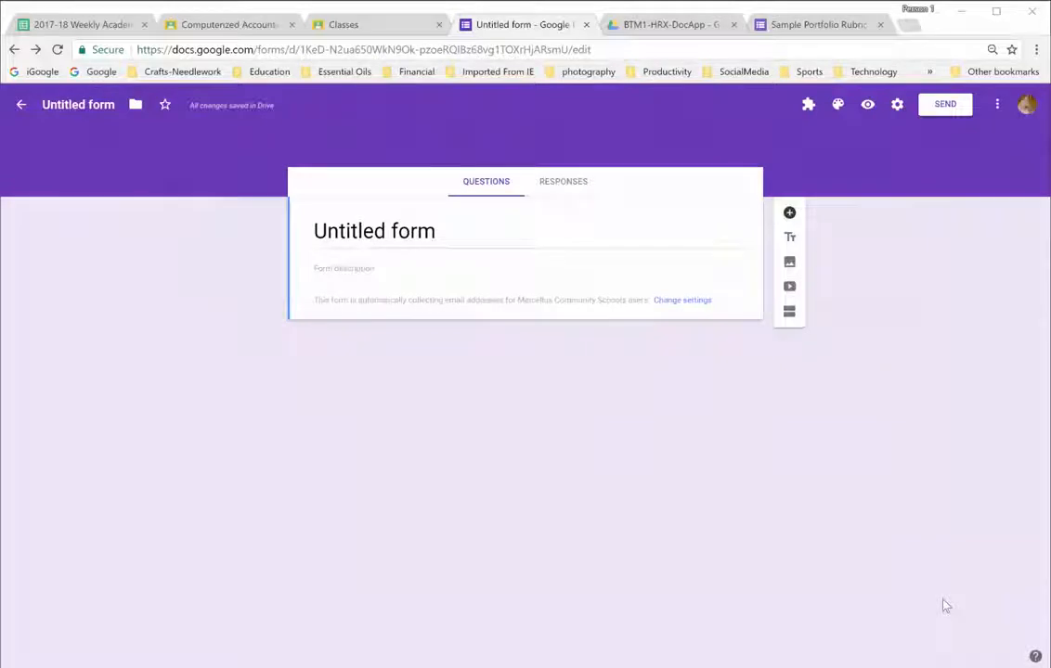
{"action": "mouse_move", "coordinate": [882, 442]}
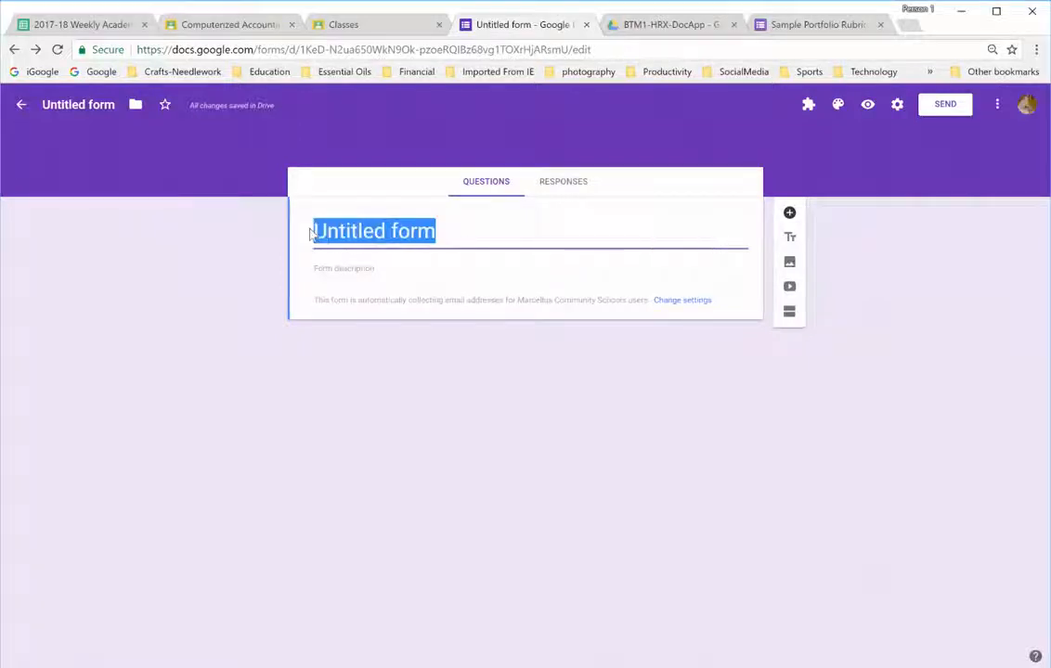
- Replace the 'Untitled form' title with 'Sample Rubric'
{"action": "type", "text": "S"}
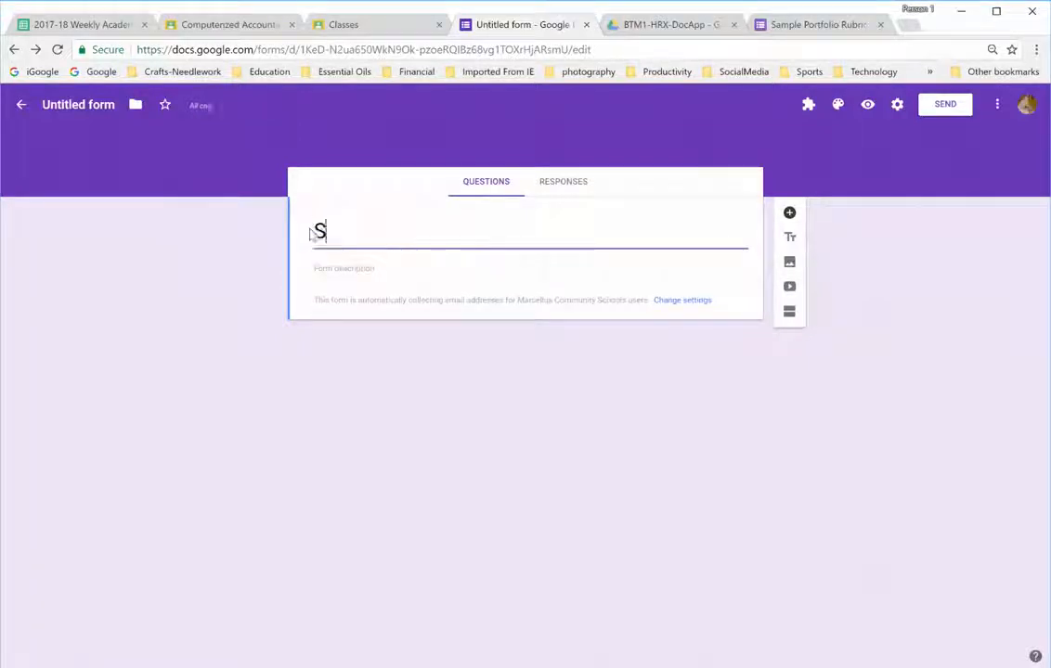
{"action": "type", "text": "ample Rub"}
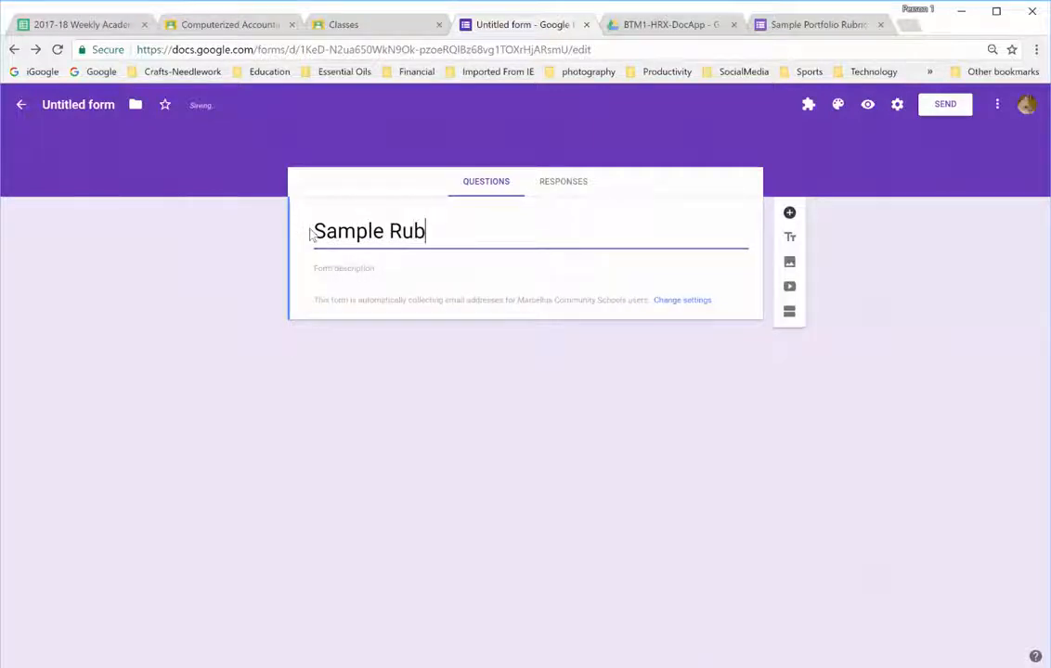
{"action": "type", "text": "ric"}
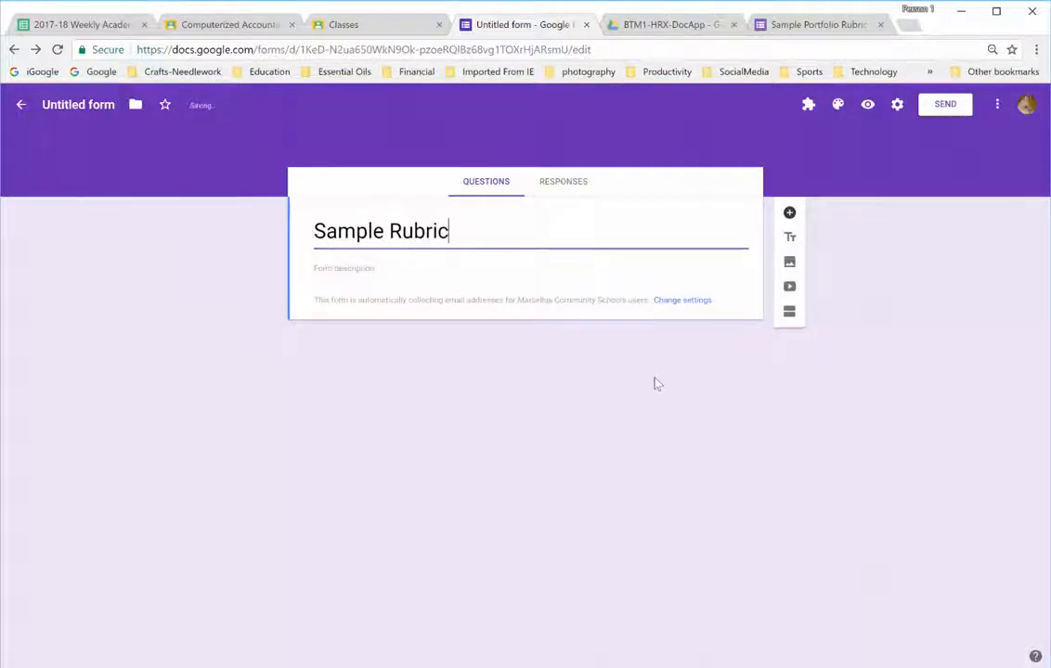
- Add a first question titled 'Name' with the Dropdown answer type
{"action": "left_click", "coordinate": [789, 213]}
{"action": "type", "text": "Name"}
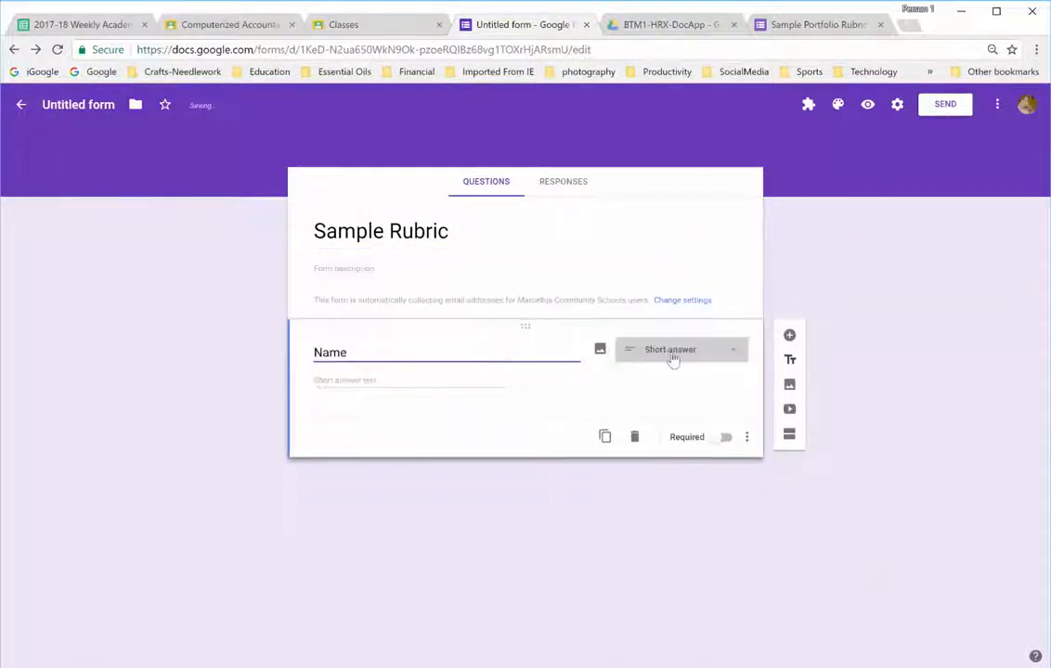
{"action": "left_click", "coordinate": [676, 350]}
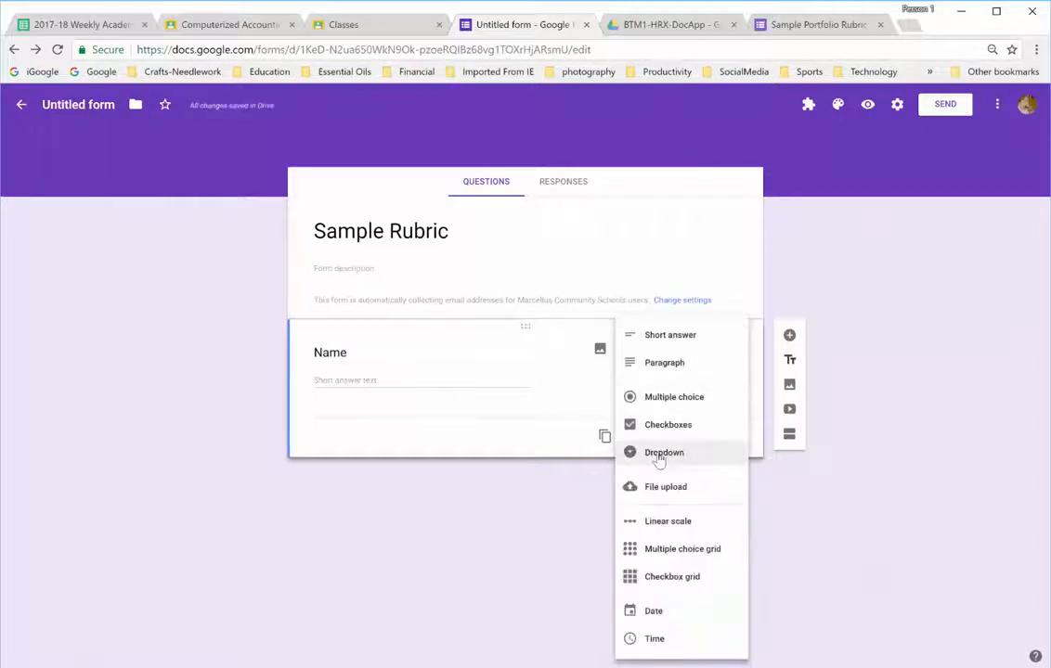
{"action": "left_click", "coordinate": [664, 452]}
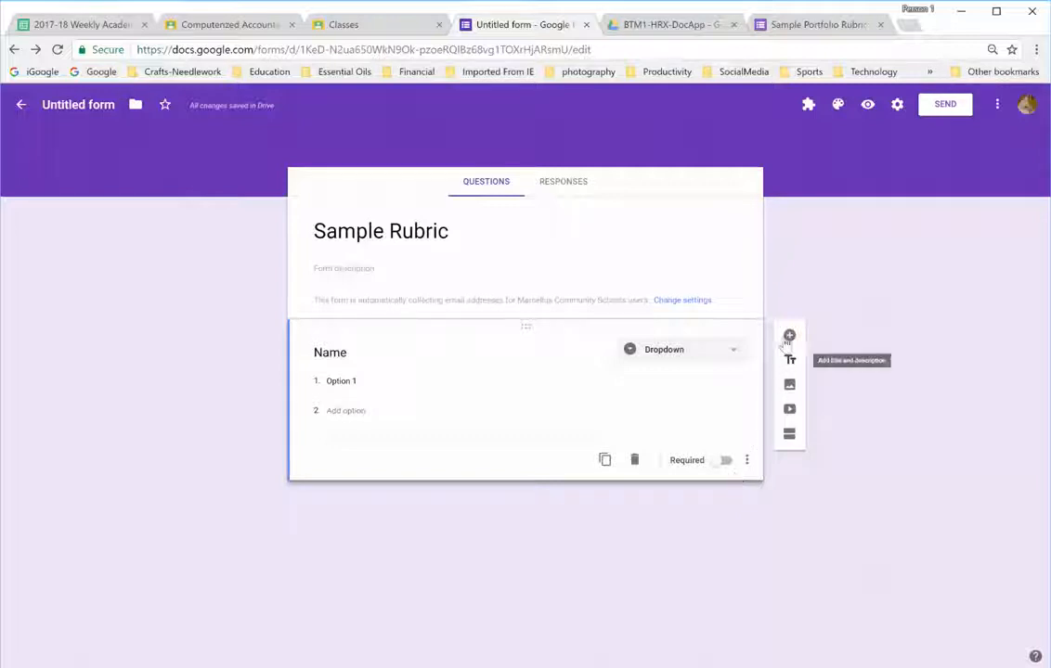
- Add a 'Project 1 Grading Criteria' question set to Multiple choice grid
{"action": "left_click", "coordinate": [789, 335]}
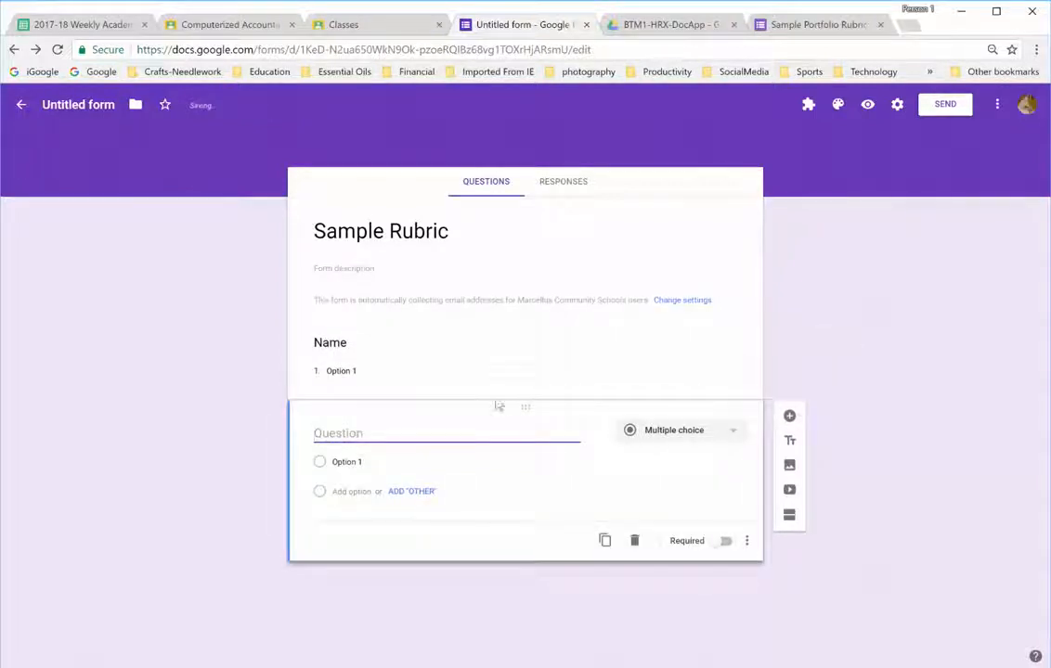
{"action": "left_click", "coordinate": [475, 434]}
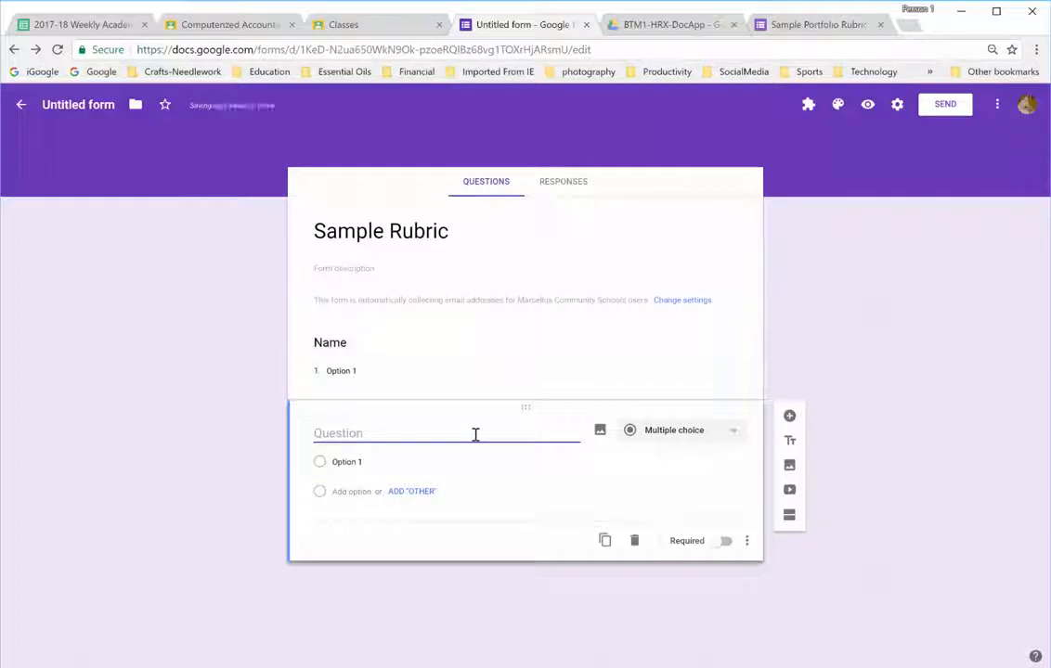
{"action": "type", "text": "P"}
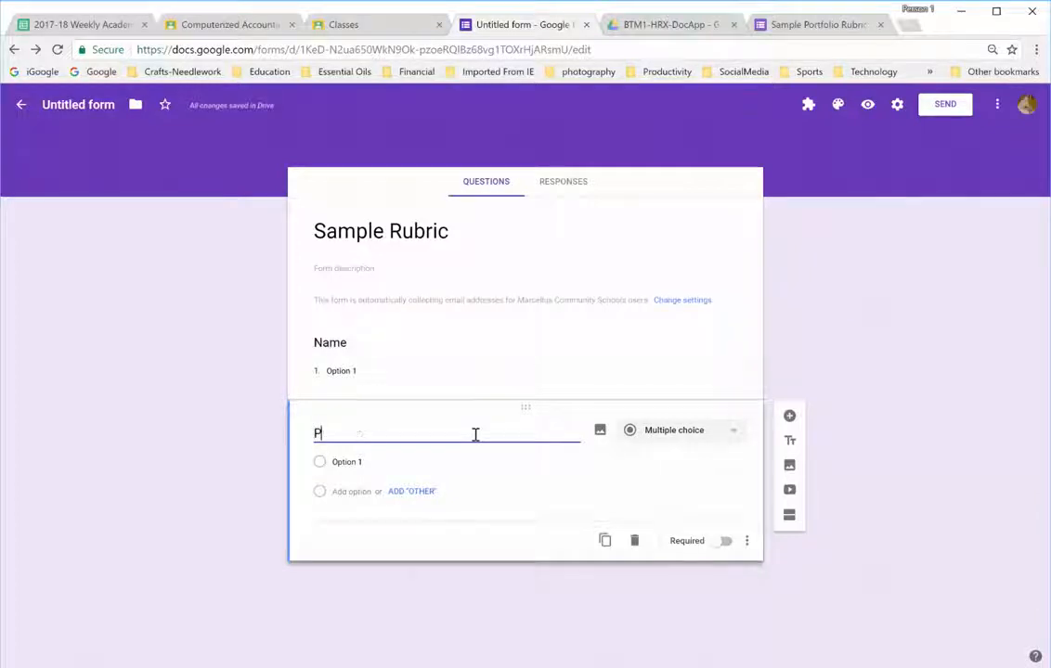
{"action": "left_click", "coordinate": [676, 430]}
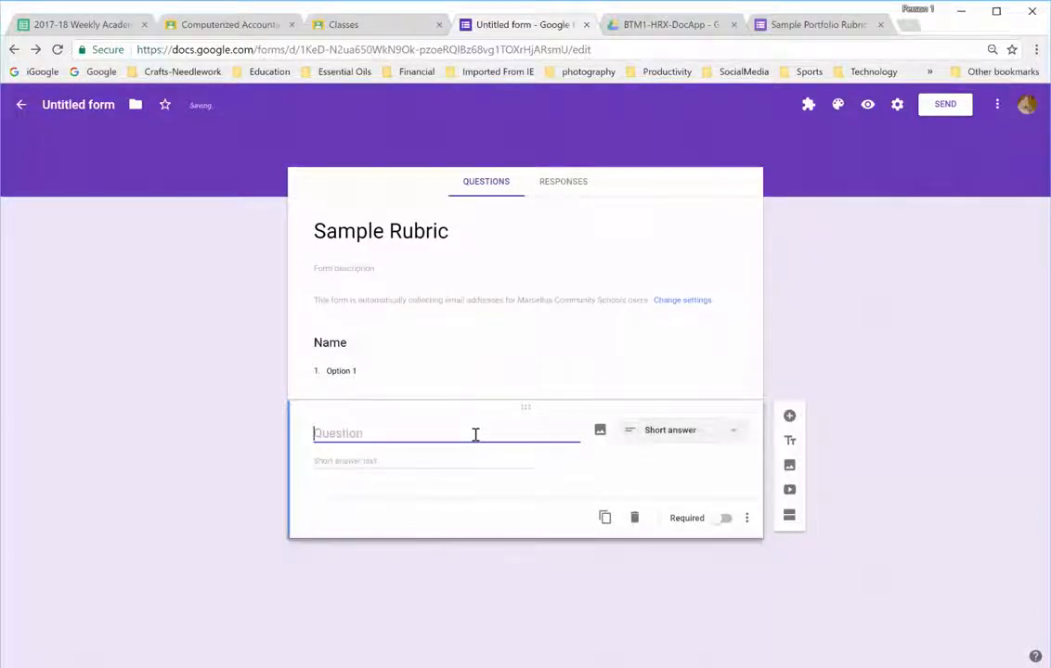
{"action": "type", "text": "Project G"}
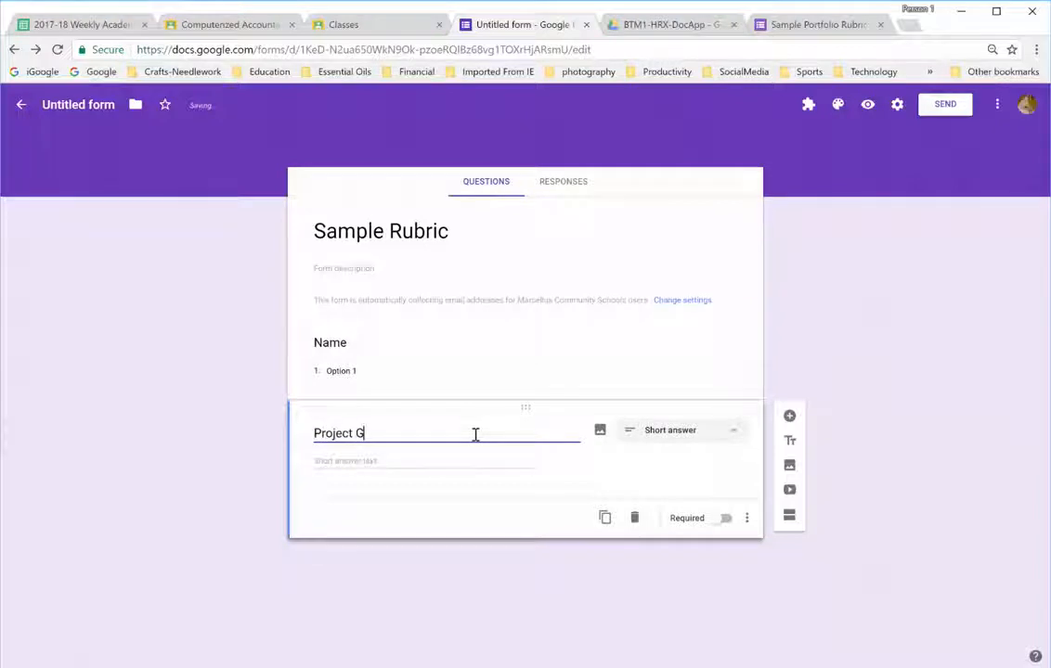
{"action": "type", "text": "rading Cri"}
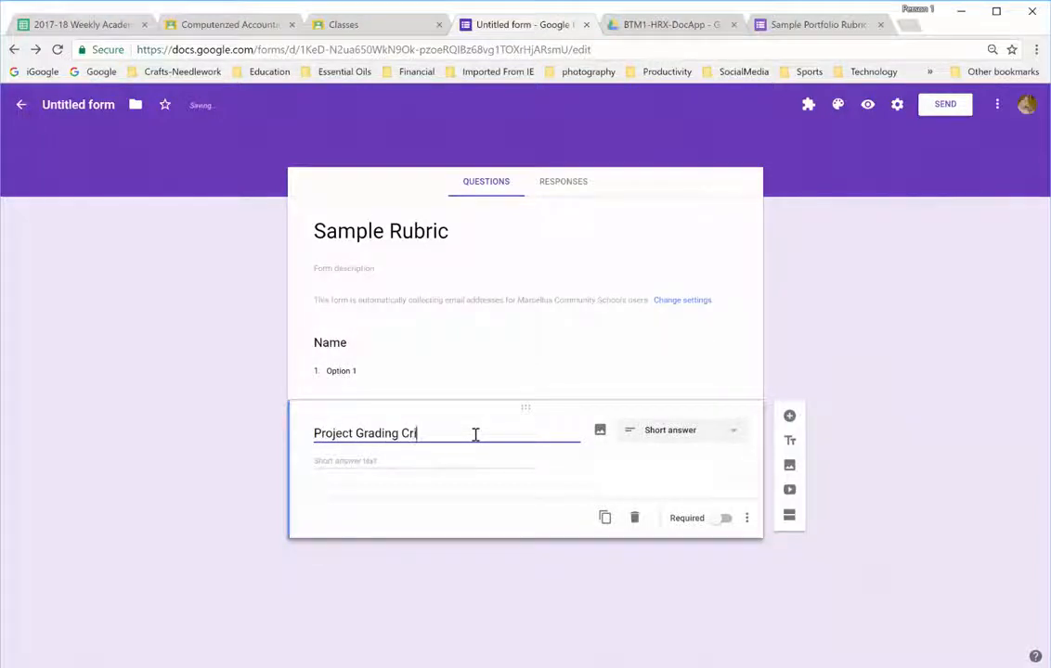
{"action": "type", "text": "teria"}
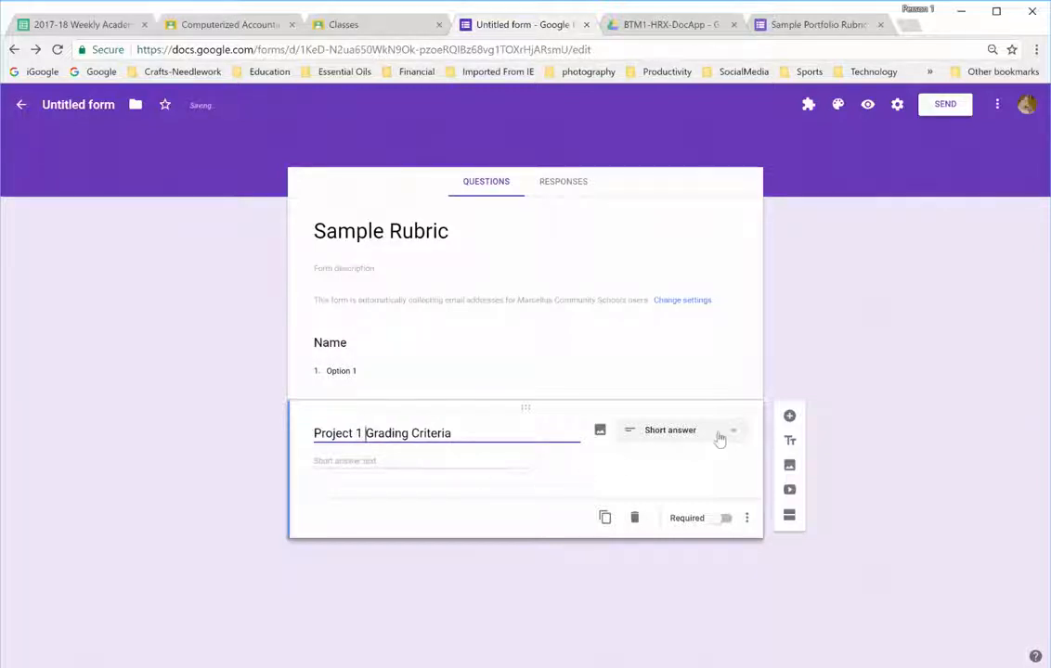
{"action": "left_click", "coordinate": [682, 430]}
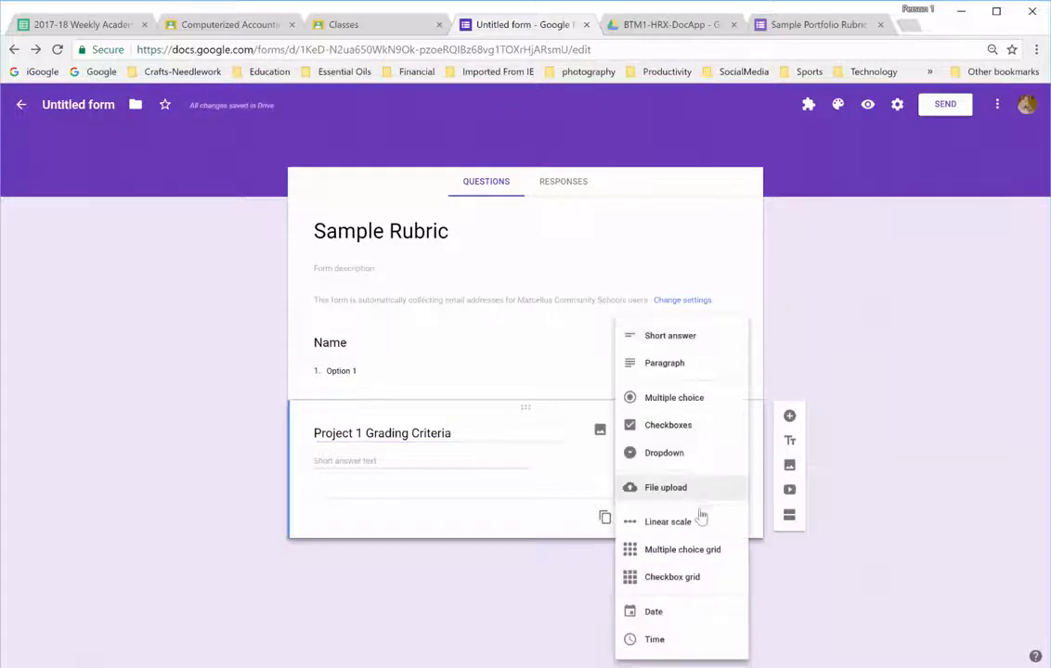
{"action": "left_click", "coordinate": [680, 550]}
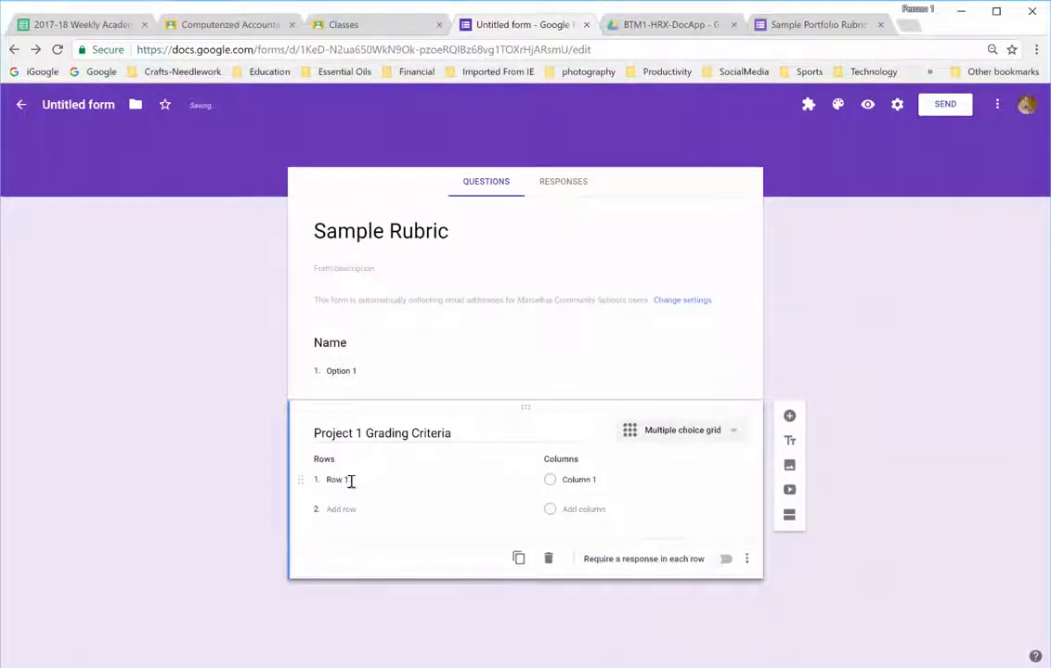
- Rename Row 1 to 'Criteria 1' and add rows 'Criteria 2' and 'Criteria 3'
{"action": "double_click", "coordinate": [335, 480]}
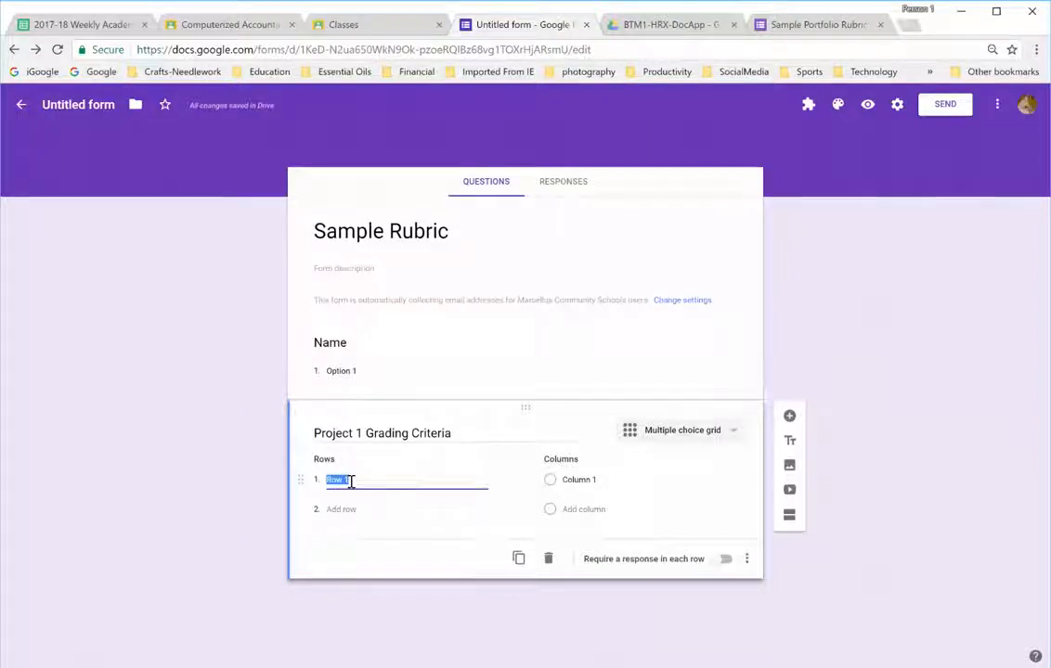
{"action": "type", "text": "Cri"}
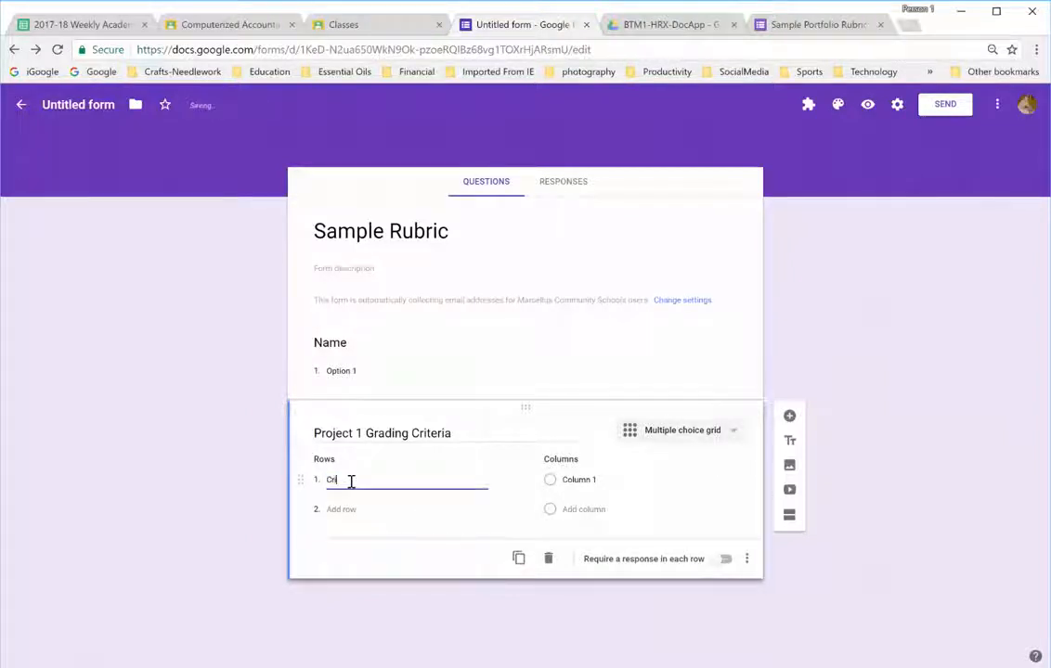
{"action": "type", "text": "Criteria"}
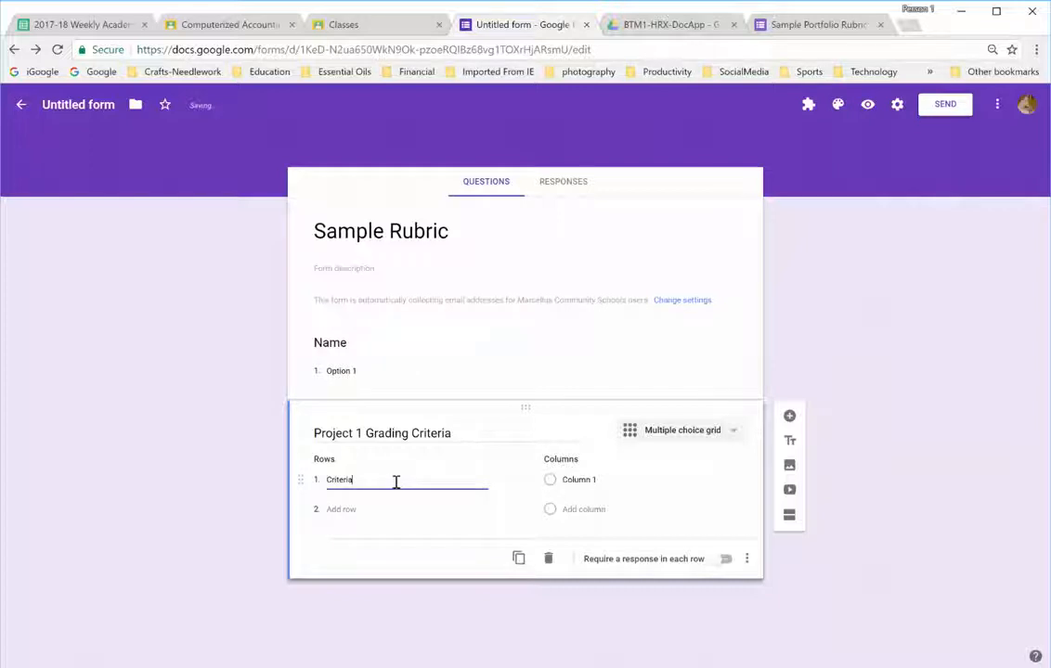
{"action": "type", "text": "1"}
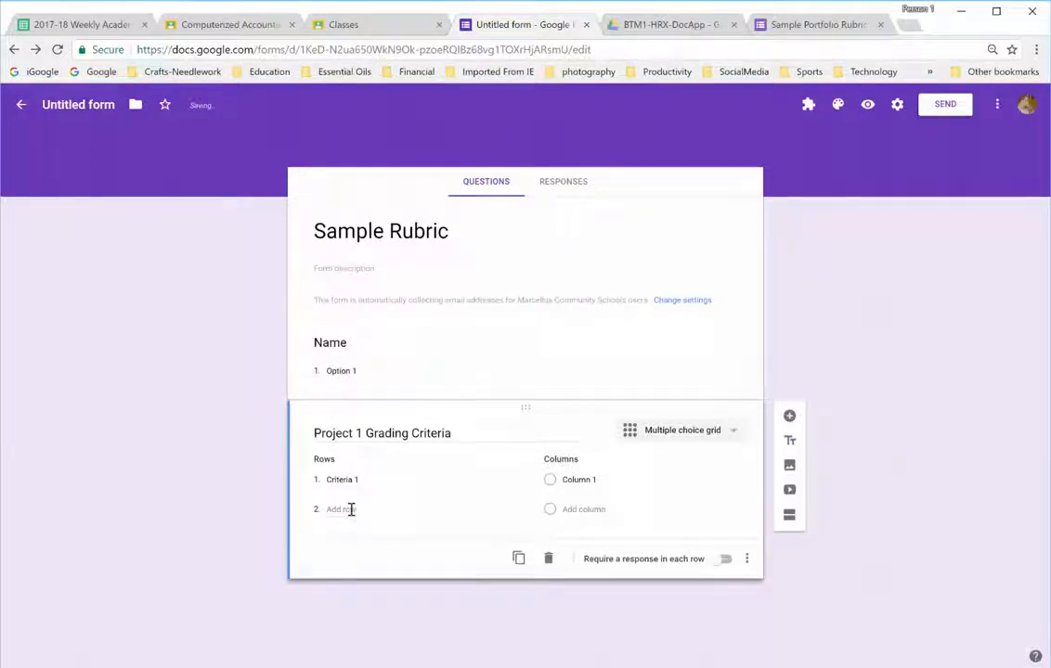
{"action": "type", "text": "Cr"}
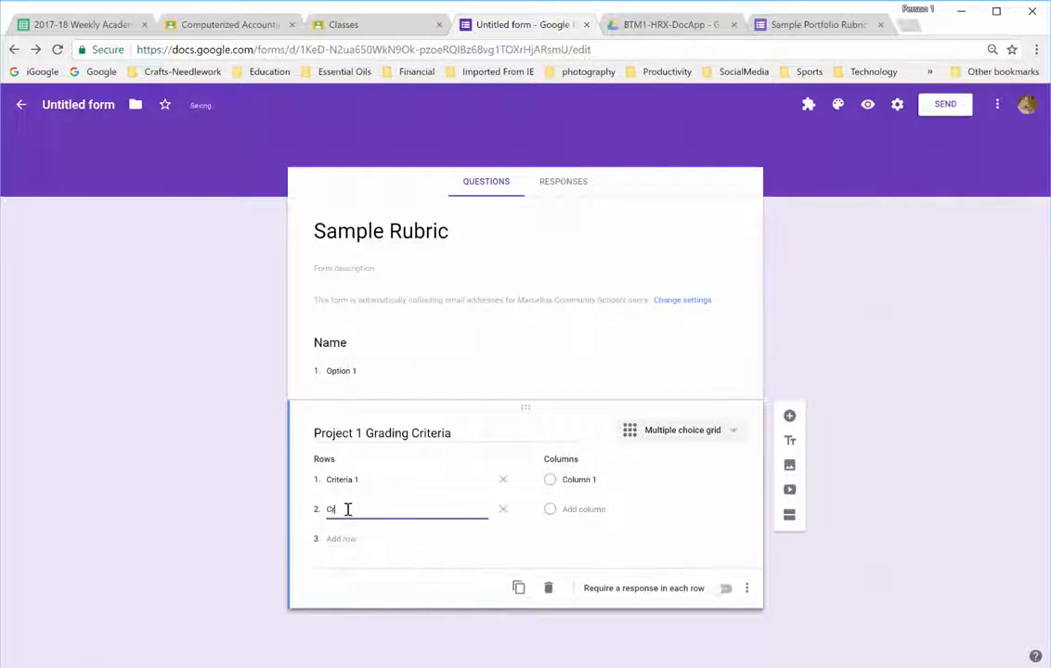
{"action": "type", "text": "Criteria 2"}
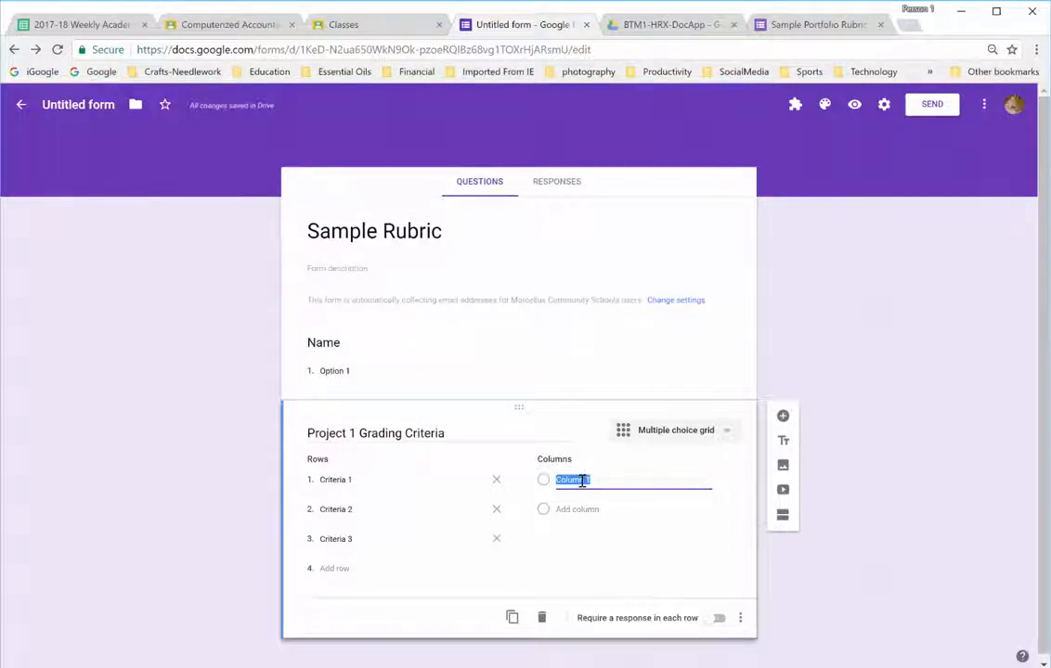
- Label the grid columns 5, 4, 3, 2, 1 and 0, then add a question
{"action": "type", "text": "5"}
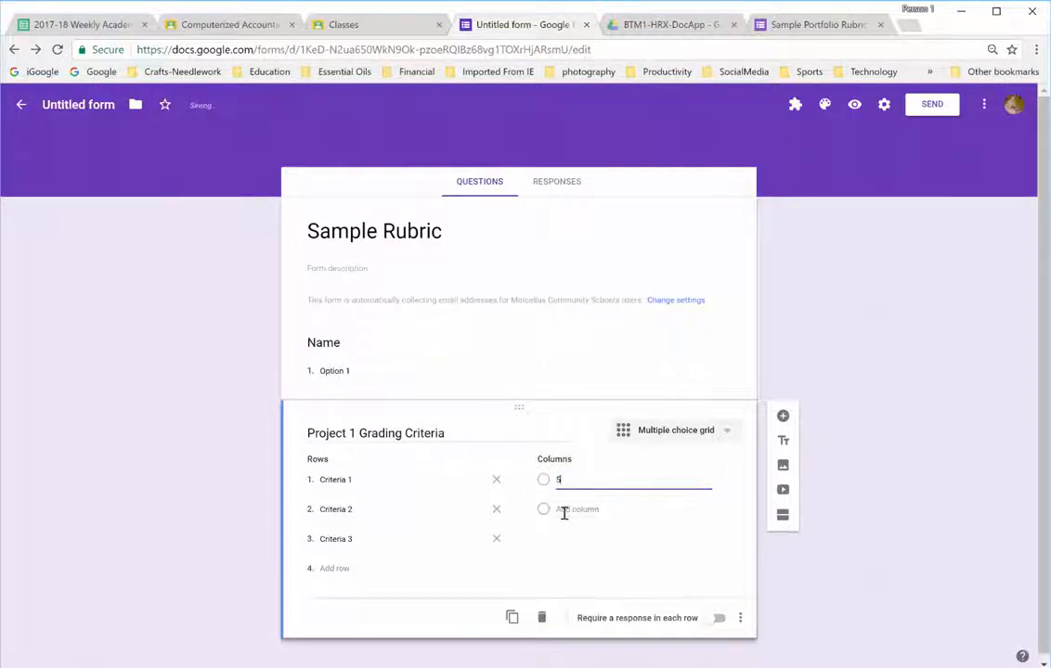
{"action": "type", "text": "4"}
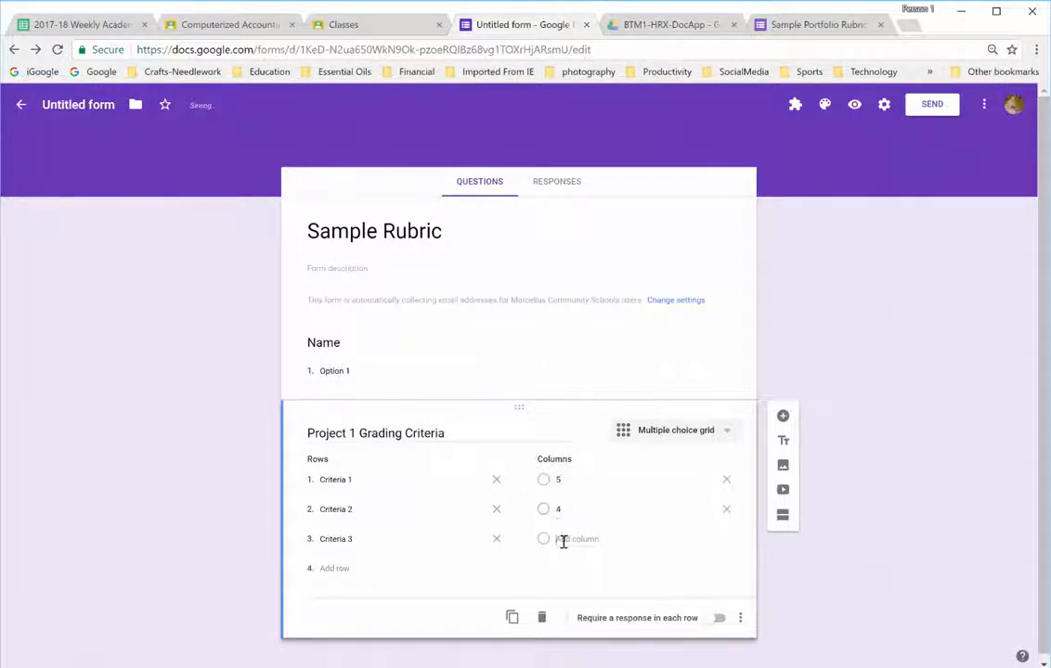
{"action": "type", "text": "3"}
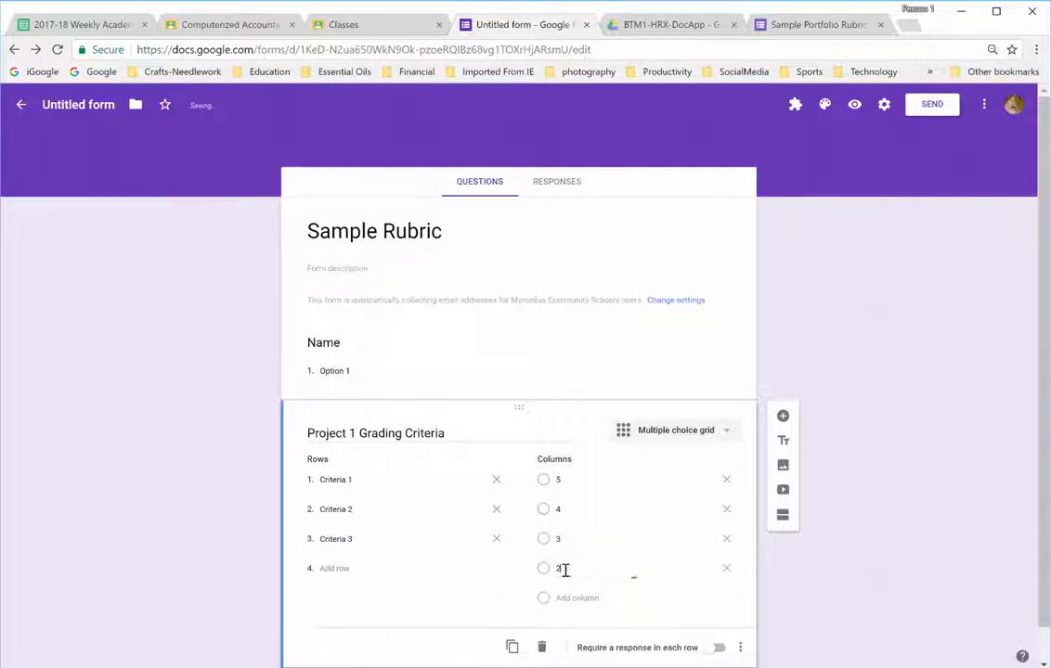
{"action": "type", "text": "2"}
{"action": "type", "text": "0"}
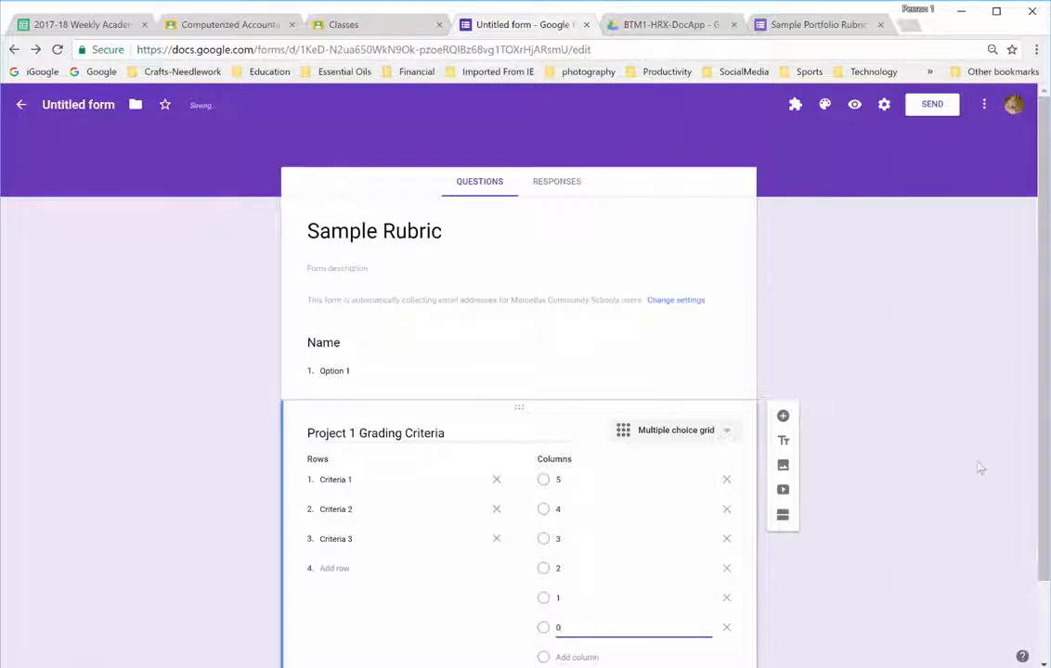
{"action": "scroll", "scroll_direction": "down", "scroll_amount": 3}
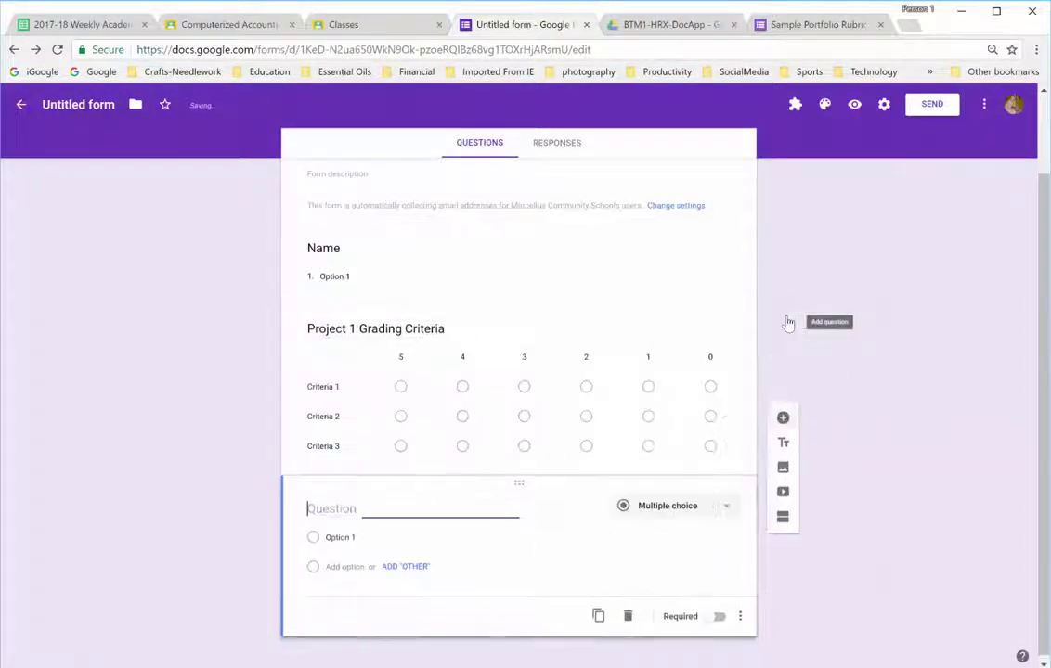
- Title the new question 'Instructional Comments' and make it a Paragraph answer
{"action": "type", "text": "Instructional"}
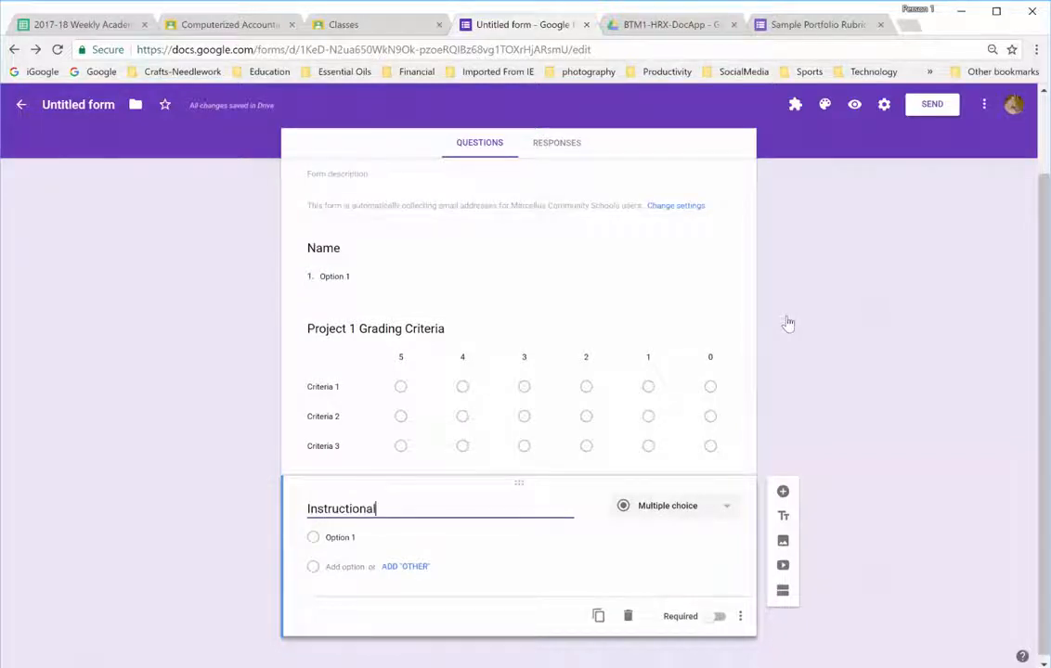
{"action": "type", "text": "Comments"}
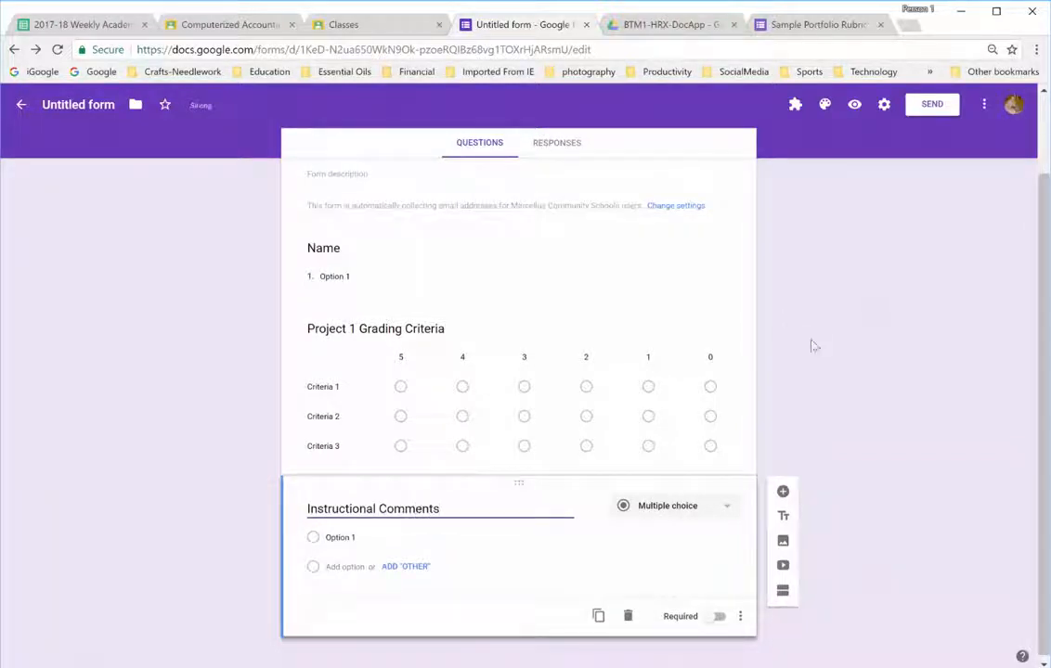
{"action": "left_click", "coordinate": [673, 506]}
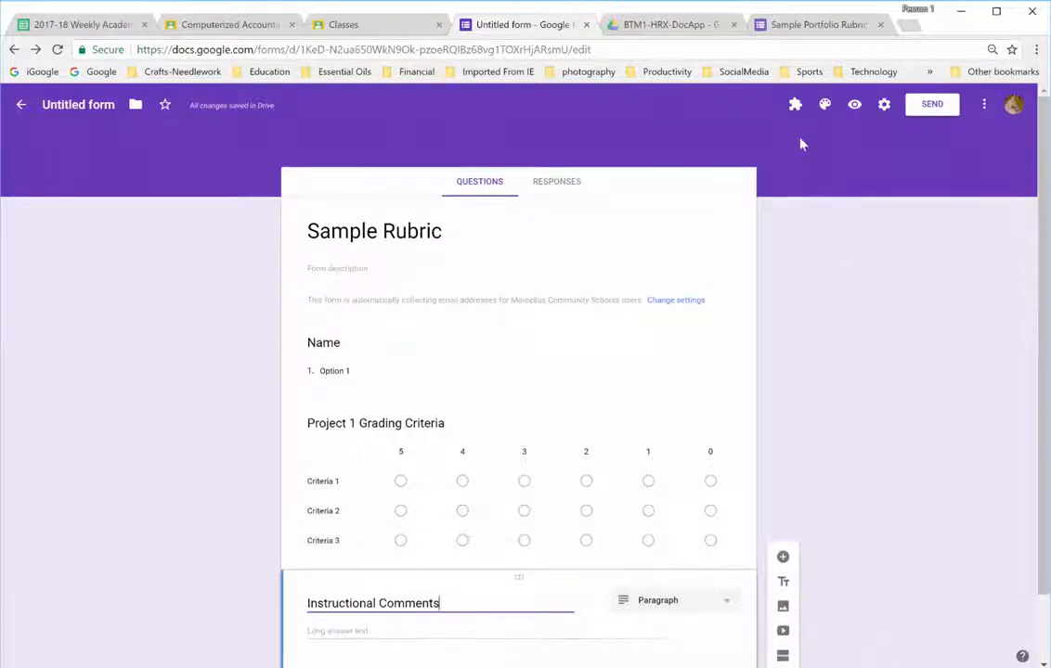
{"action": "mouse_move", "coordinate": [811, 26]}
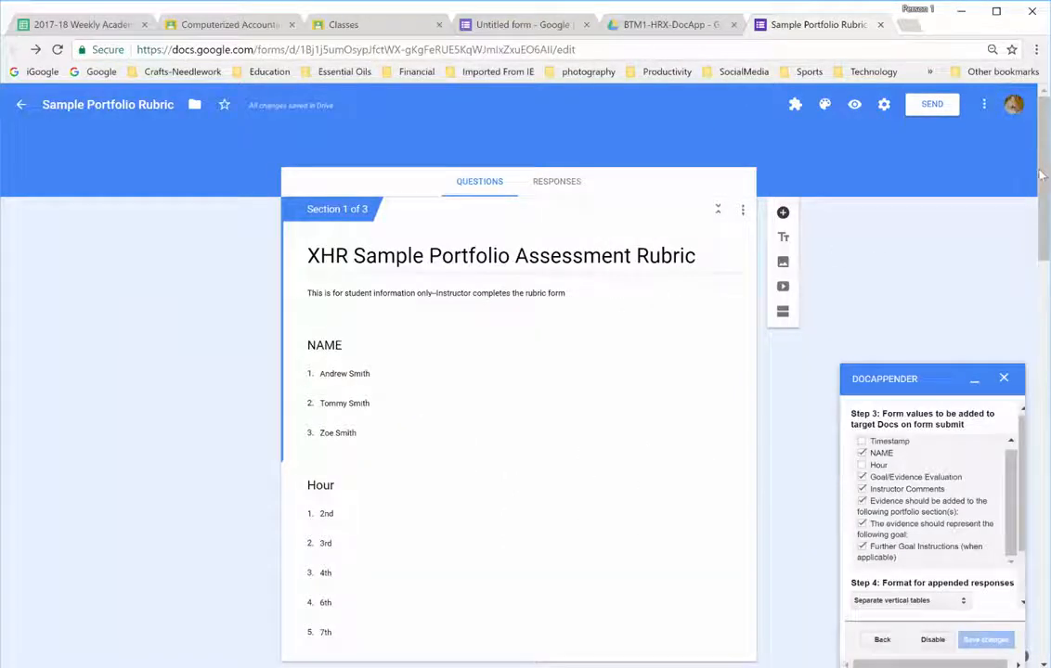
- Scroll through the Sample Portfolio Rubric form's three sections
{"action": "scroll", "scroll_direction": "down", "scroll_amount": 3}
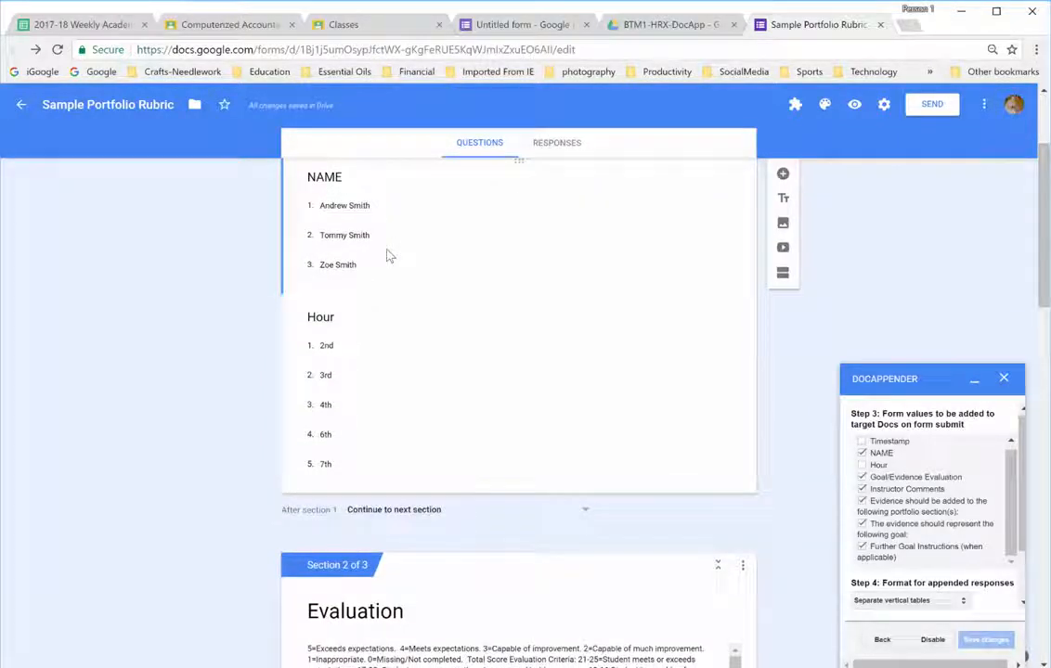
{"action": "mouse_move", "coordinate": [371, 231]}
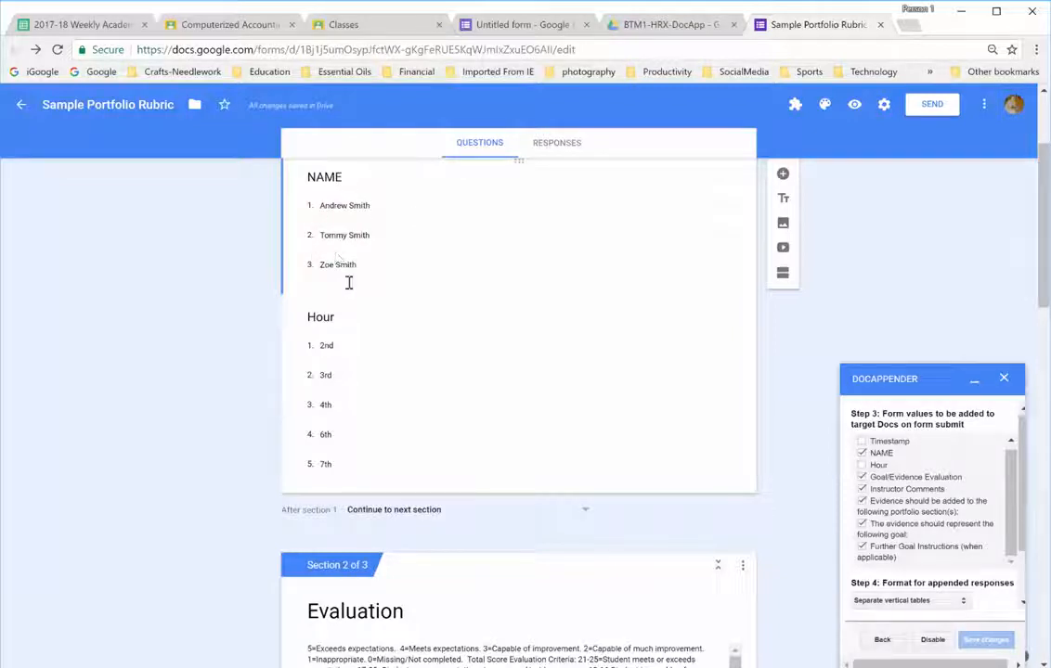
{"action": "mouse_move", "coordinate": [330, 468]}
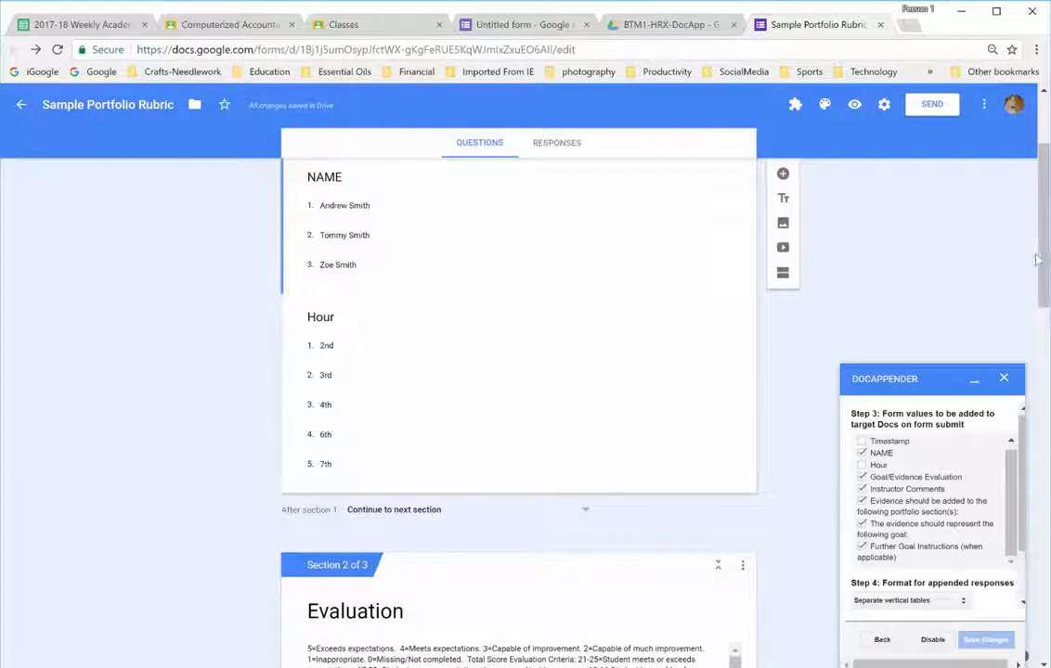
{"action": "scroll", "scroll_direction": "down", "scroll_amount": 3}
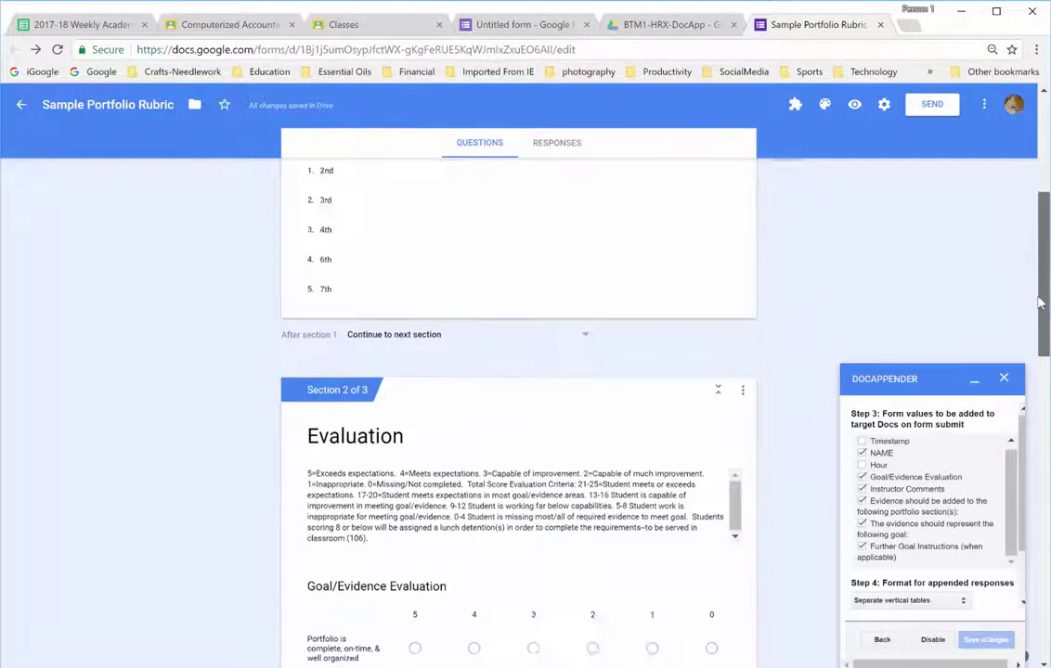
{"action": "scroll", "scroll_direction": "down", "scroll_amount": 3}
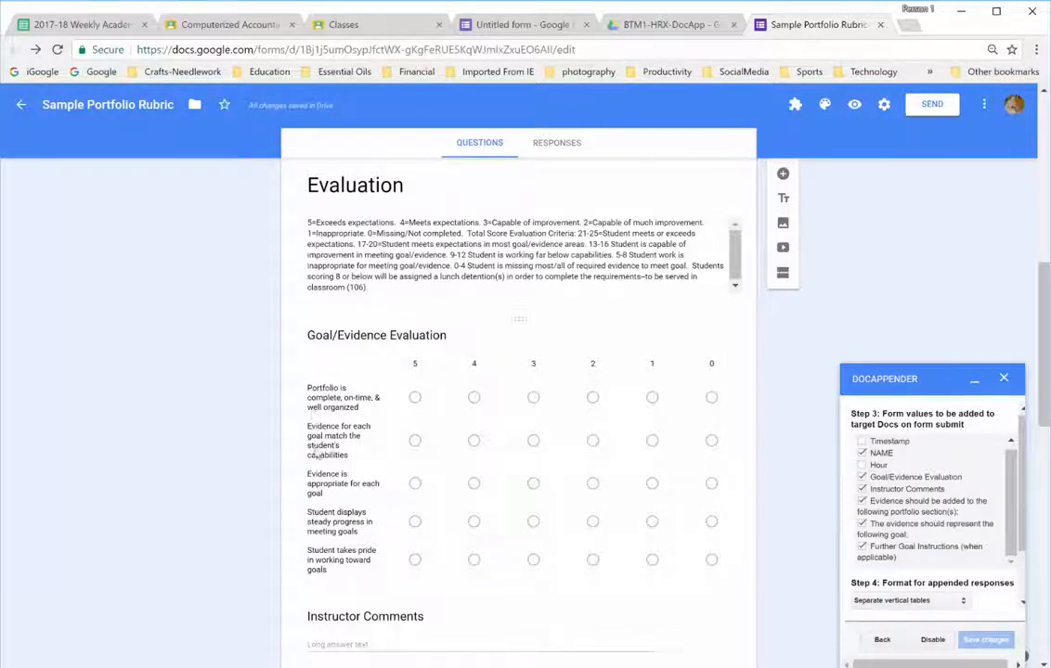
{"action": "mouse_move", "coordinate": [432, 417]}
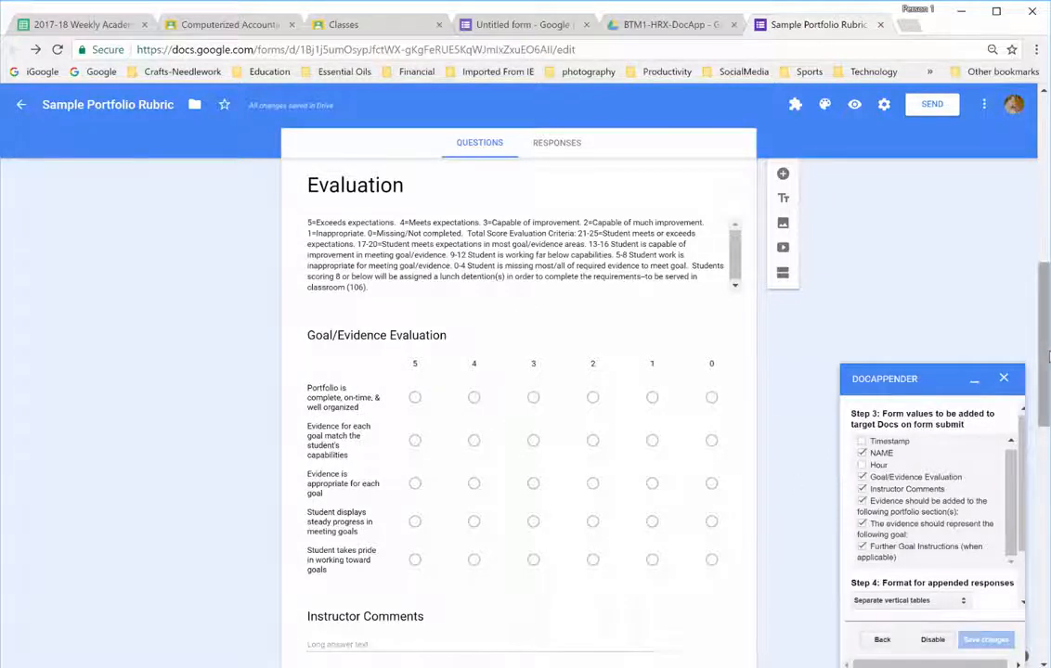
{"action": "scroll", "scroll_direction": "down", "scroll_amount": 3}
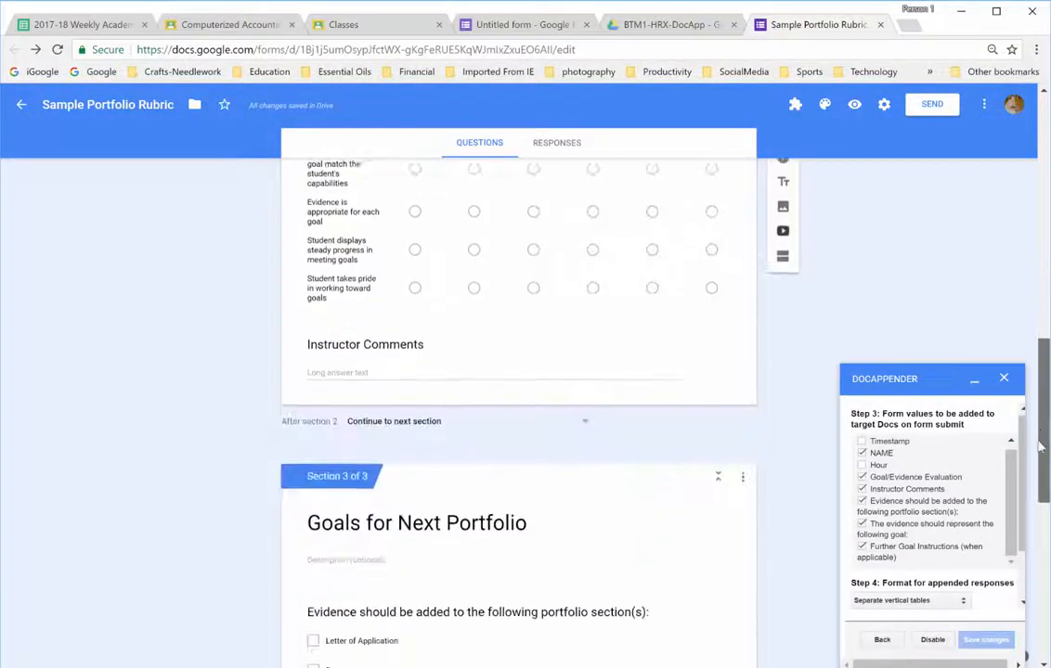
{"action": "scroll", "scroll_direction": "down", "scroll_amount": 3}
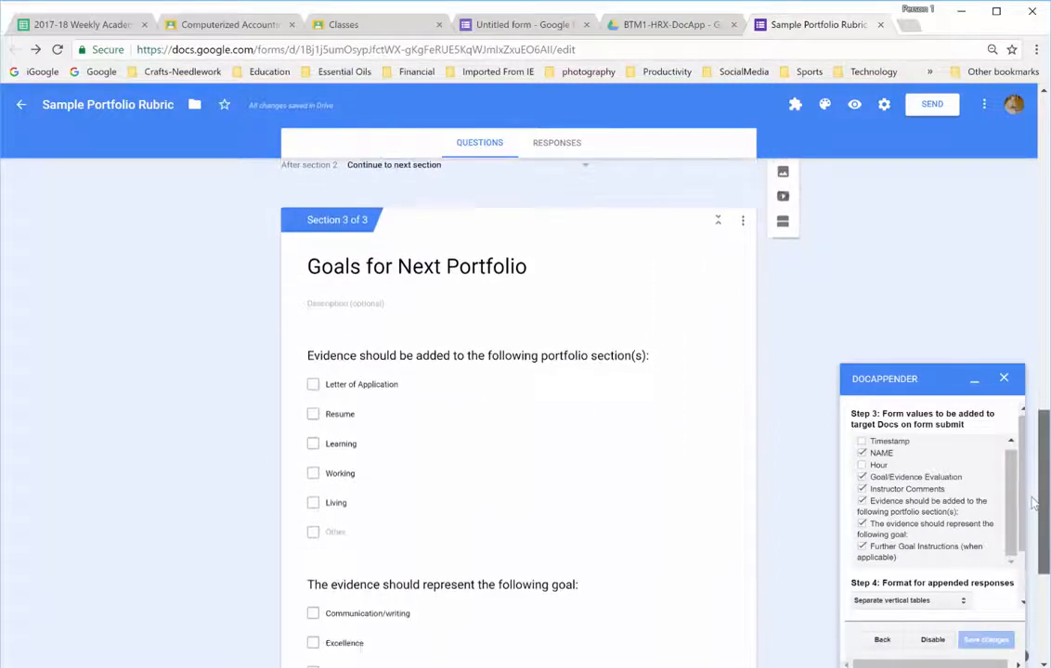
{"action": "scroll", "scroll_direction": "down", "scroll_amount": 3}
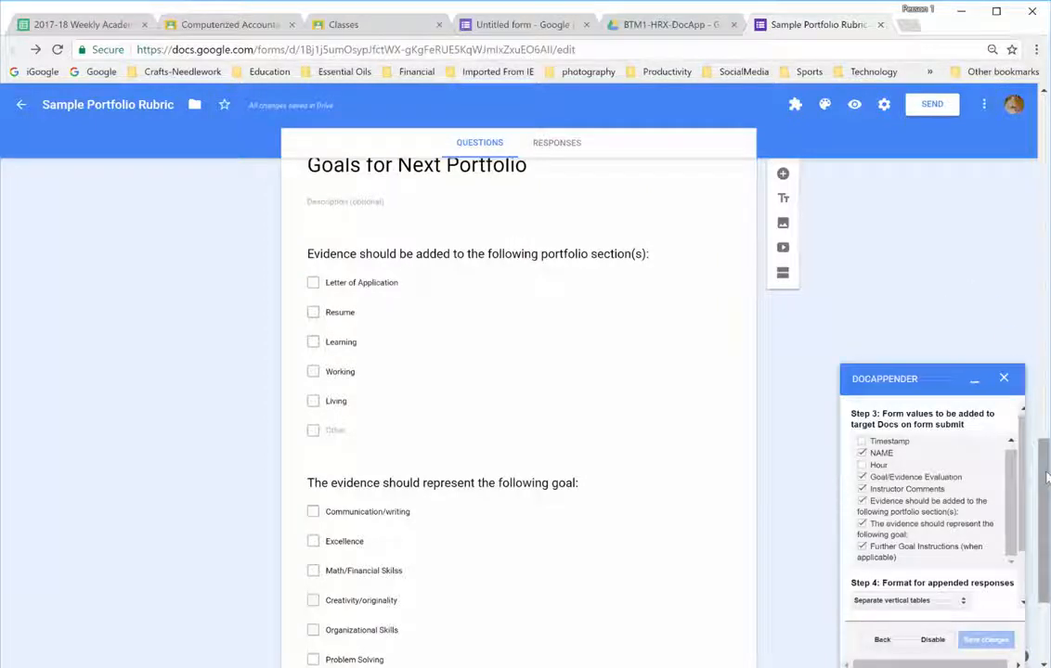
{"action": "scroll", "scroll_direction": "down", "scroll_amount": 3}
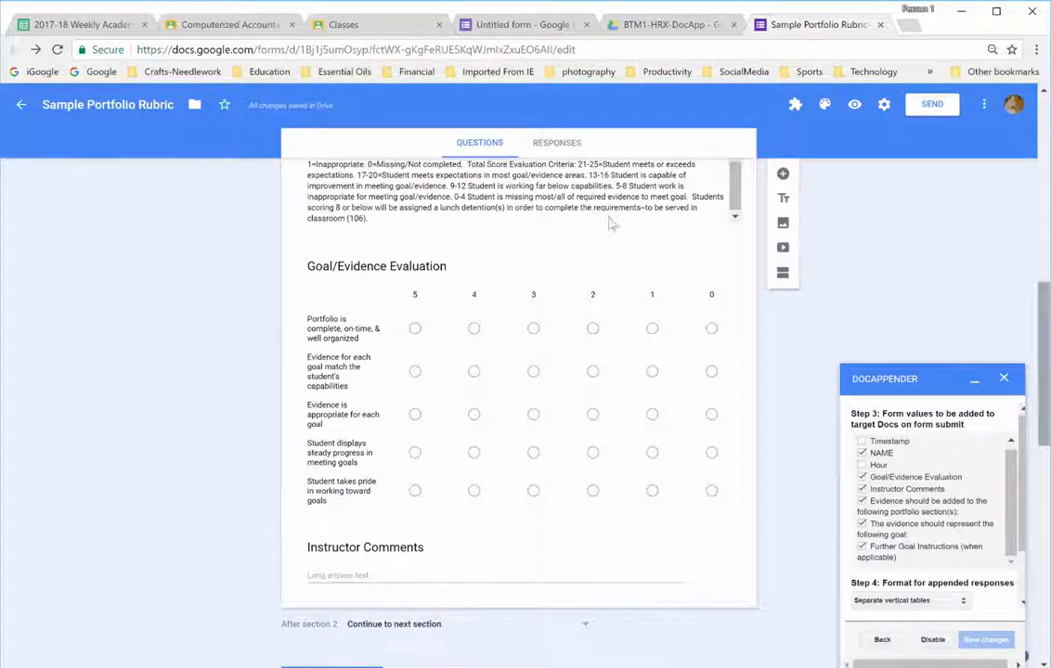
{"action": "mouse_move", "coordinate": [888, 379]}
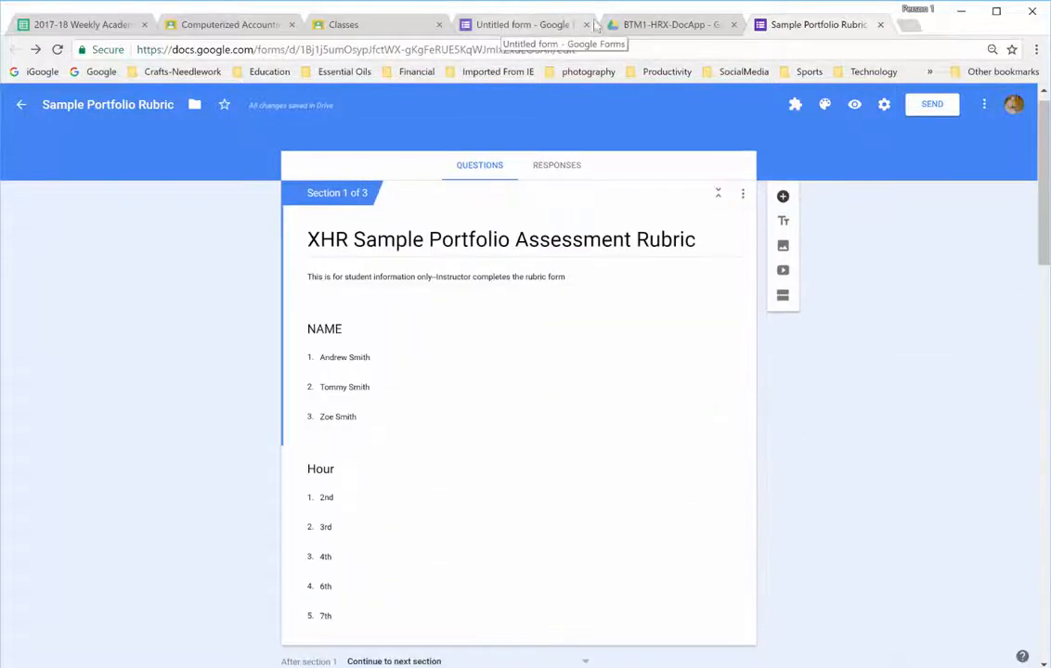
- Switch to the BTM1-HRX-DocApp Drive folder holding the student documents
{"action": "left_click", "coordinate": [668, 24]}
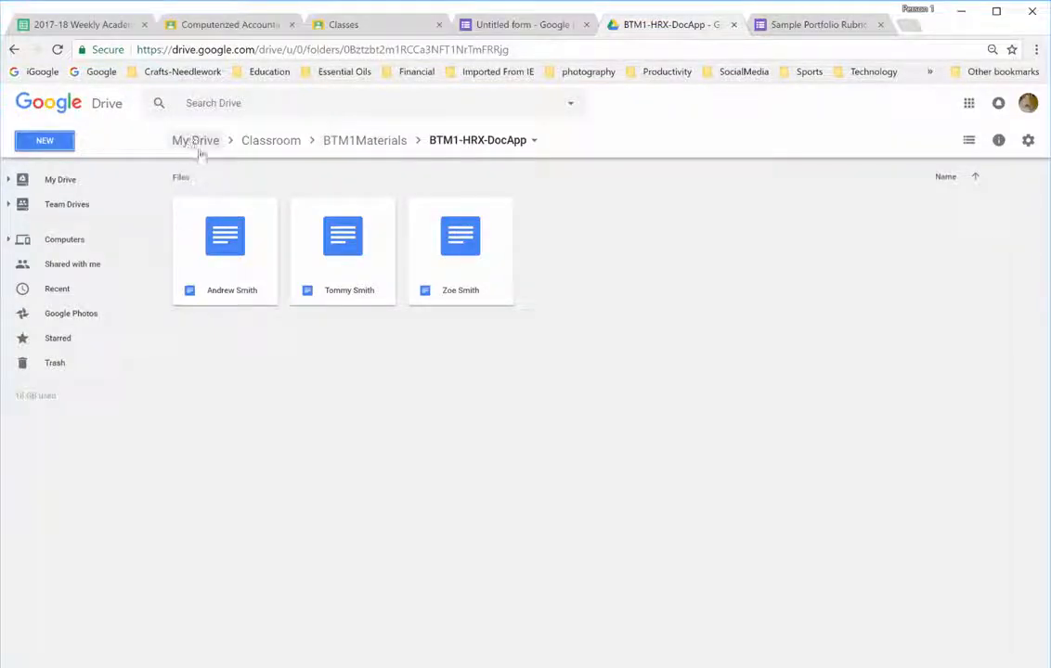
{"action": "mouse_move", "coordinate": [297, 155]}
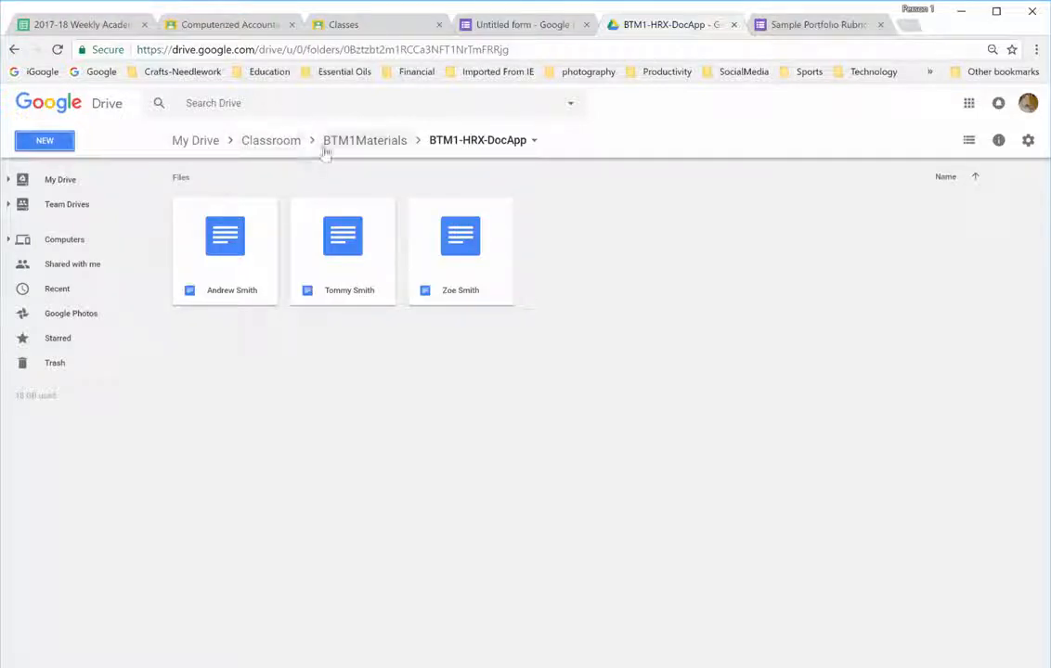
{"action": "mouse_move", "coordinate": [401, 156]}
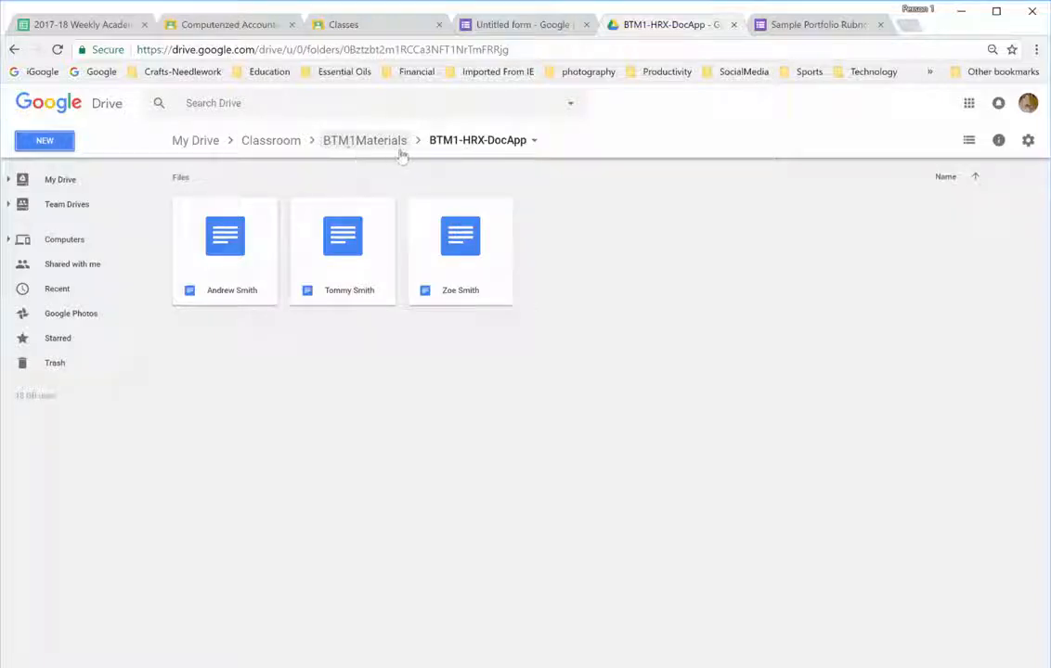
{"action": "mouse_move", "coordinate": [337, 156]}
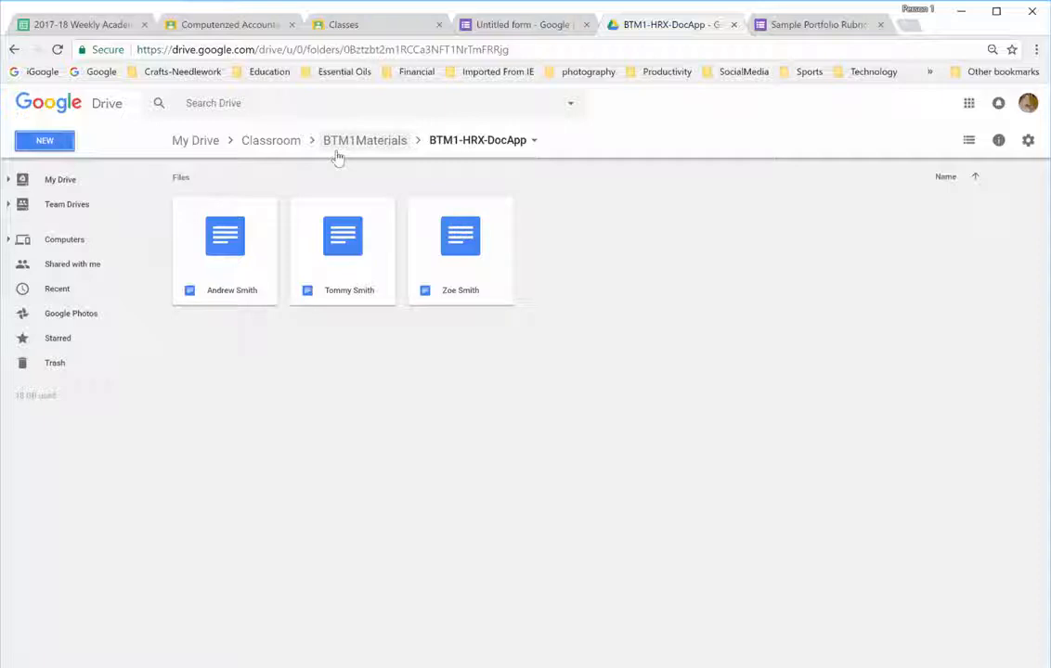
{"action": "mouse_move", "coordinate": [437, 156]}
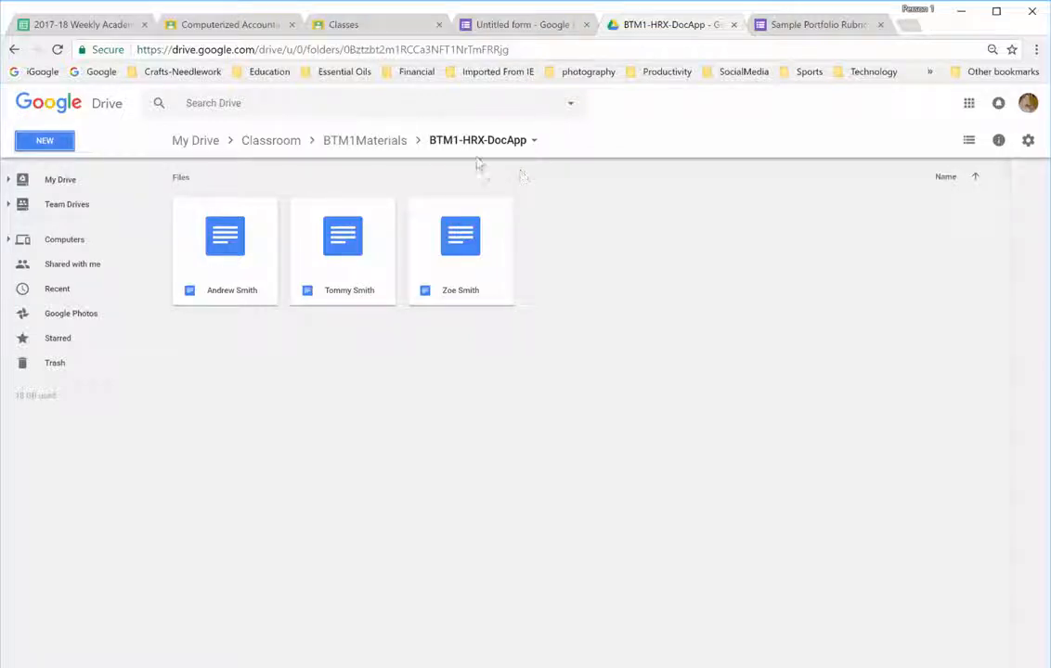
{"action": "mouse_move", "coordinate": [462, 156]}
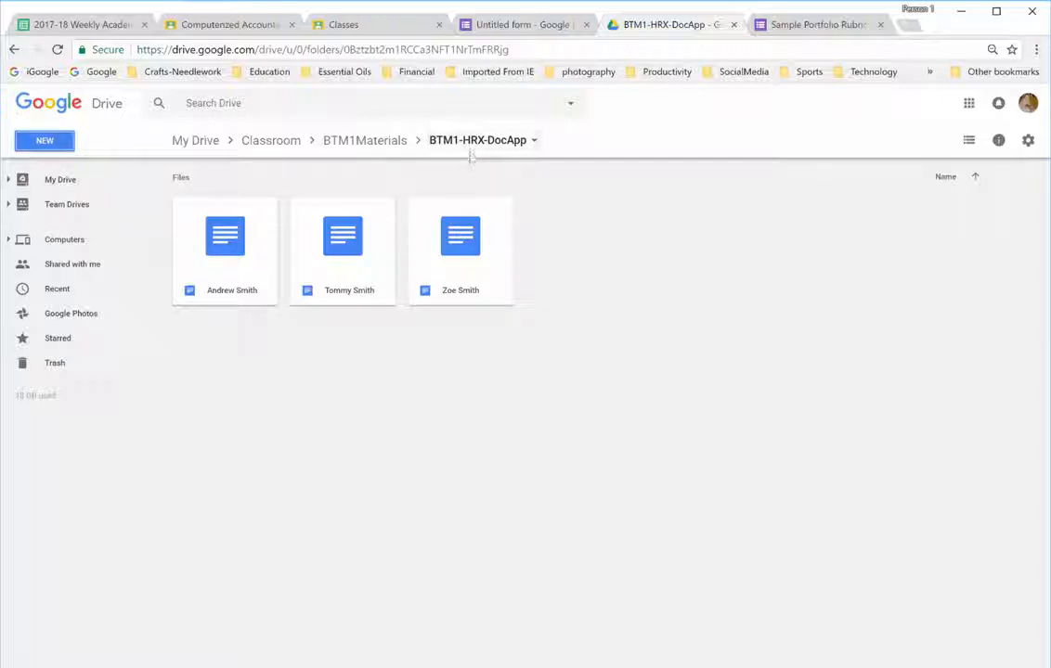
{"action": "mouse_move", "coordinate": [485, 149]}
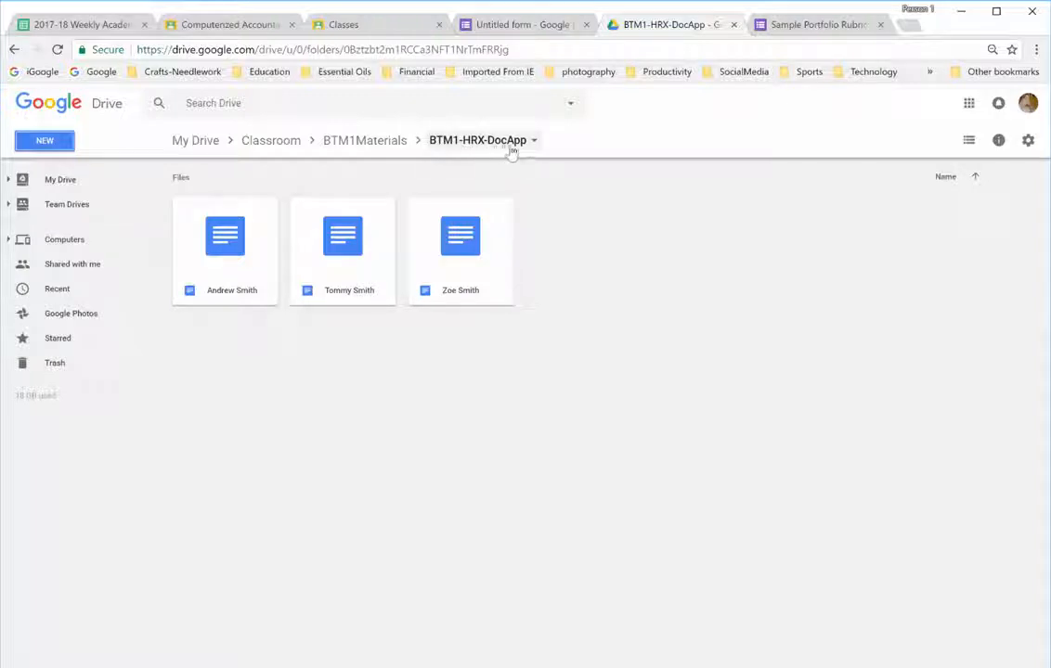
{"action": "mouse_move", "coordinate": [506, 142]}
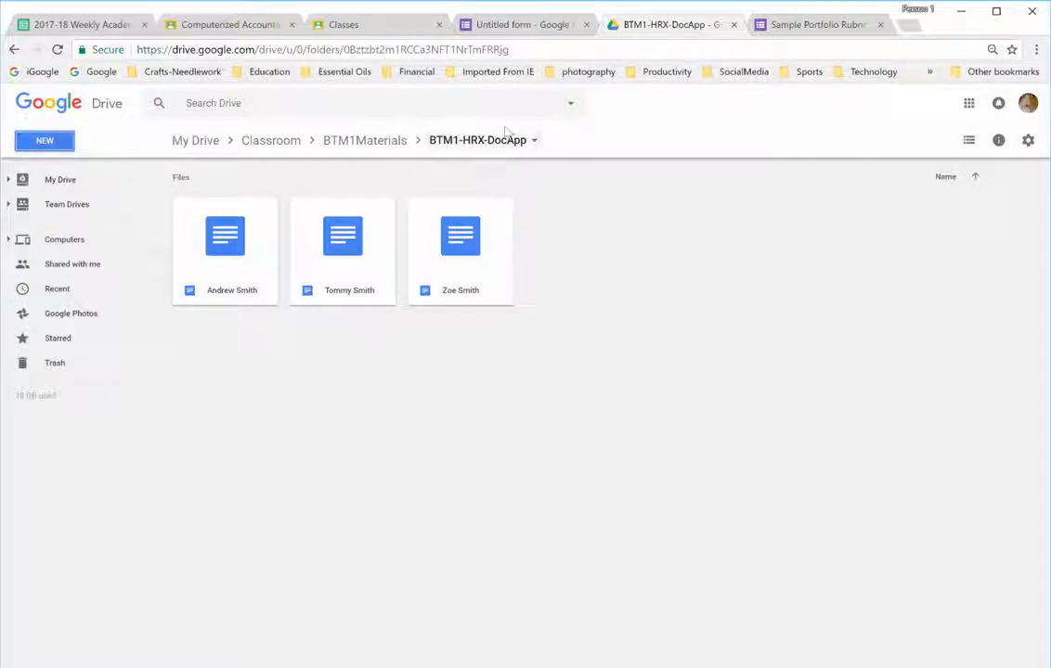
{"action": "mouse_move", "coordinate": [494, 156]}
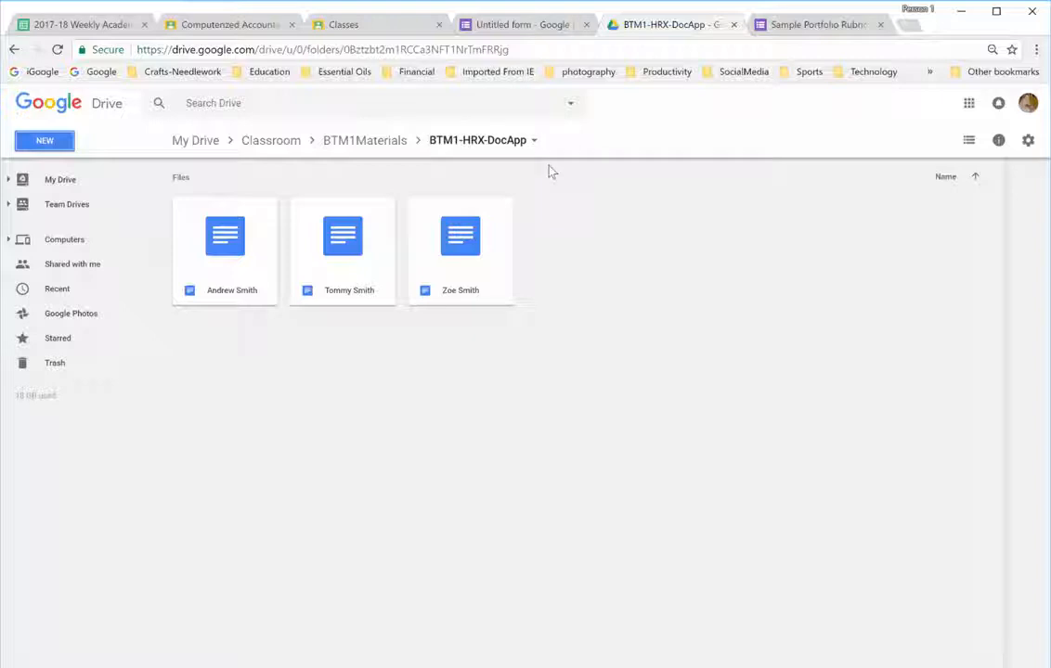
{"action": "mouse_move", "coordinate": [557, 292]}
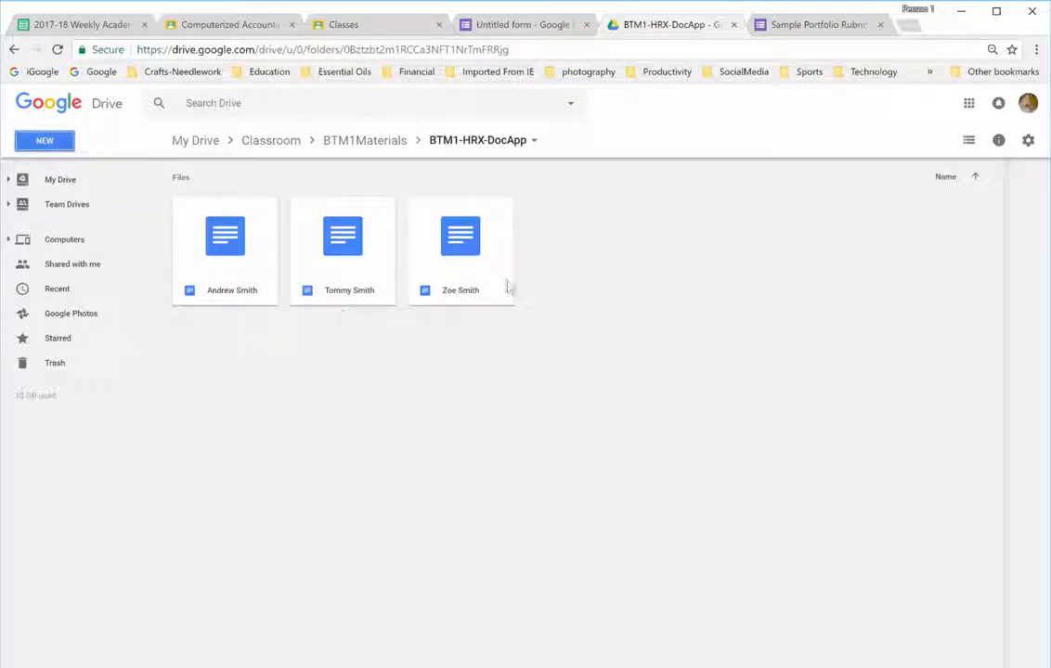
{"action": "mouse_move", "coordinate": [532, 257]}
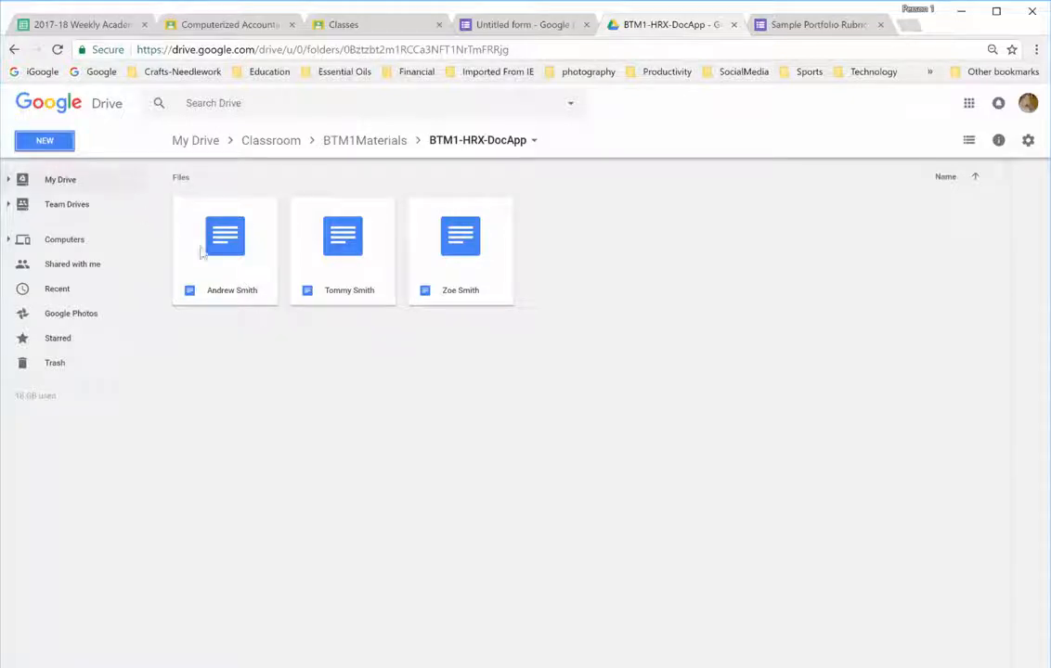
{"action": "mouse_move", "coordinate": [244, 307]}
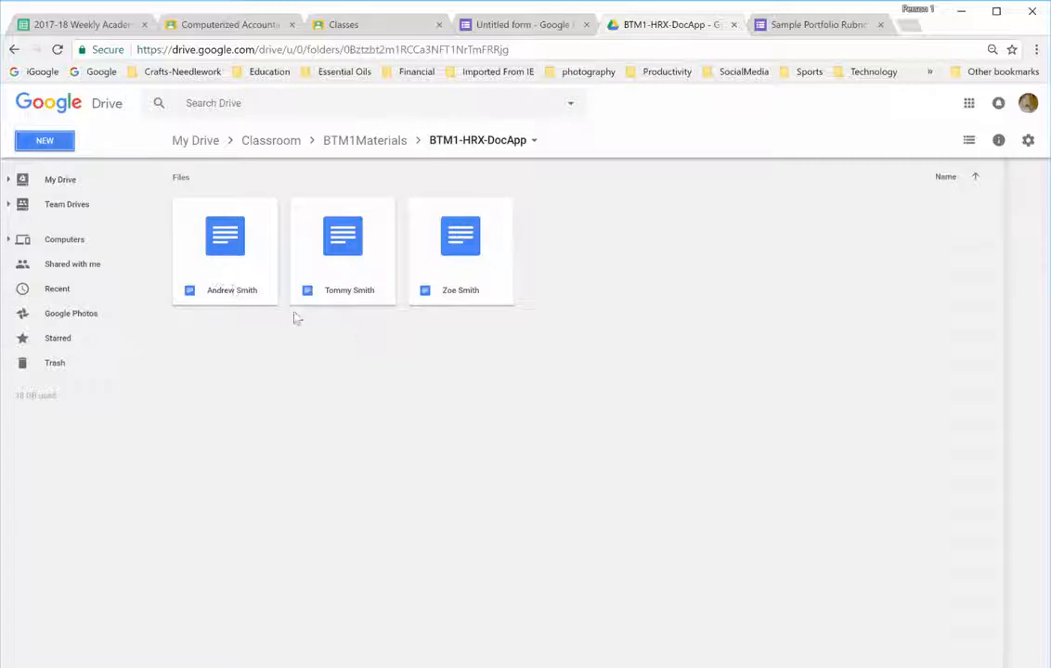
{"action": "mouse_move", "coordinate": [357, 296]}
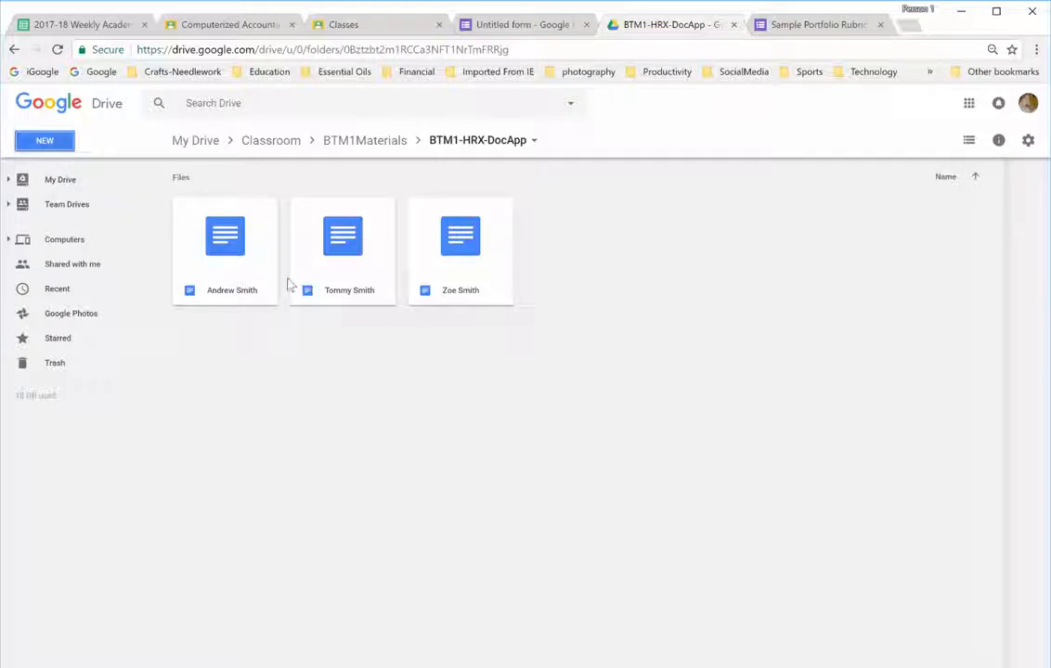
{"action": "mouse_move", "coordinate": [351, 303]}
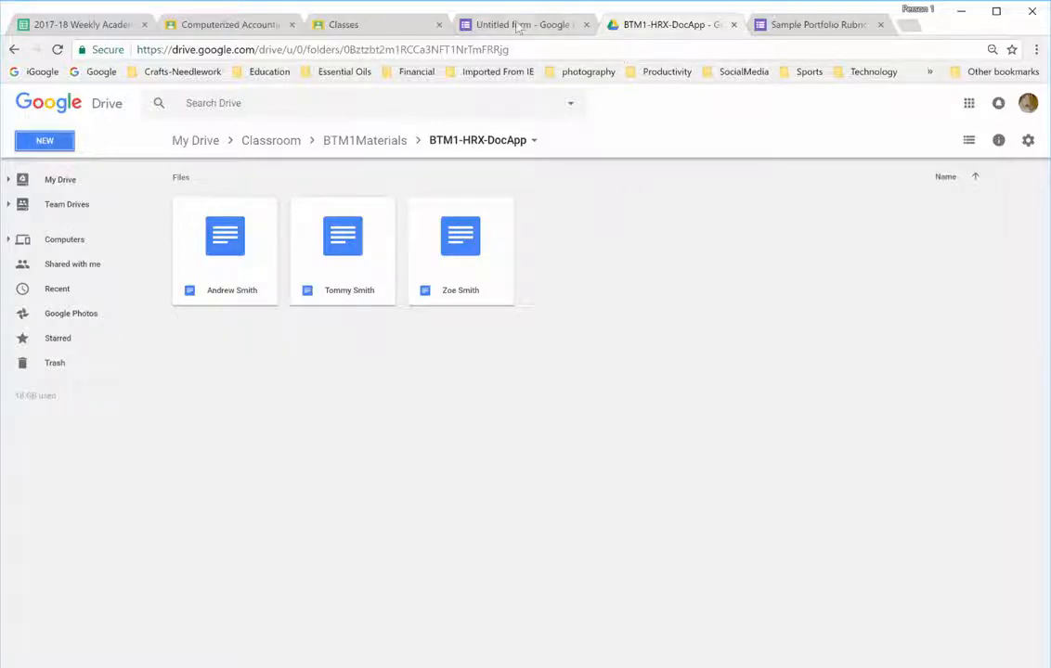
- Return to the Sample Rubric form and launch docAppender from Add-ons
{"action": "left_click", "coordinate": [515, 24]}
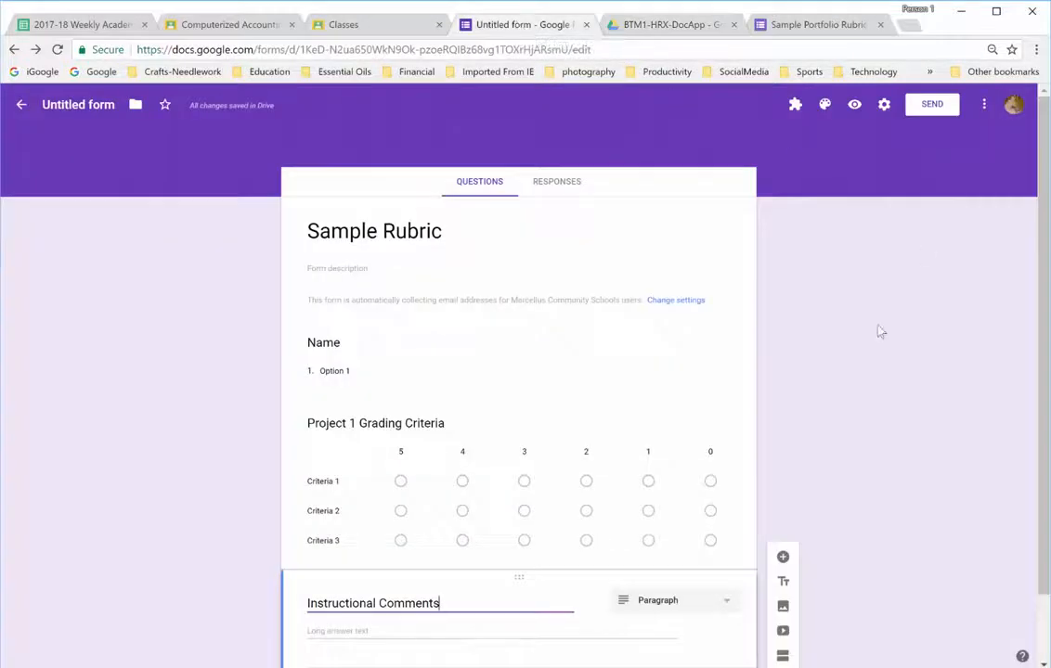
{"action": "mouse_move", "coordinate": [796, 104]}
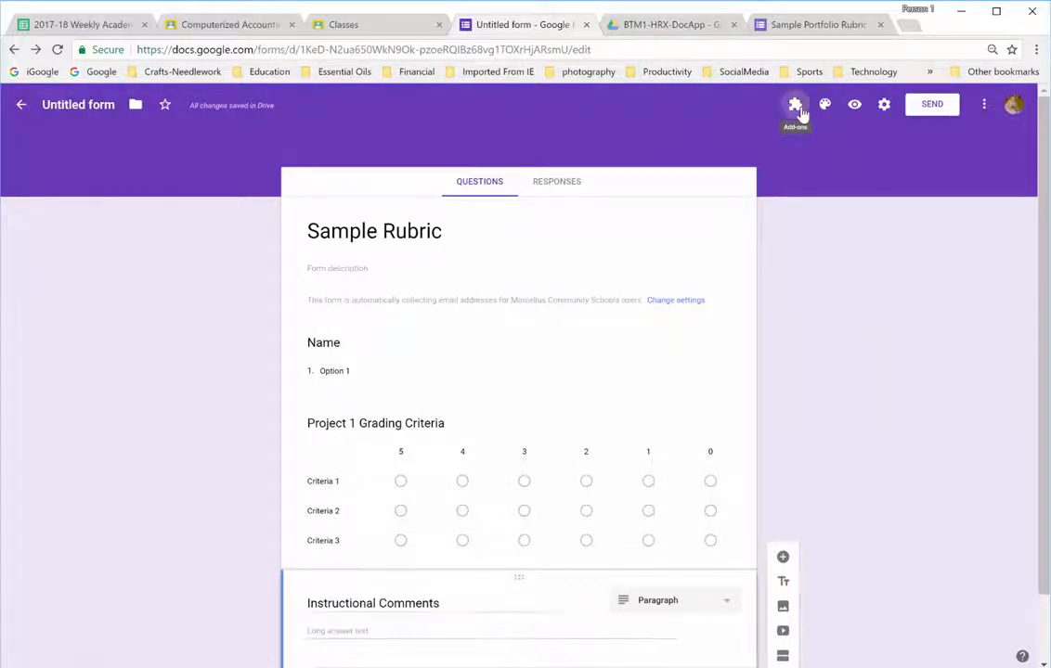
{"action": "left_click", "coordinate": [794, 104]}
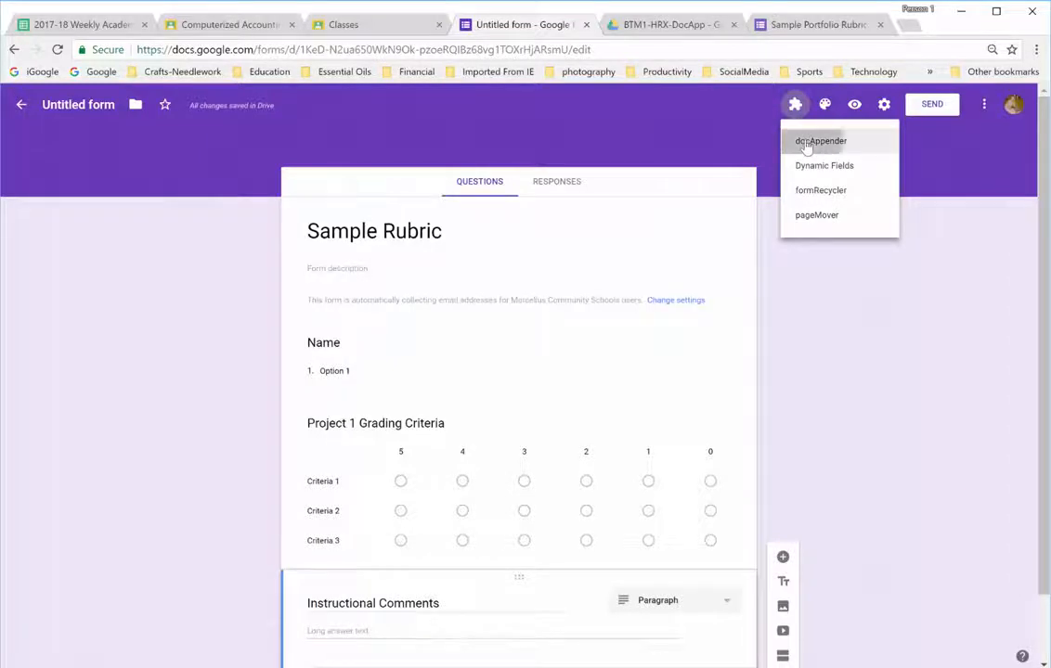
{"action": "left_click", "coordinate": [820, 140]}
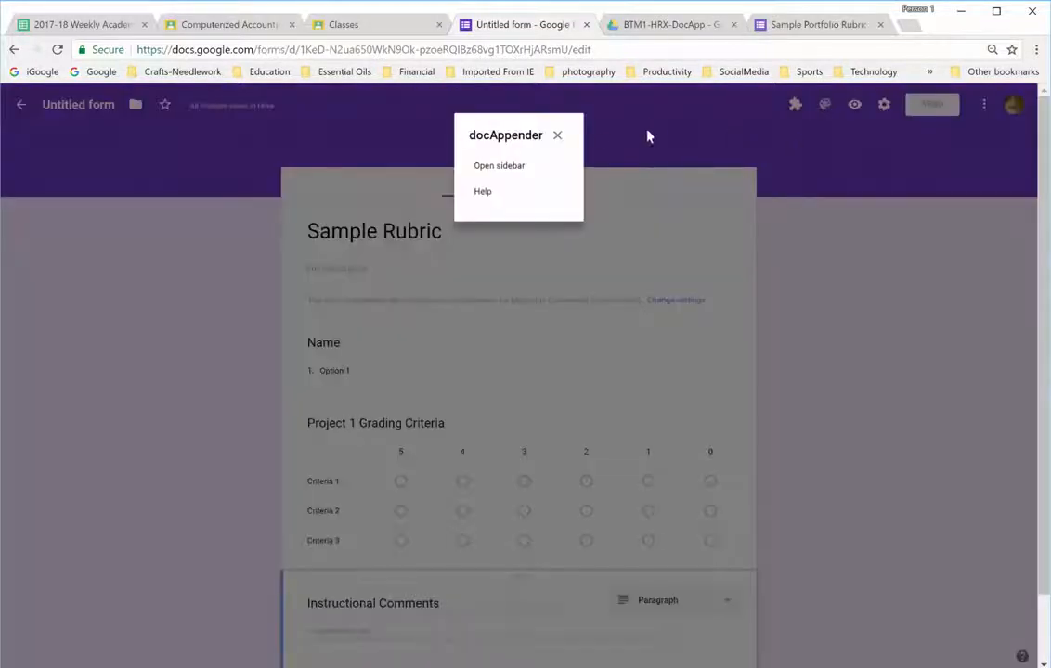
{"action": "mouse_move", "coordinate": [510, 172]}
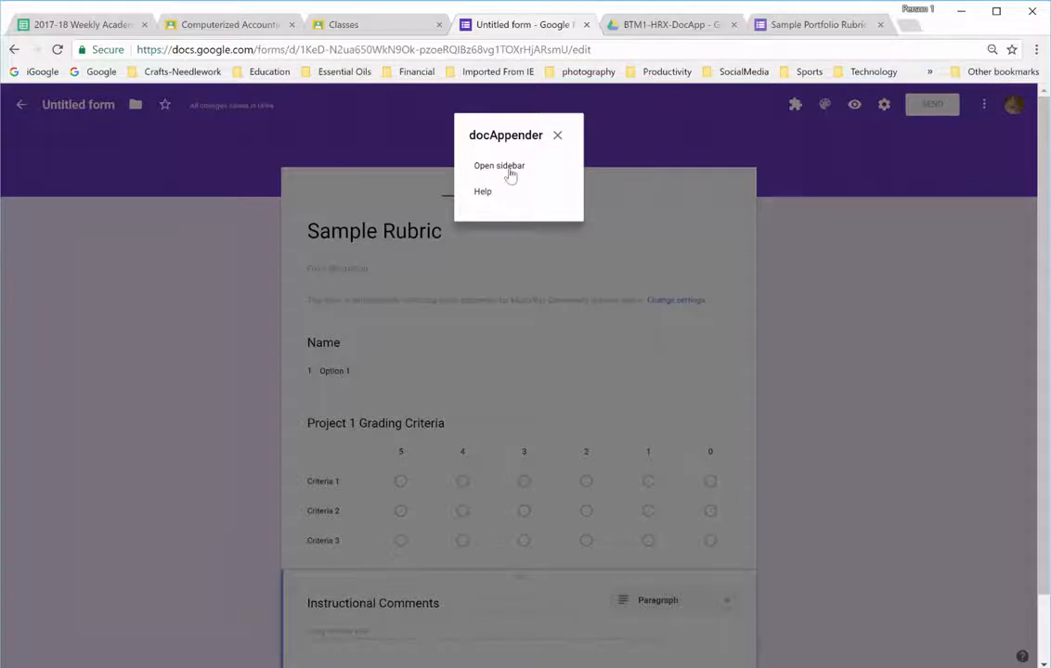
{"action": "left_click", "coordinate": [499, 165]}
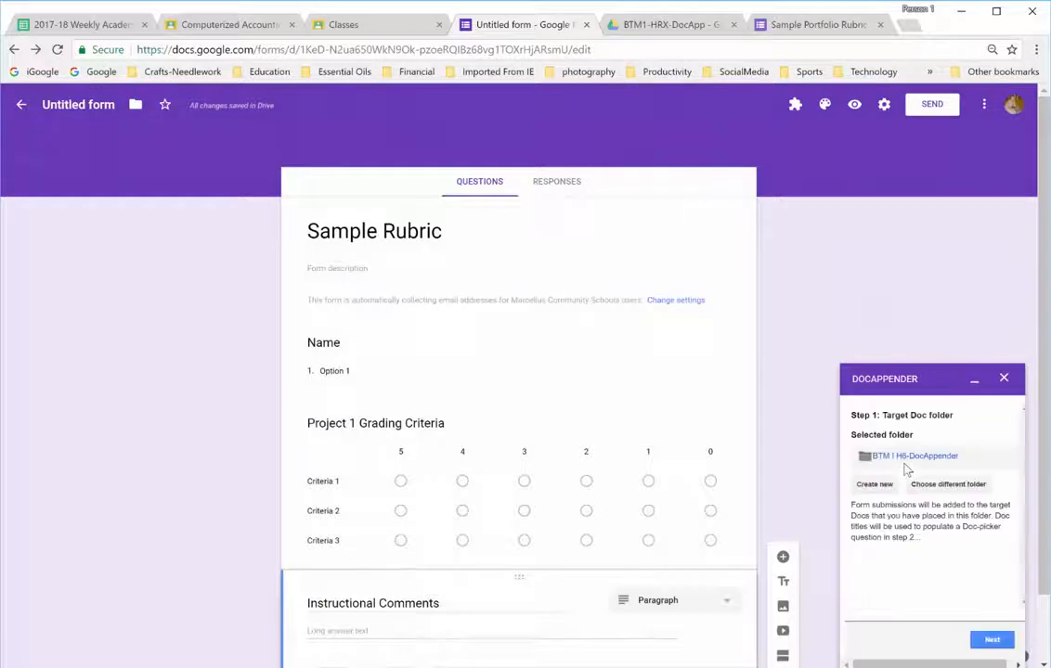
{"action": "mouse_move", "coordinate": [882, 478]}
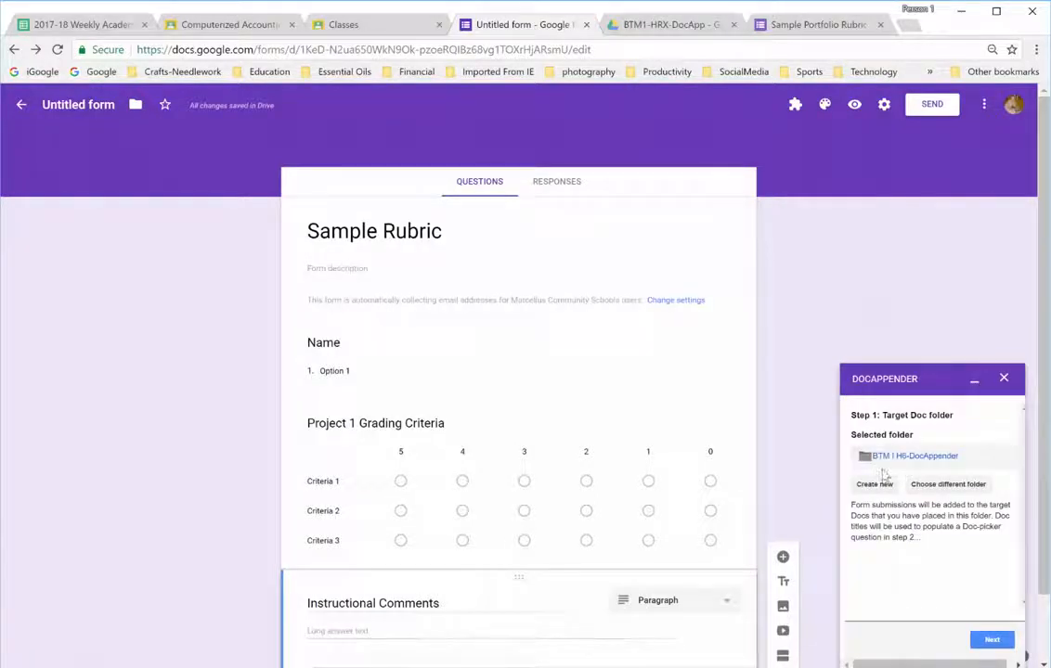
{"action": "mouse_move", "coordinate": [950, 485]}
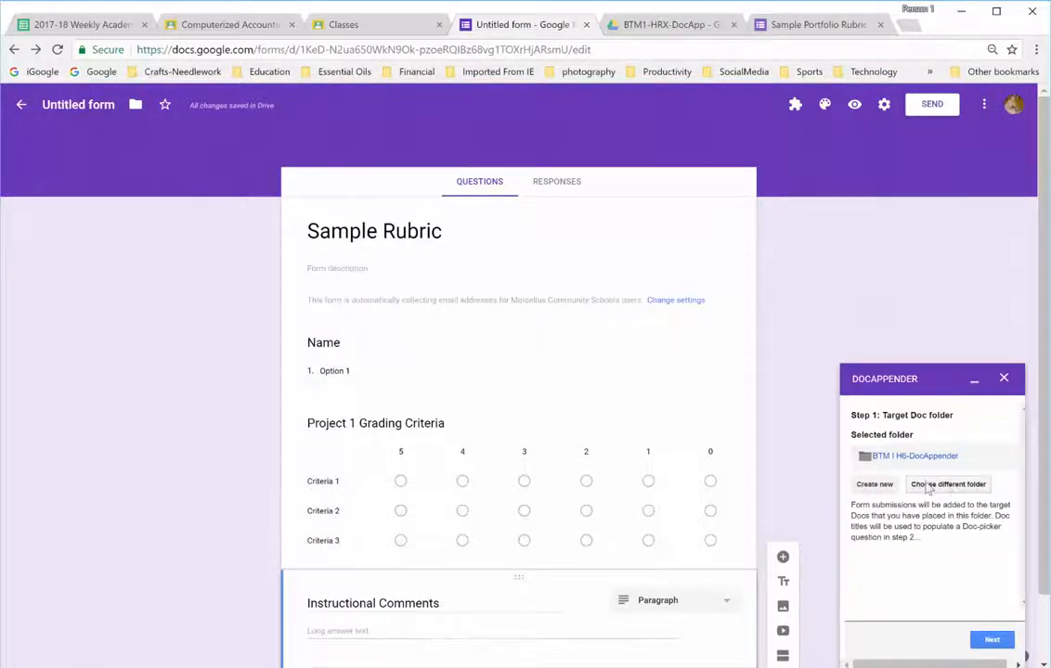
- Pick BTM1-HRX-DocApp in the folder picker as docAppender's target Doc folder
{"action": "left_click", "coordinate": [948, 484]}
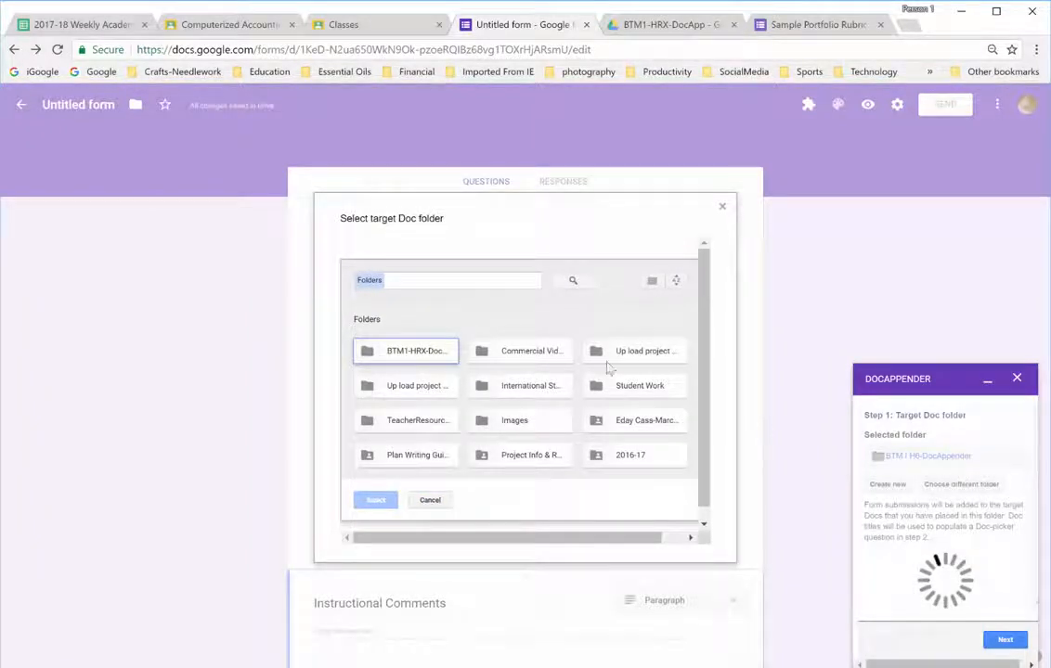
{"action": "mouse_move", "coordinate": [407, 351]}
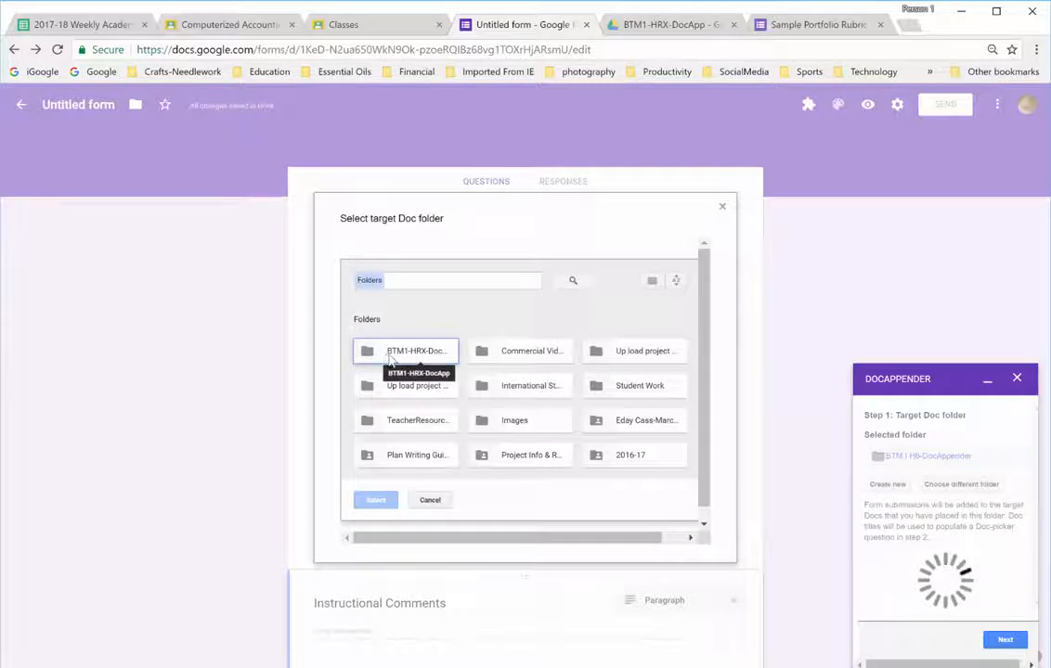
{"action": "mouse_move", "coordinate": [431, 357]}
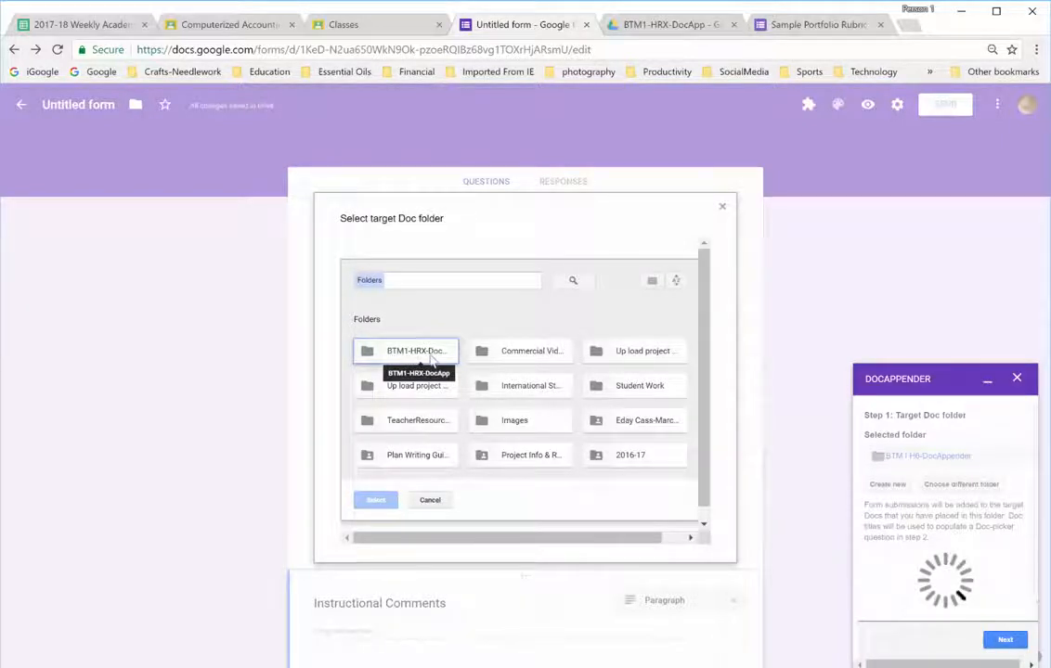
{"action": "mouse_move", "coordinate": [455, 385]}
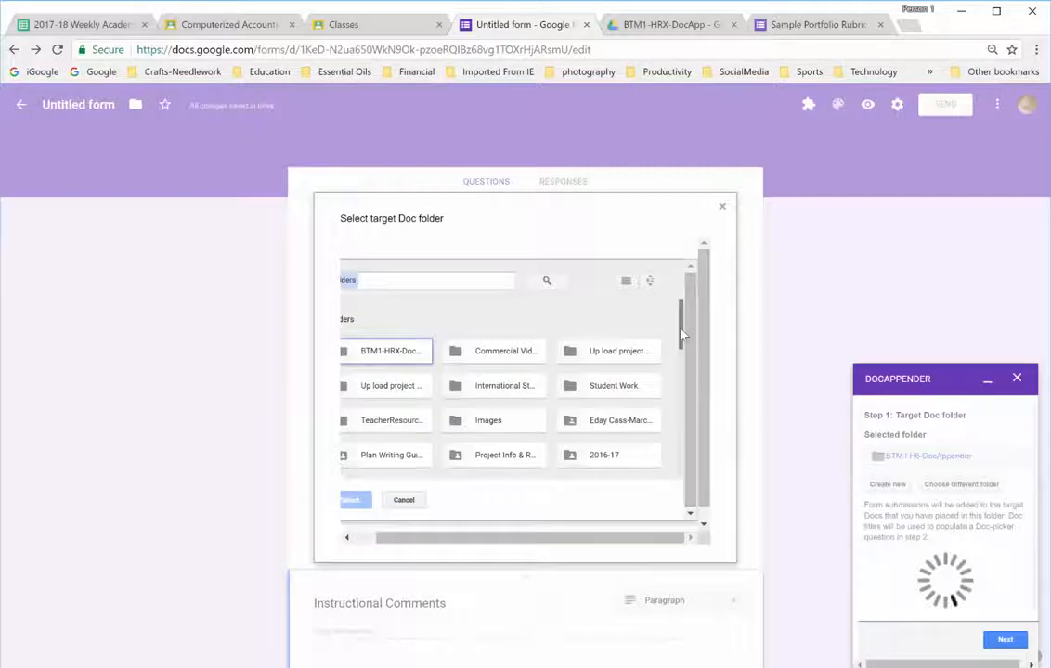
{"action": "scroll", "scroll_direction": "down", "scroll_amount": 3}
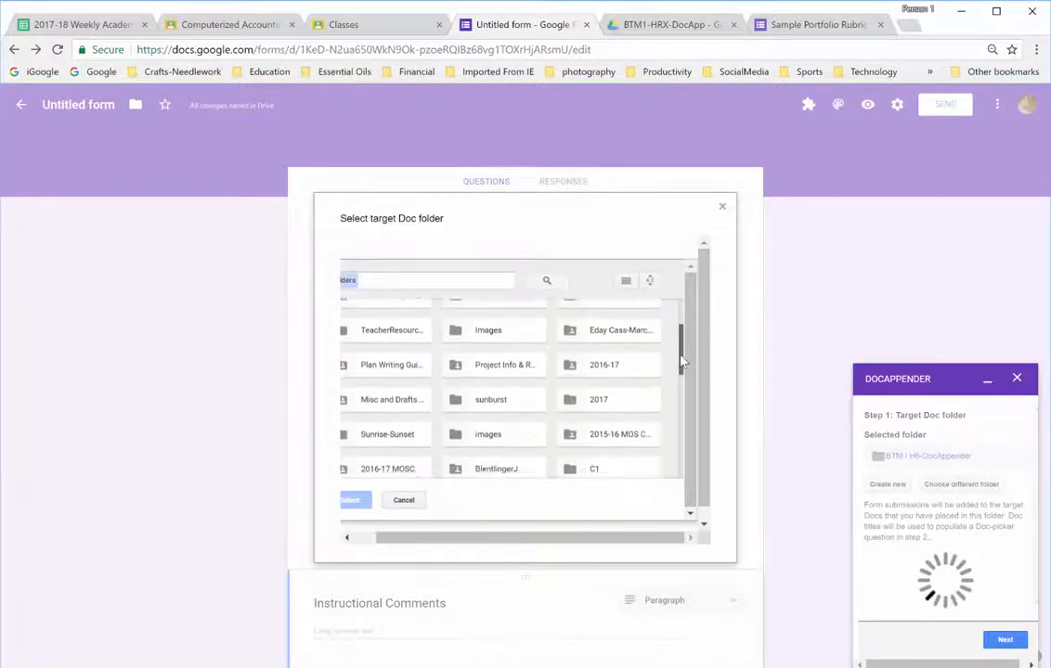
{"action": "scroll", "scroll_direction": "down", "scroll_amount": 3}
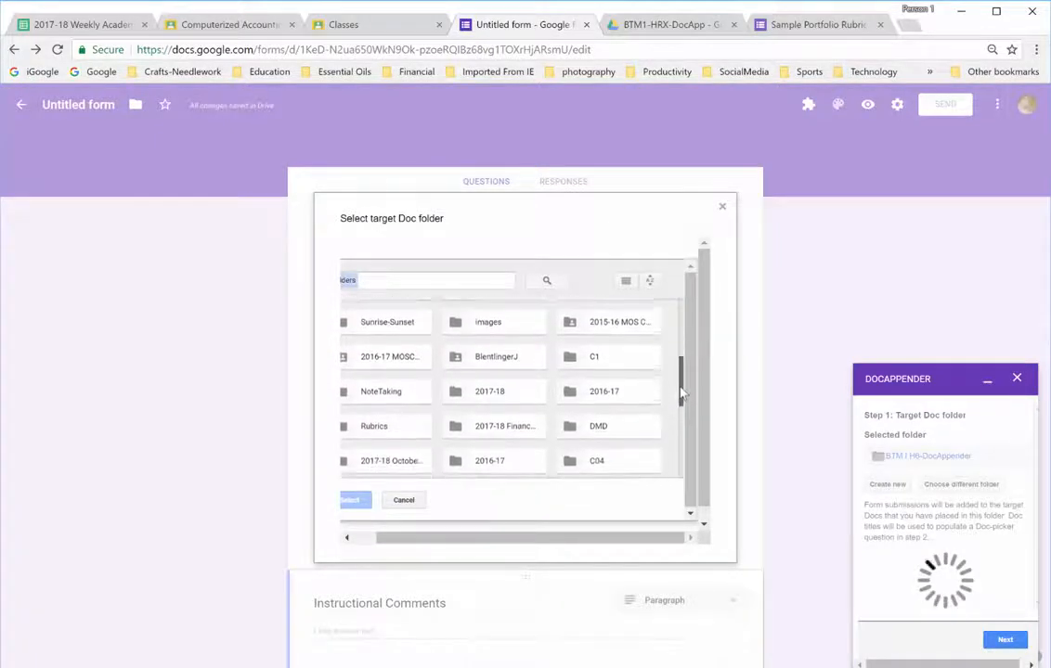
{"action": "scroll", "scroll_direction": "down", "scroll_amount": 3}
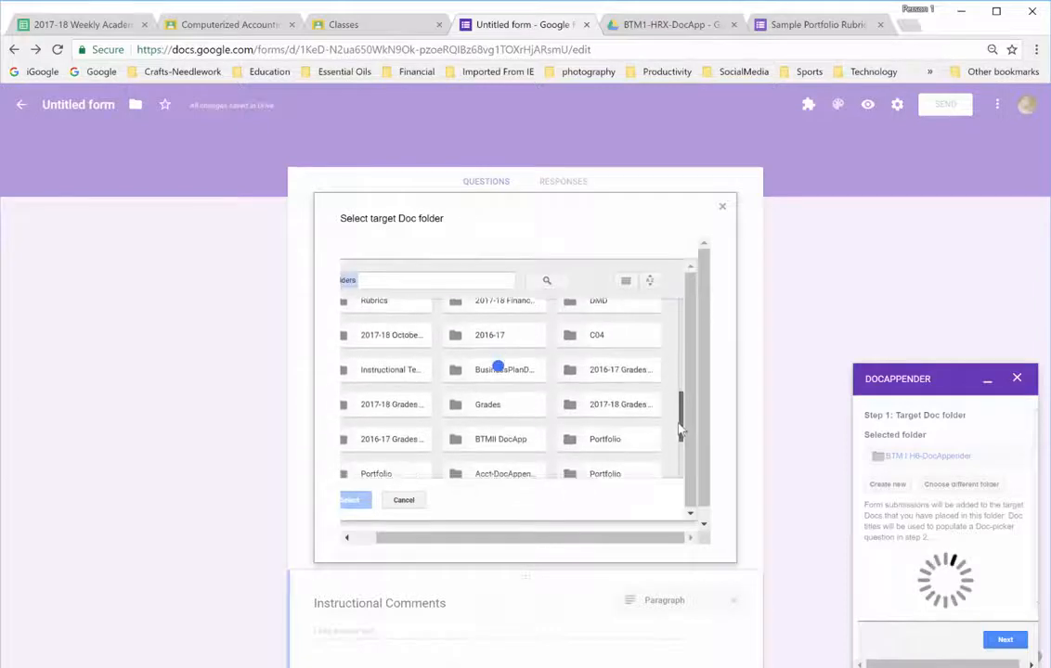
{"action": "scroll", "scroll_direction": "down", "scroll_amount": 3}
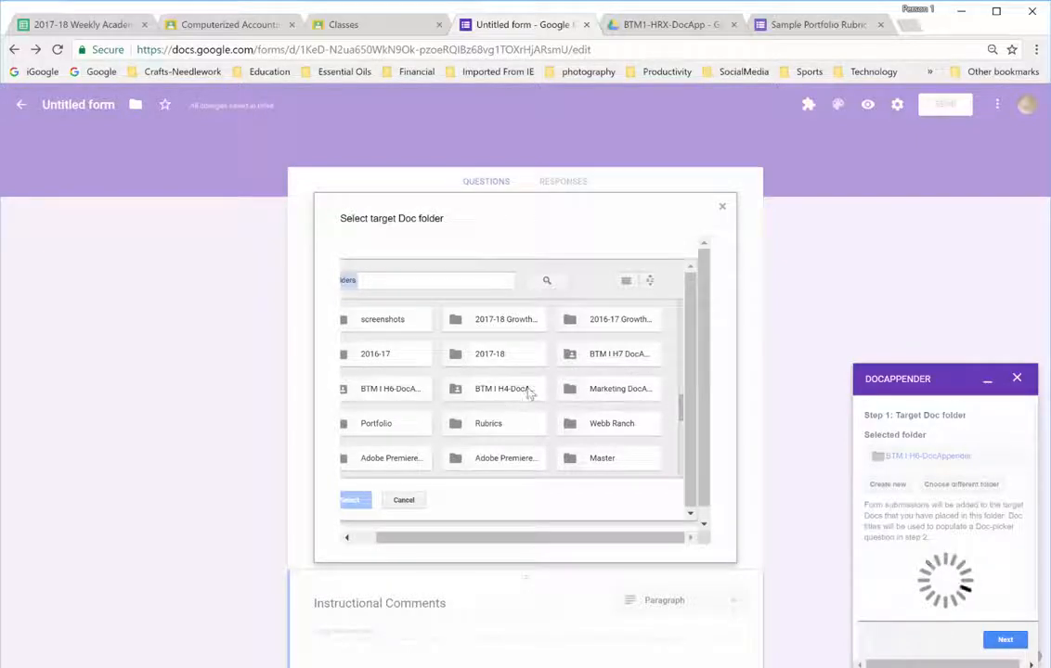
{"action": "mouse_move", "coordinate": [620, 389]}
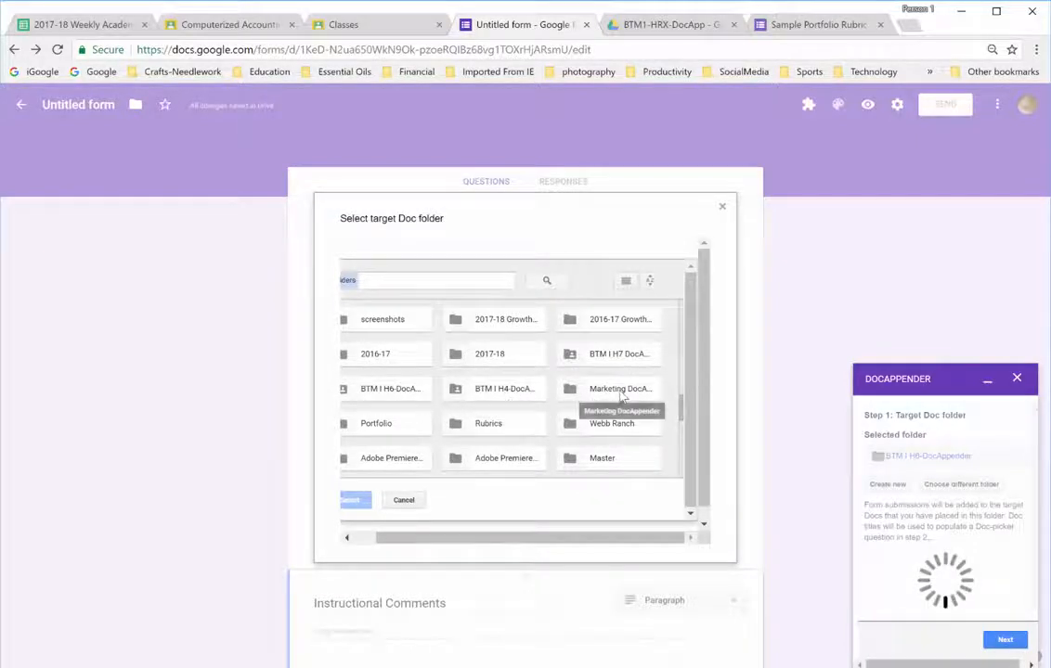
{"action": "mouse_move", "coordinate": [577, 372]}
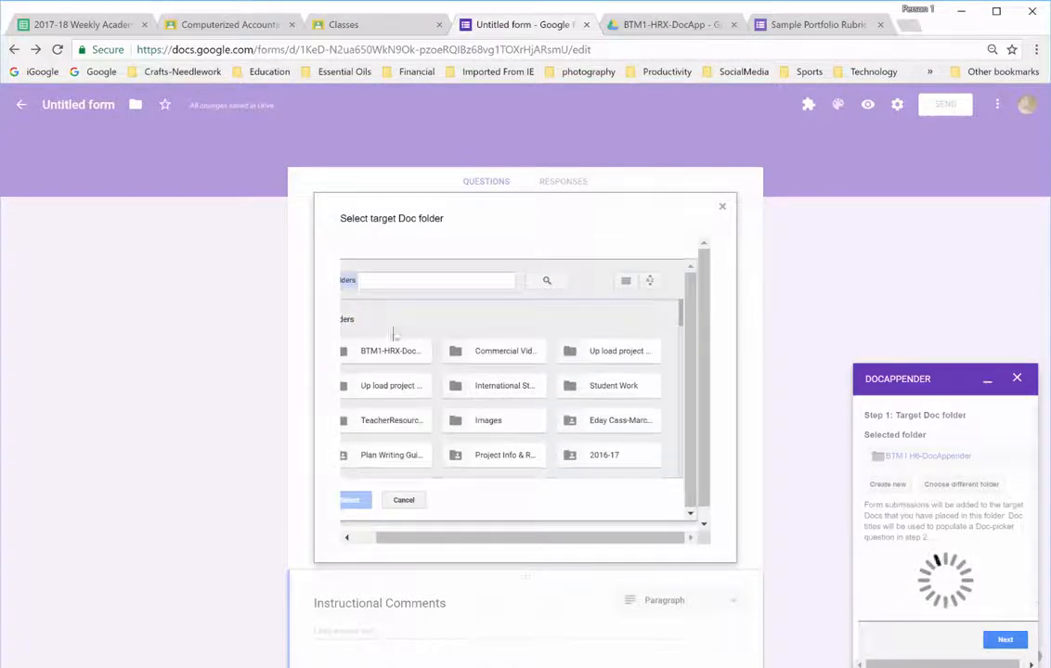
{"action": "left_click", "coordinate": [386, 351]}
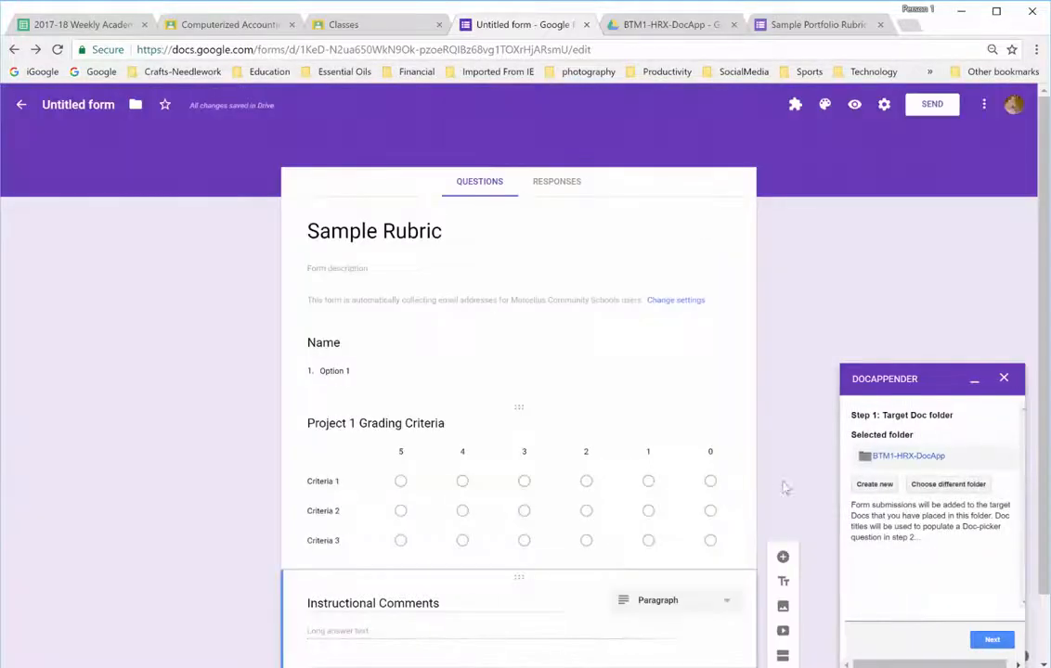
{"action": "mouse_move", "coordinate": [966, 607]}
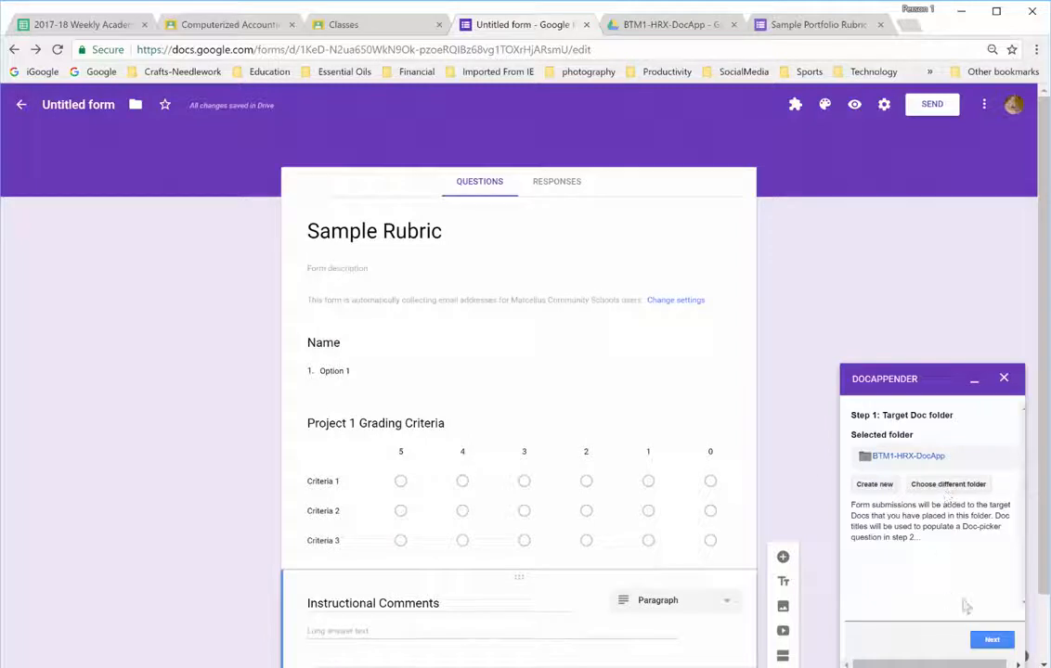
{"action": "left_click", "coordinate": [992, 639]}
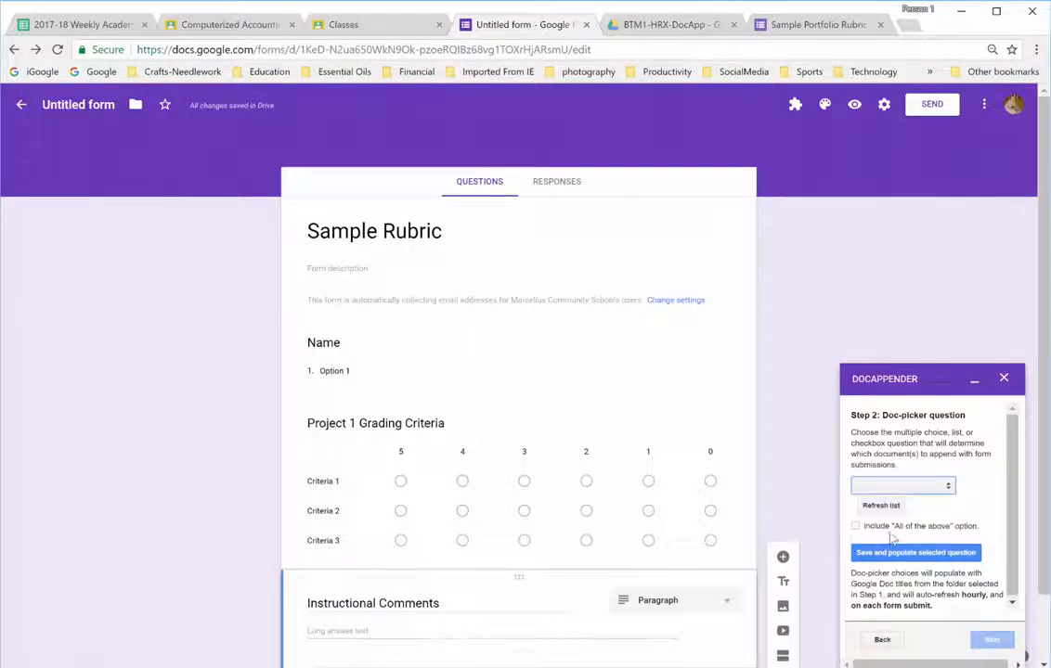
{"action": "left_click", "coordinate": [903, 485]}
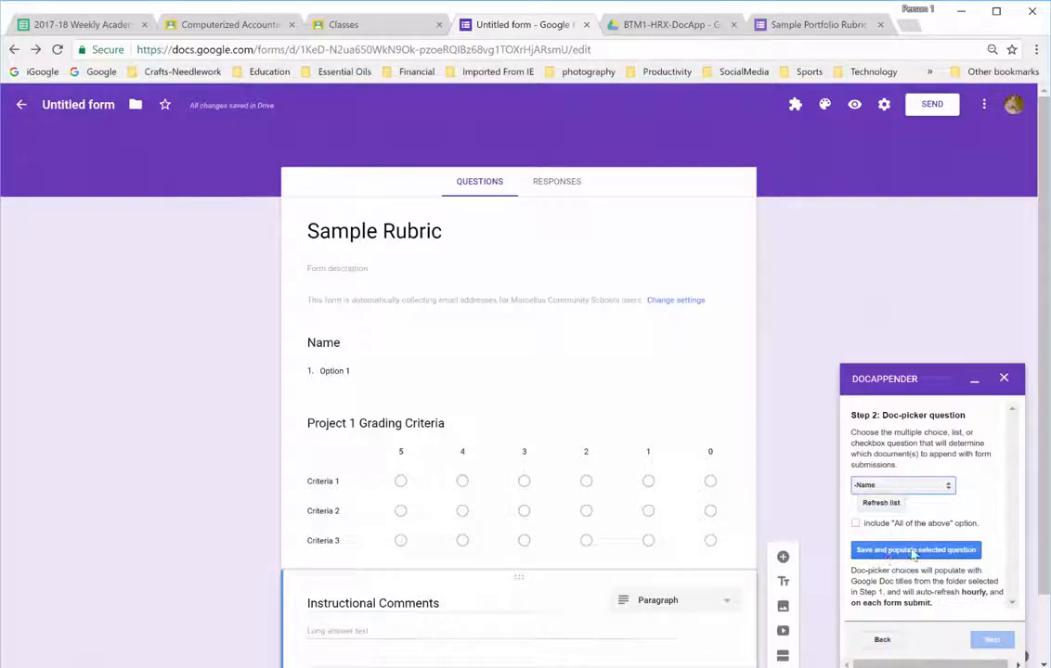
{"action": "left_click", "coordinate": [915, 550]}
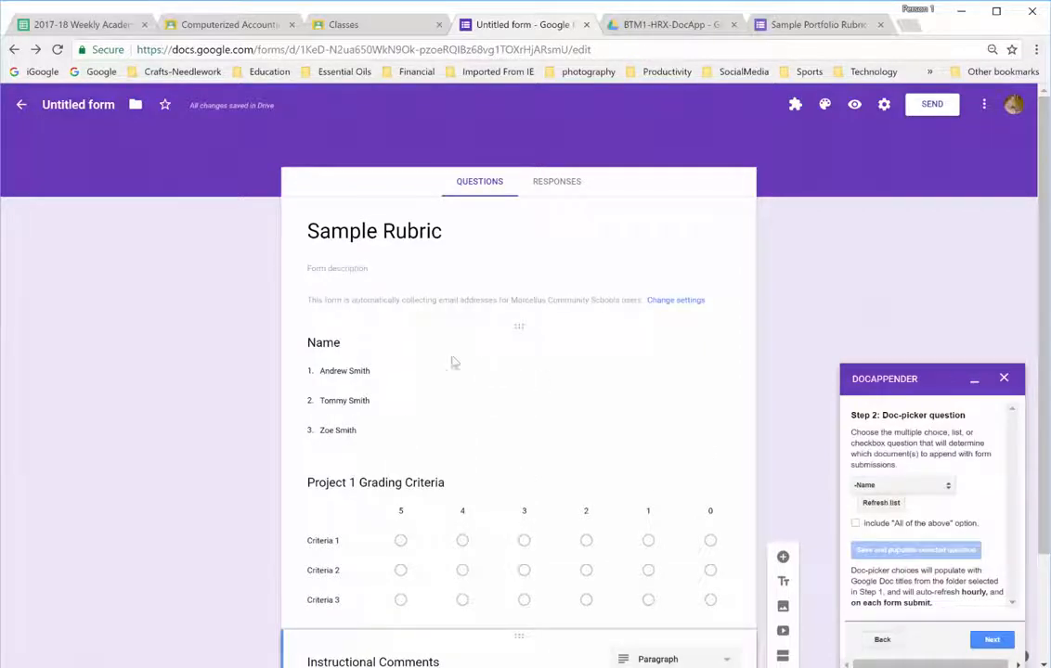
{"action": "mouse_move", "coordinate": [313, 452]}
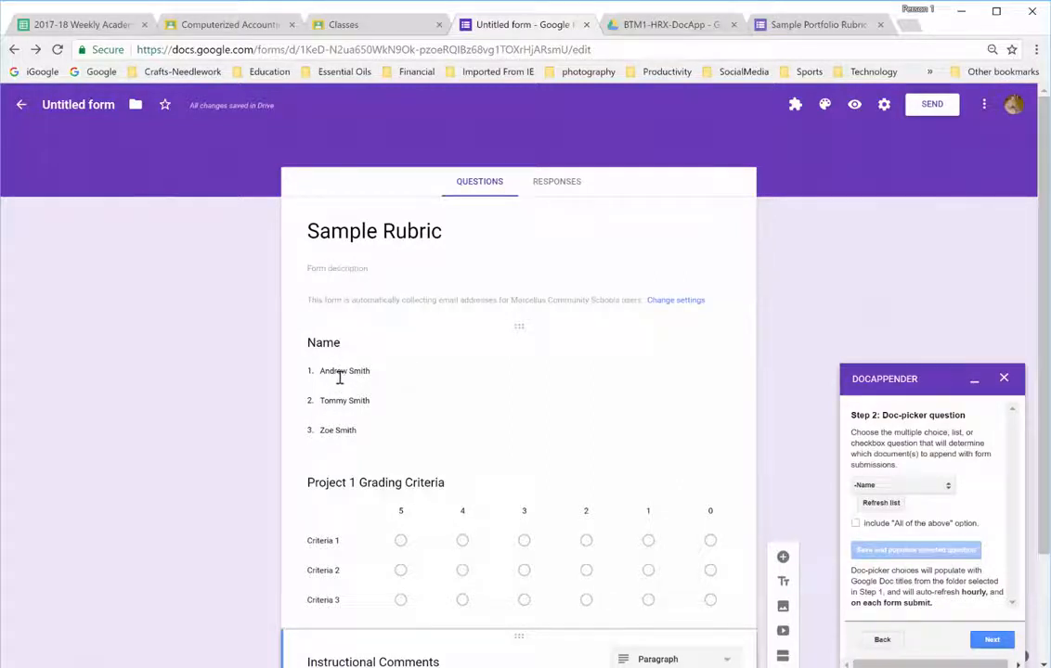
{"action": "mouse_move", "coordinate": [682, 437]}
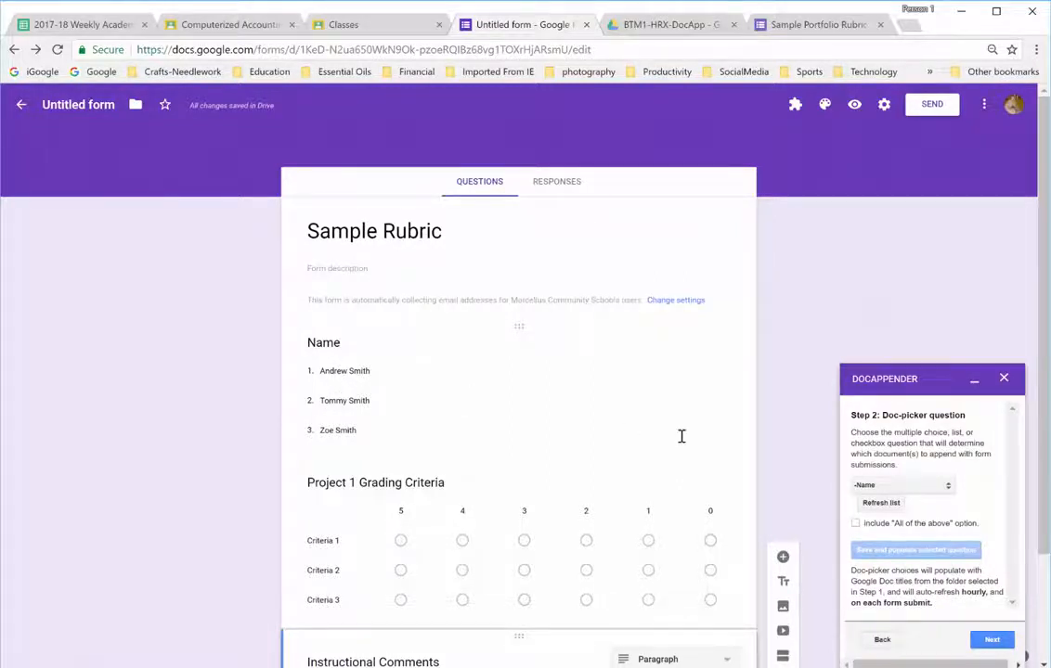
{"action": "left_click", "coordinate": [988, 639]}
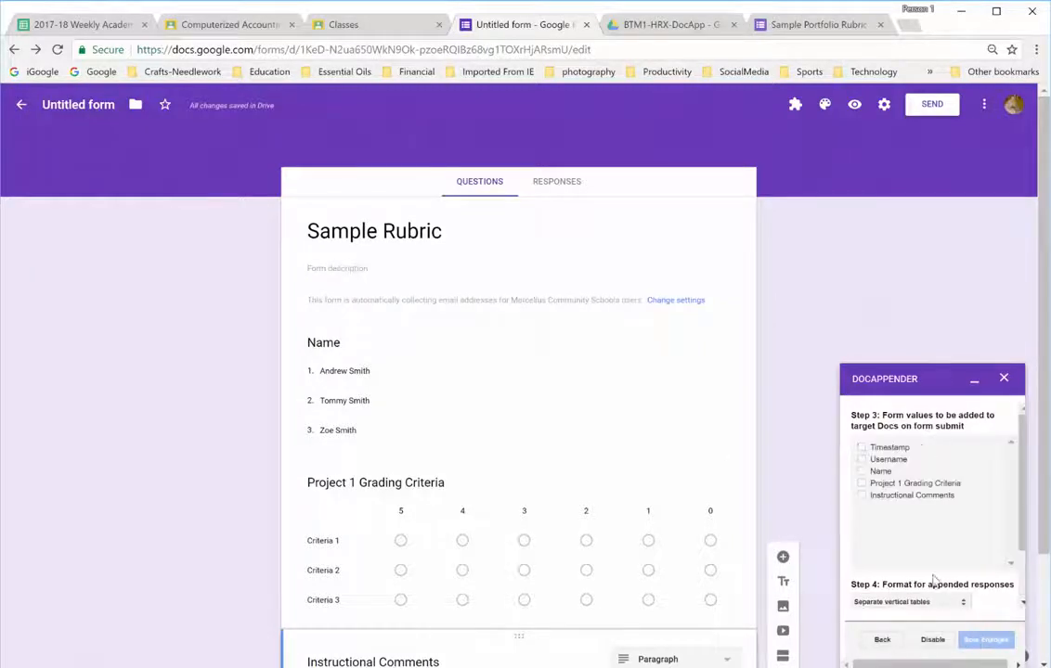
{"action": "mouse_move", "coordinate": [905, 526]}
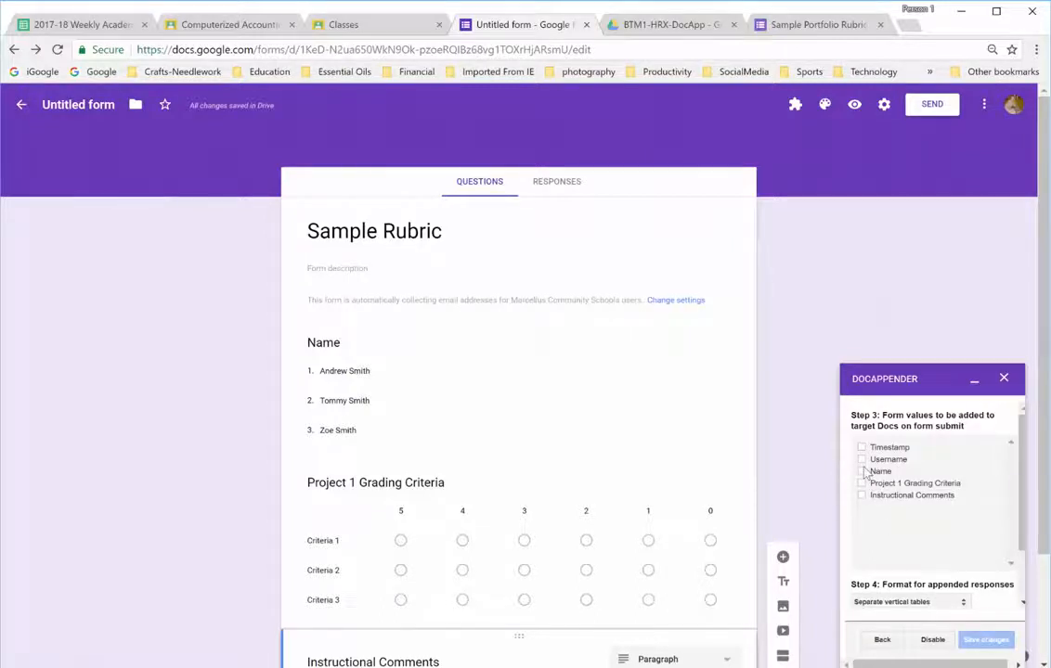
- Append Name, Project 1 Grading Criteria and Instructional Comments as separate vertical tables, then save
{"action": "left_click", "coordinate": [862, 472]}
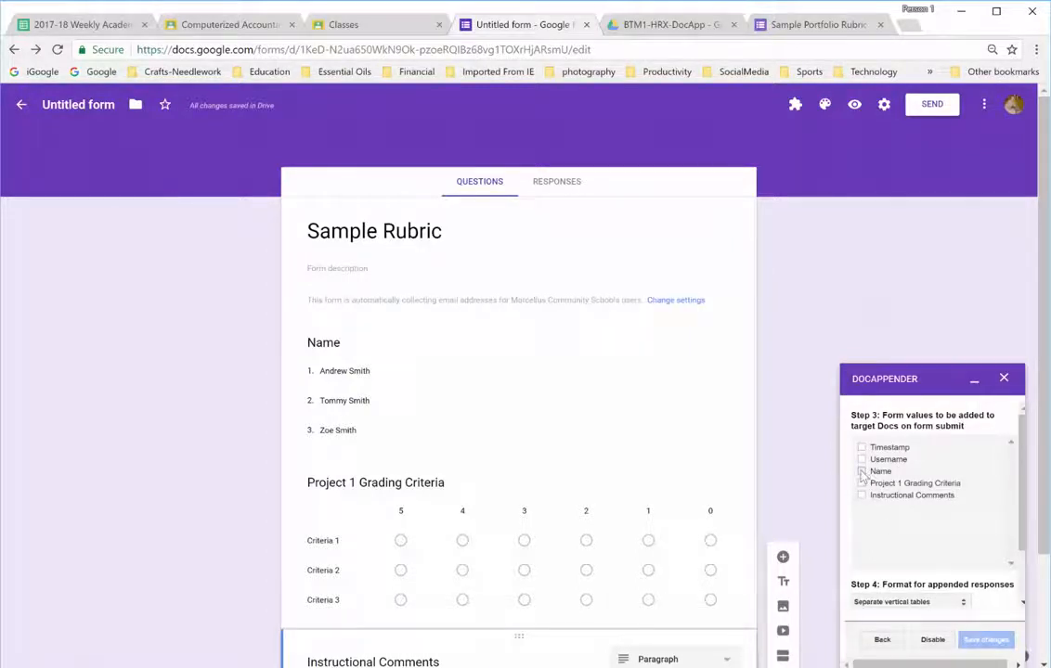
{"action": "left_click", "coordinate": [862, 471]}
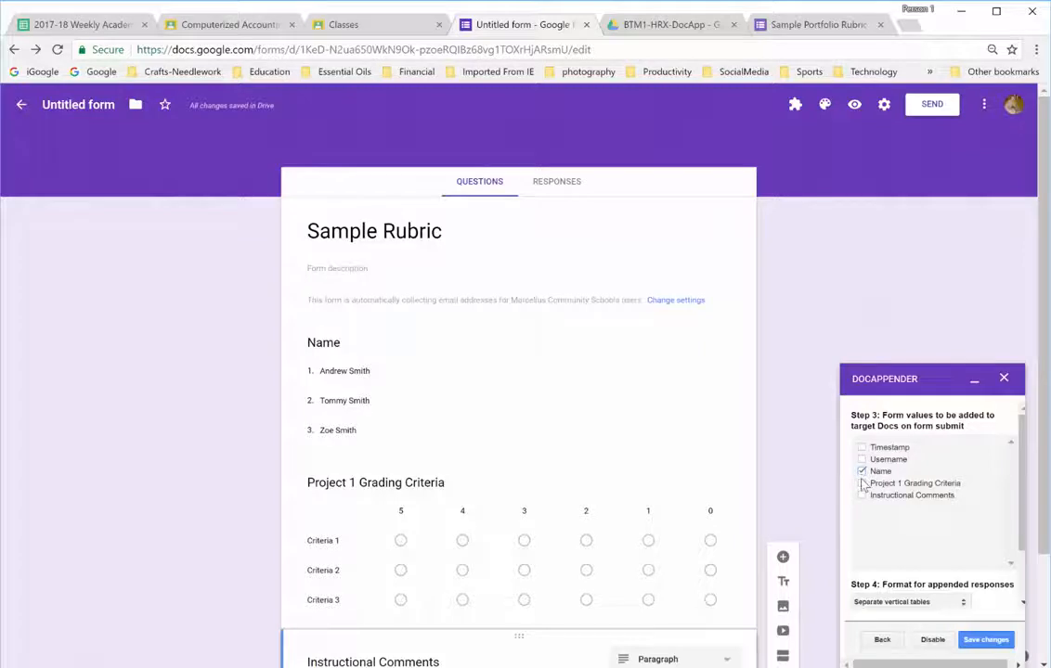
{"action": "left_click", "coordinate": [862, 483]}
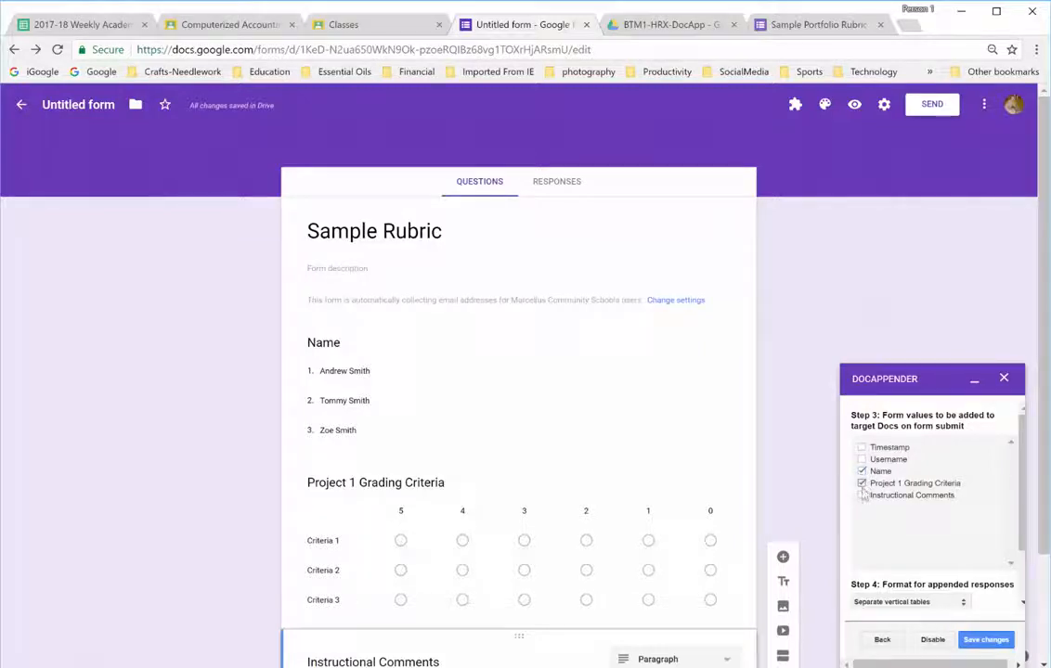
{"action": "left_click", "coordinate": [861, 496]}
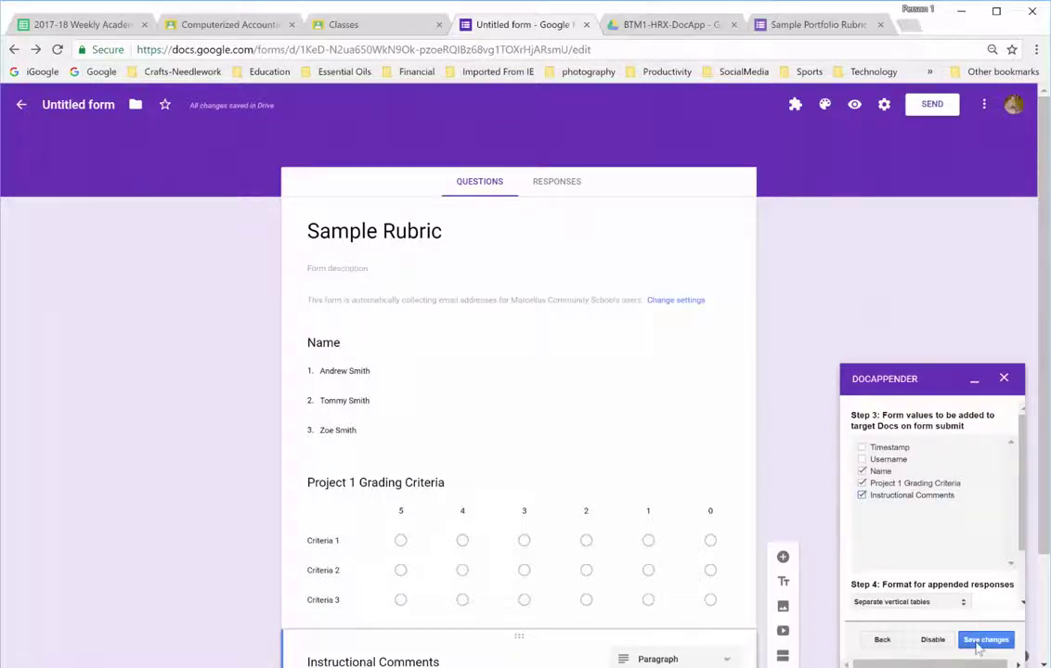
{"action": "left_click", "coordinate": [910, 600]}
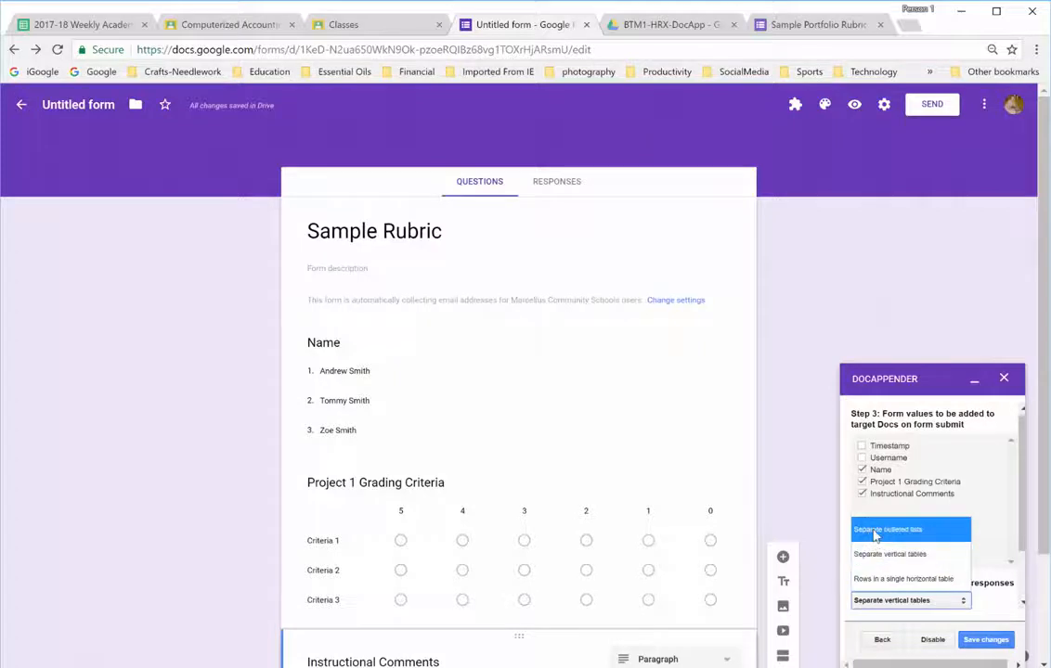
{"action": "mouse_move", "coordinate": [960, 532]}
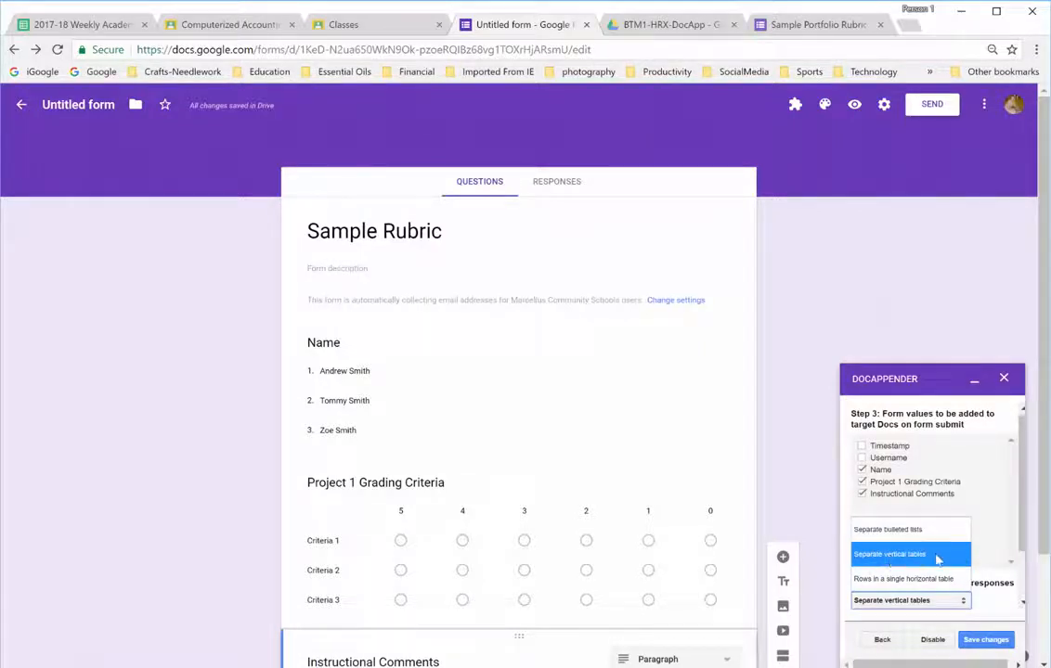
{"action": "mouse_move", "coordinate": [888, 551]}
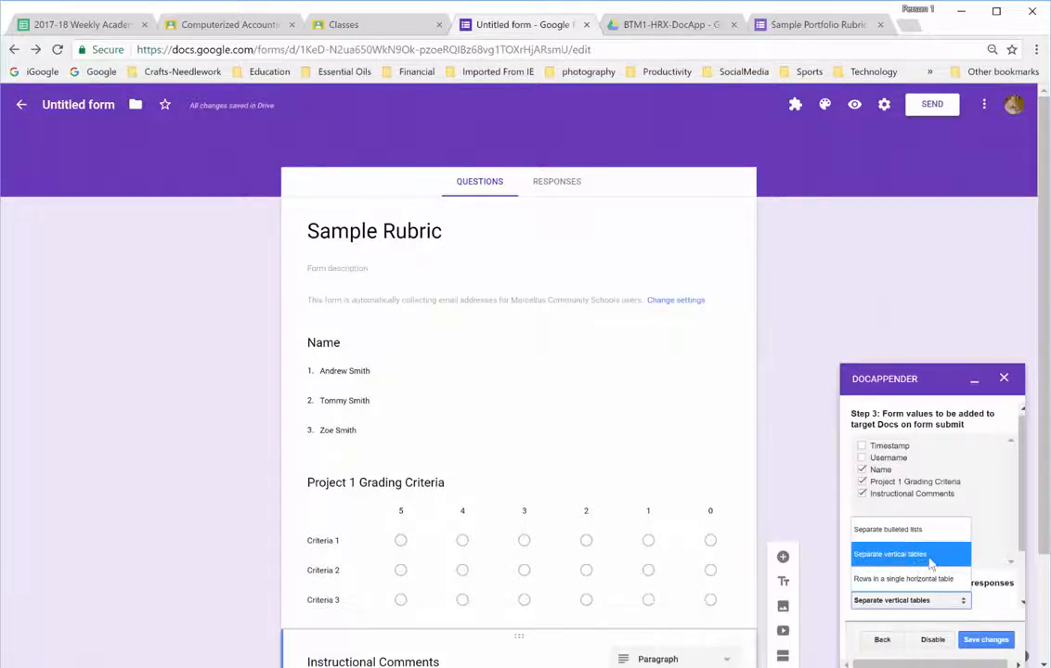
{"action": "left_click", "coordinate": [907, 554]}
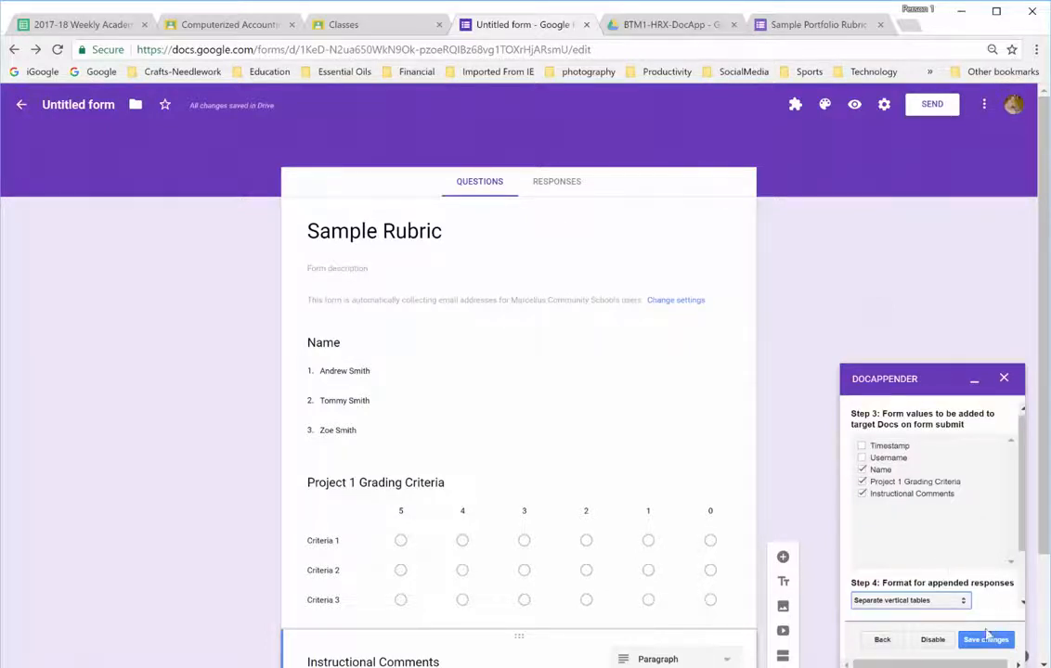
{"action": "left_click", "coordinate": [987, 637]}
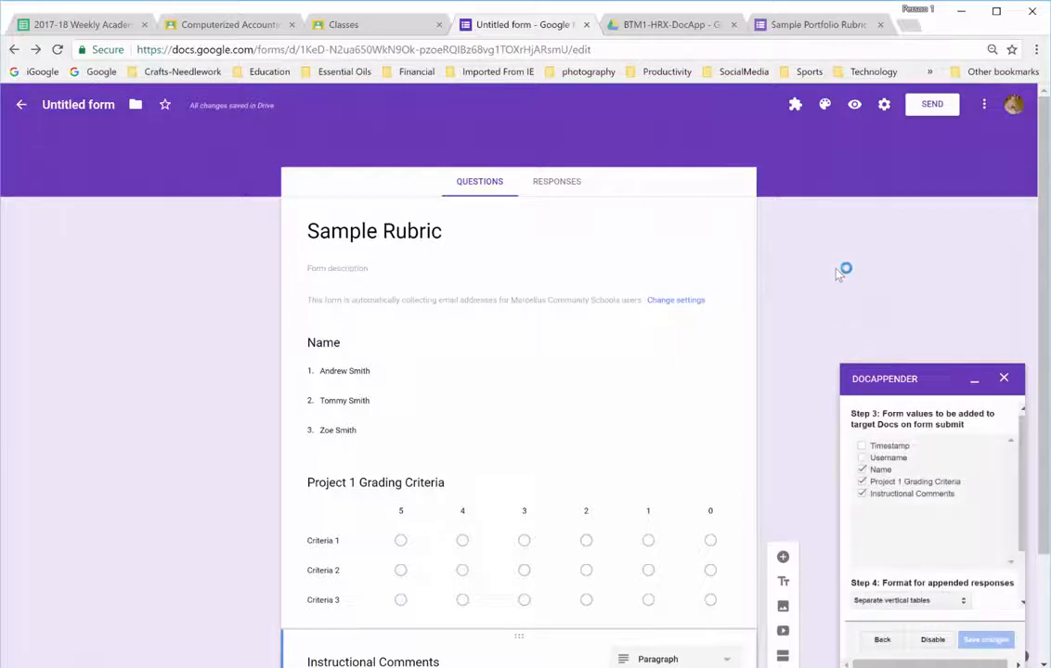
{"action": "mouse_move", "coordinate": [1005, 379]}
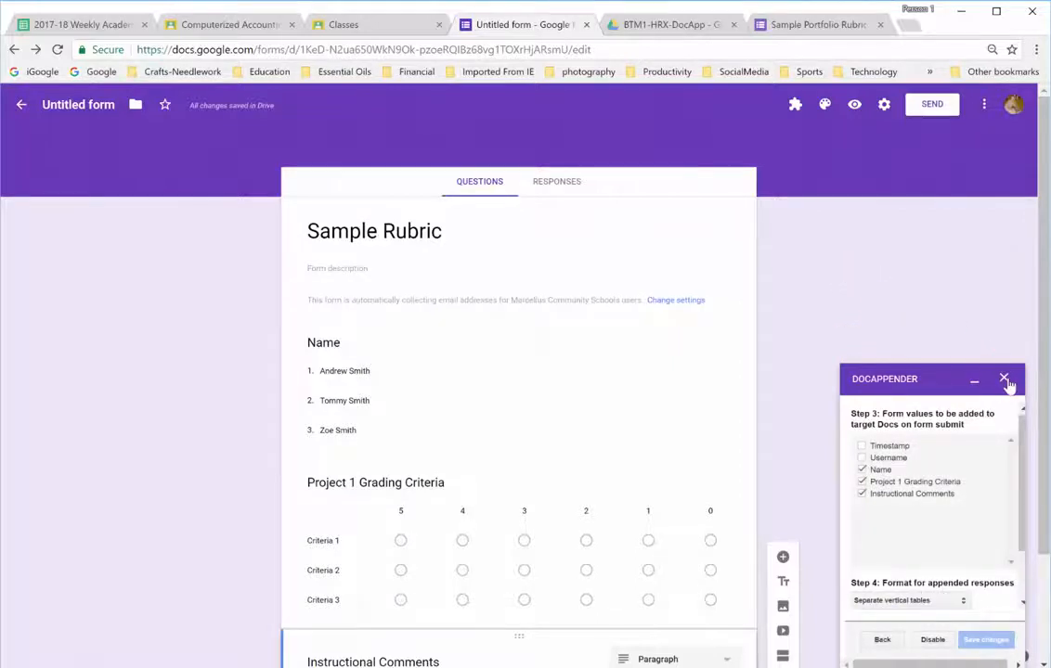
{"action": "left_click", "coordinate": [1004, 378]}
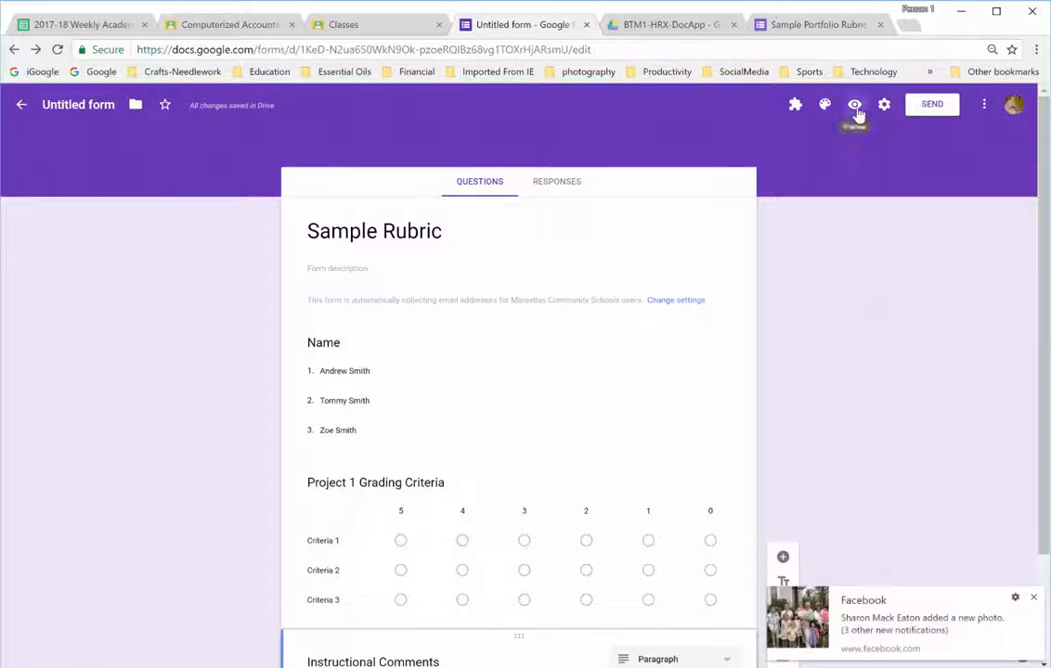
{"action": "left_click", "coordinate": [853, 103]}
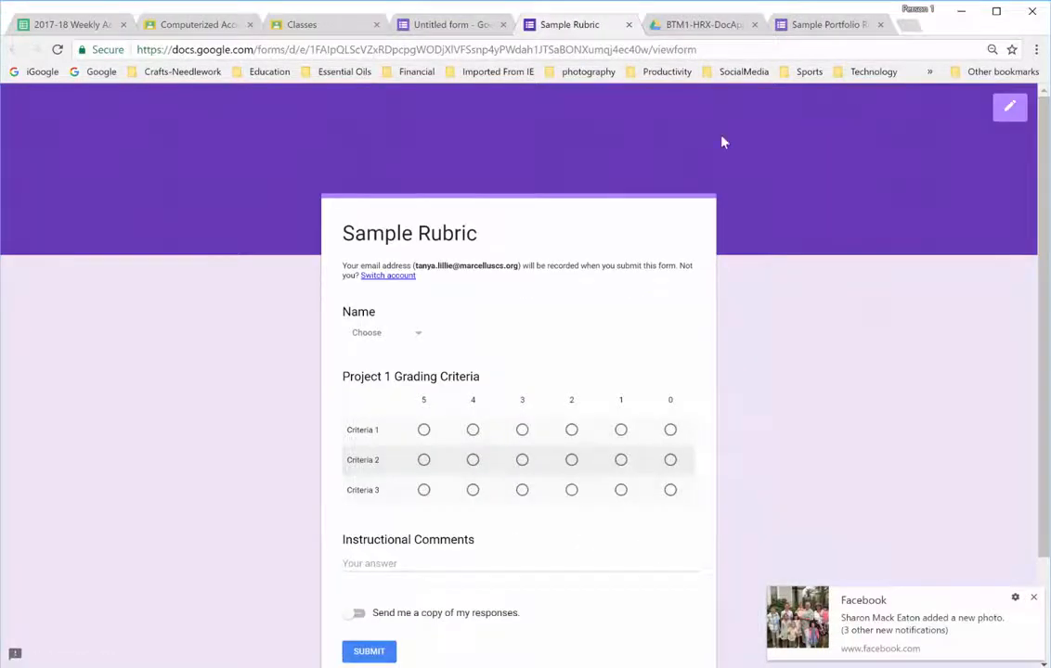
{"action": "left_click", "coordinate": [384, 333]}
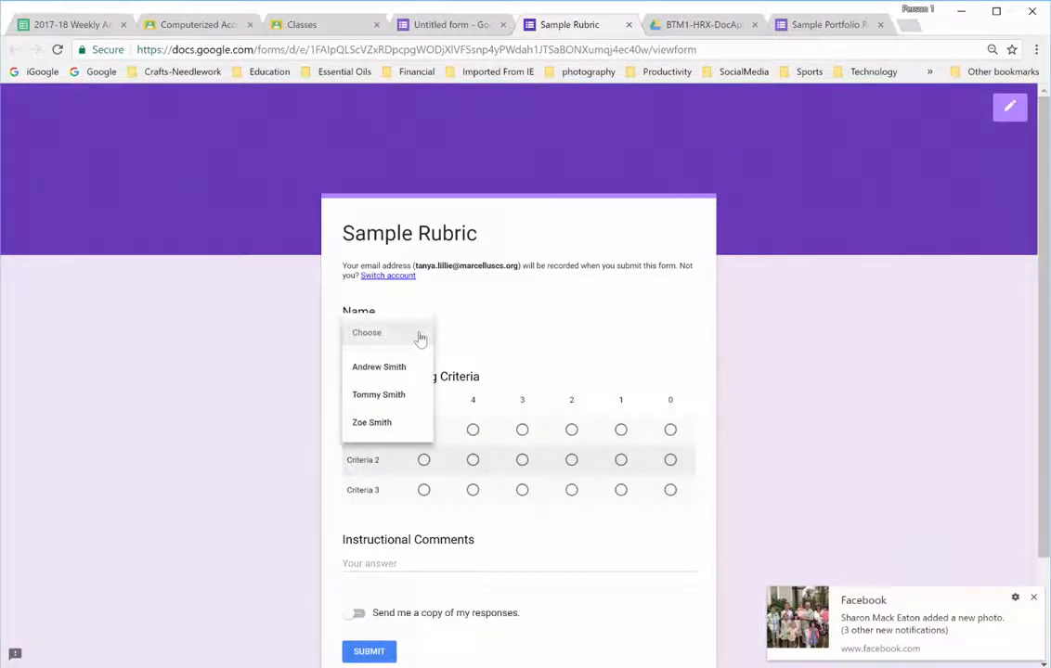
{"action": "left_click", "coordinate": [378, 367]}
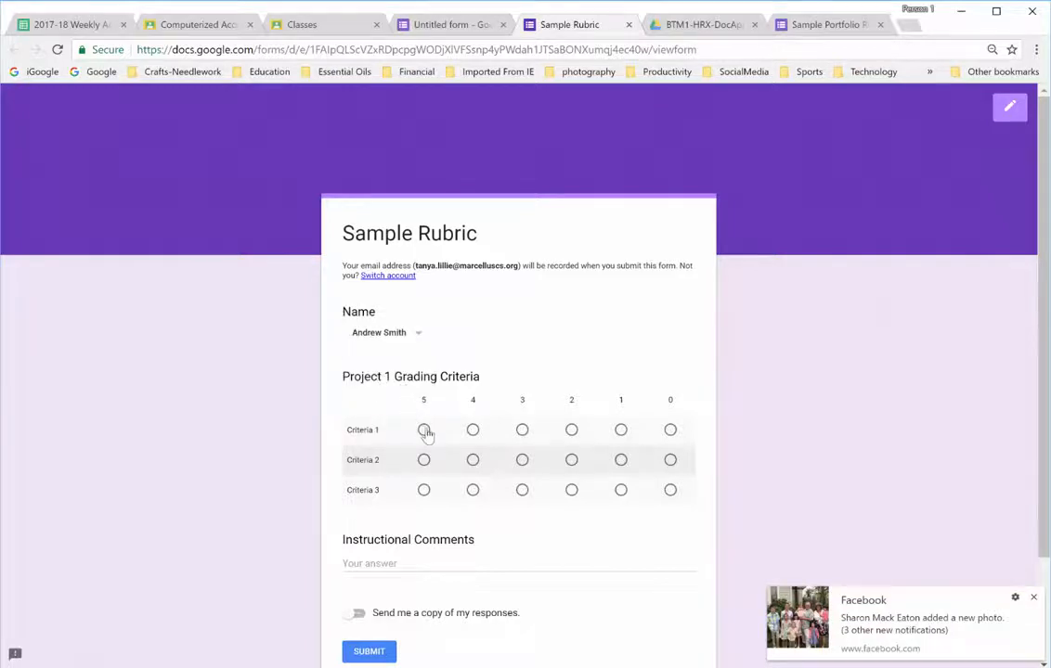
- Score every criterion 5, add the comment 'Great job!', and submit the response
{"action": "left_click", "coordinate": [423, 459]}
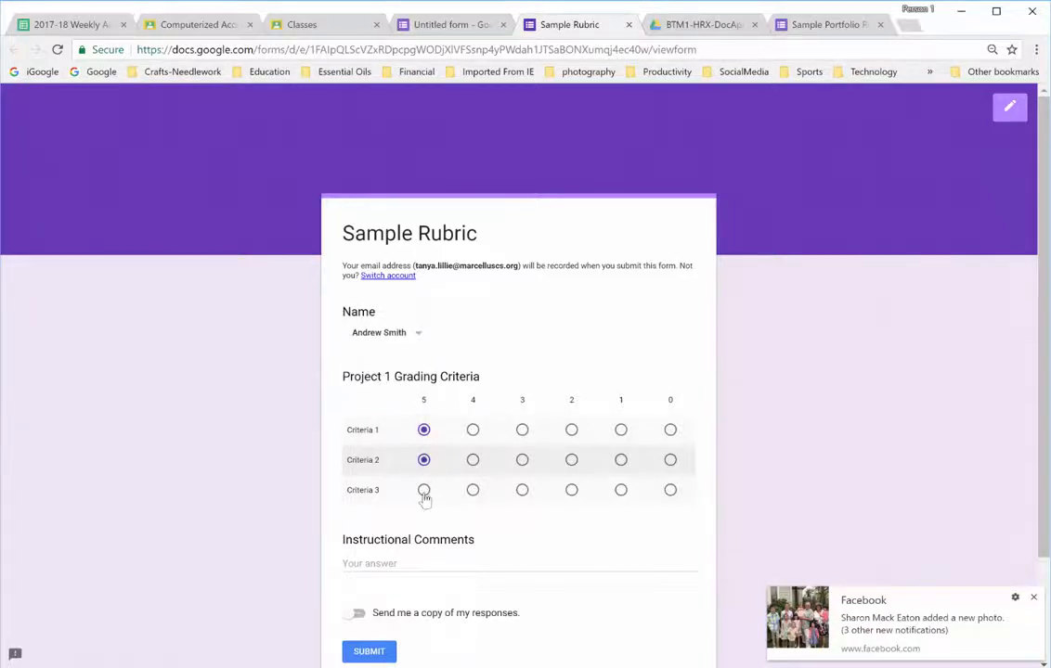
{"action": "left_click", "coordinate": [423, 489]}
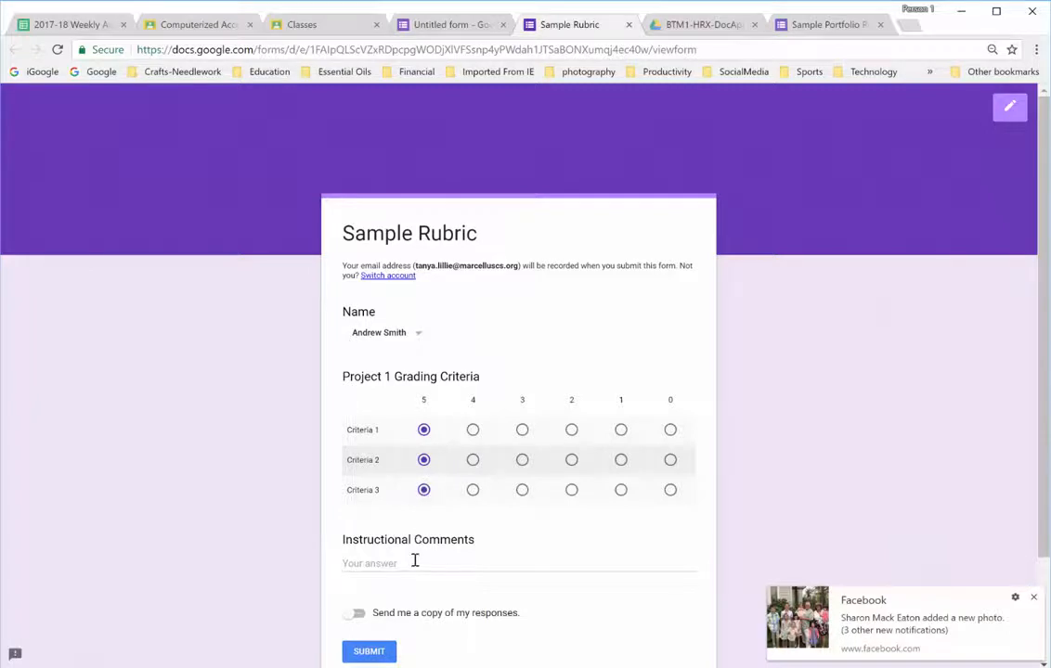
{"action": "type", "text": "Great job!"}
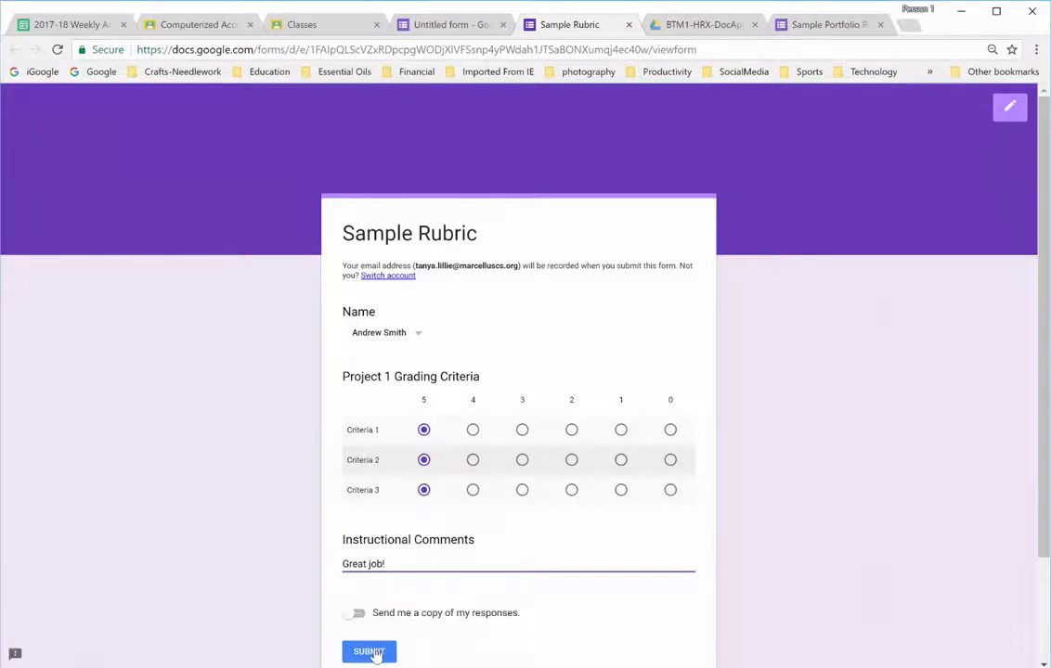
{"action": "left_click", "coordinate": [367, 652]}
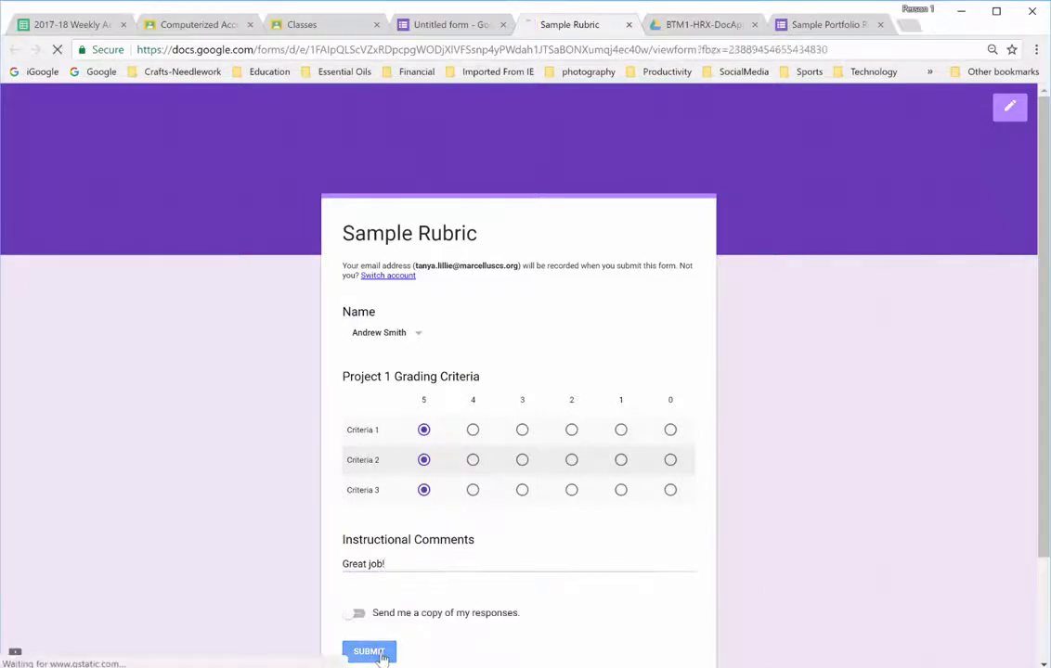
{"action": "left_click", "coordinate": [367, 651]}
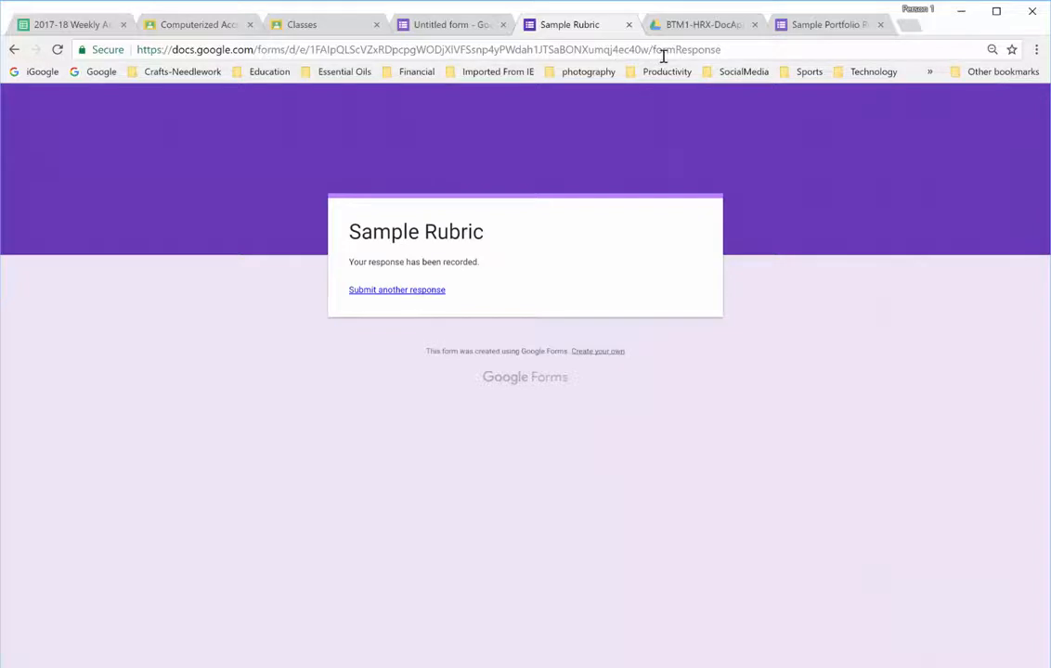
{"action": "left_click", "coordinate": [696, 24]}
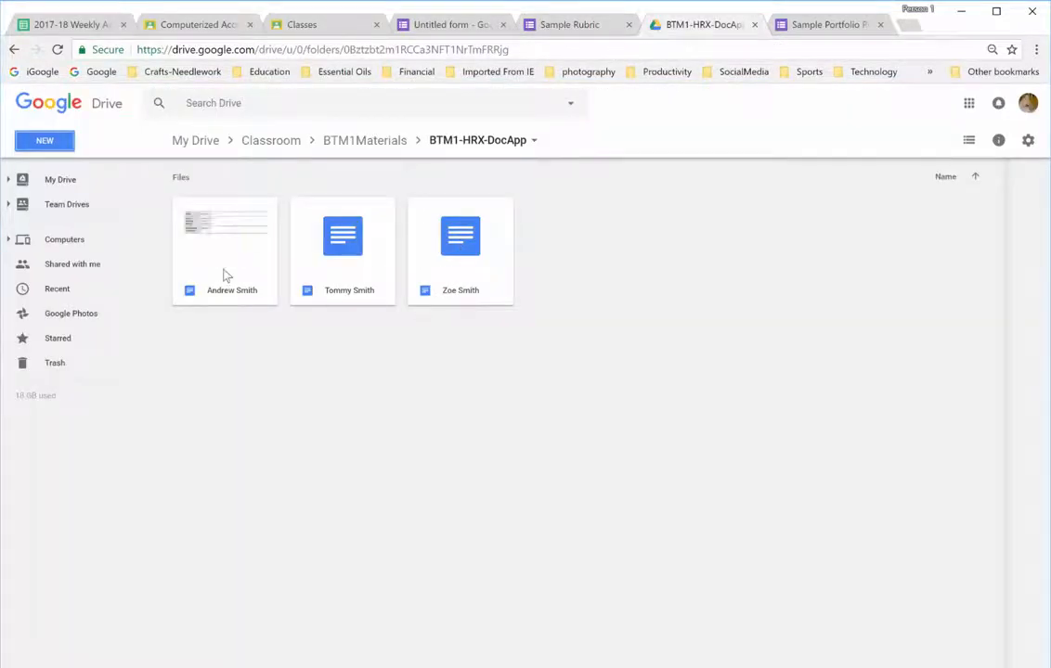
{"action": "double_click", "coordinate": [225, 235]}
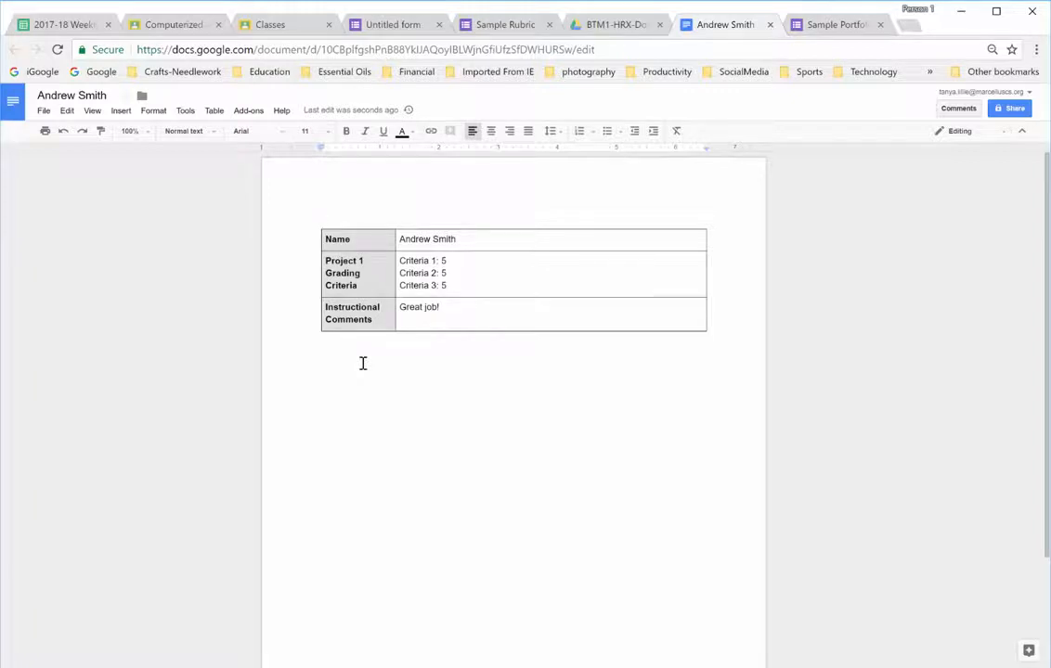
{"action": "mouse_move", "coordinate": [303, 269]}
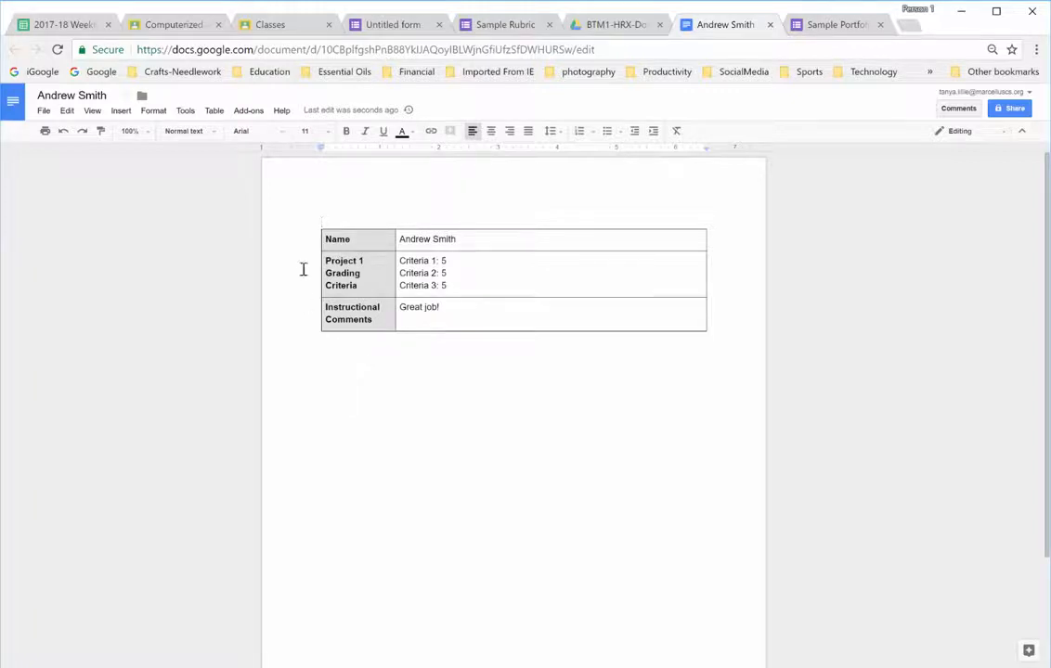
{"action": "mouse_move", "coordinate": [401, 422]}
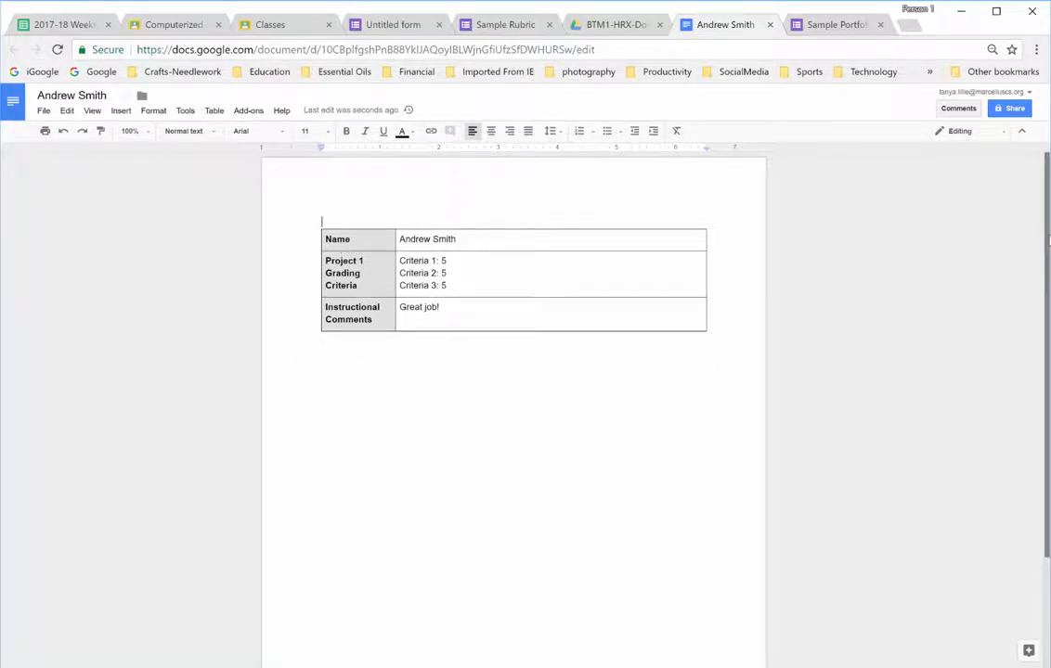
{"action": "scroll", "scroll_direction": "down", "scroll_amount": 3}
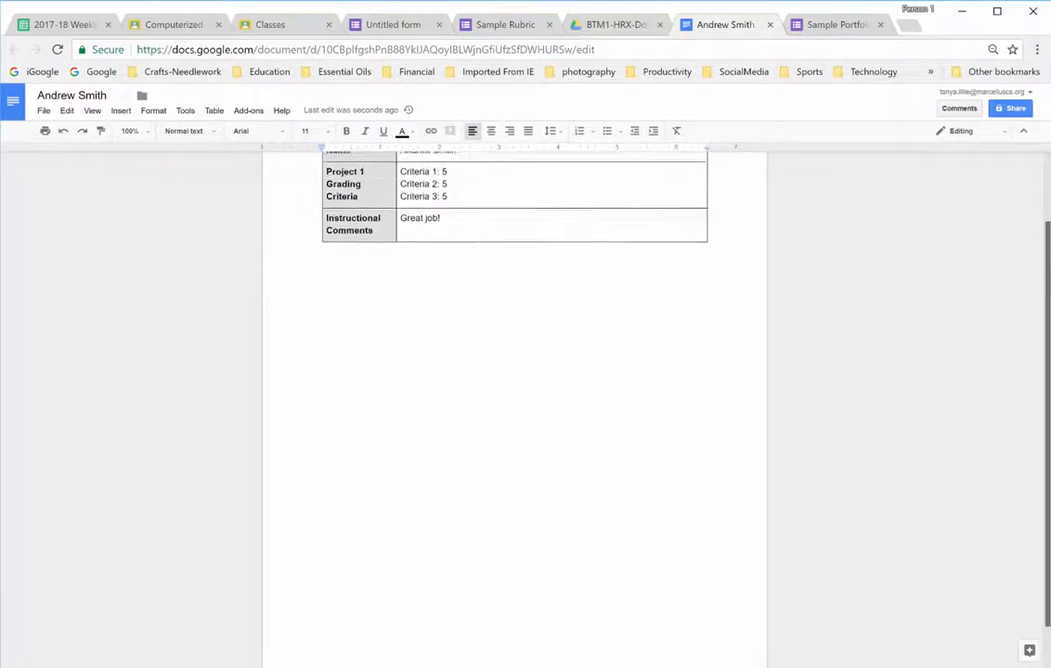
{"action": "left_click", "coordinate": [394, 24]}
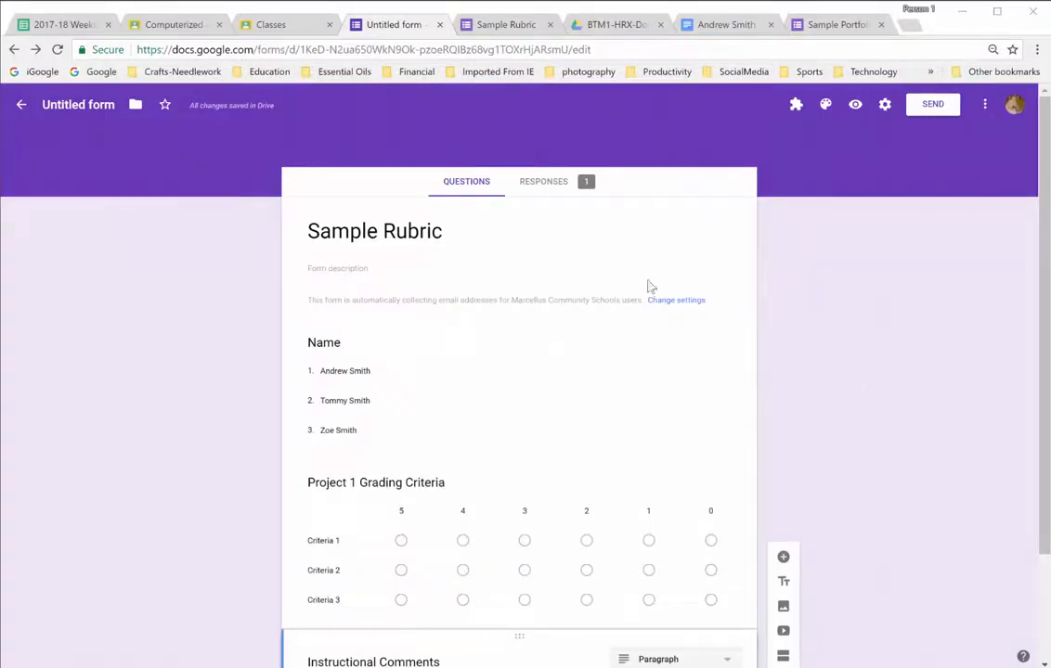
- Open the Sample Rubric responses in a linked Google Sheets spreadsheet
{"action": "left_click", "coordinate": [543, 181]}
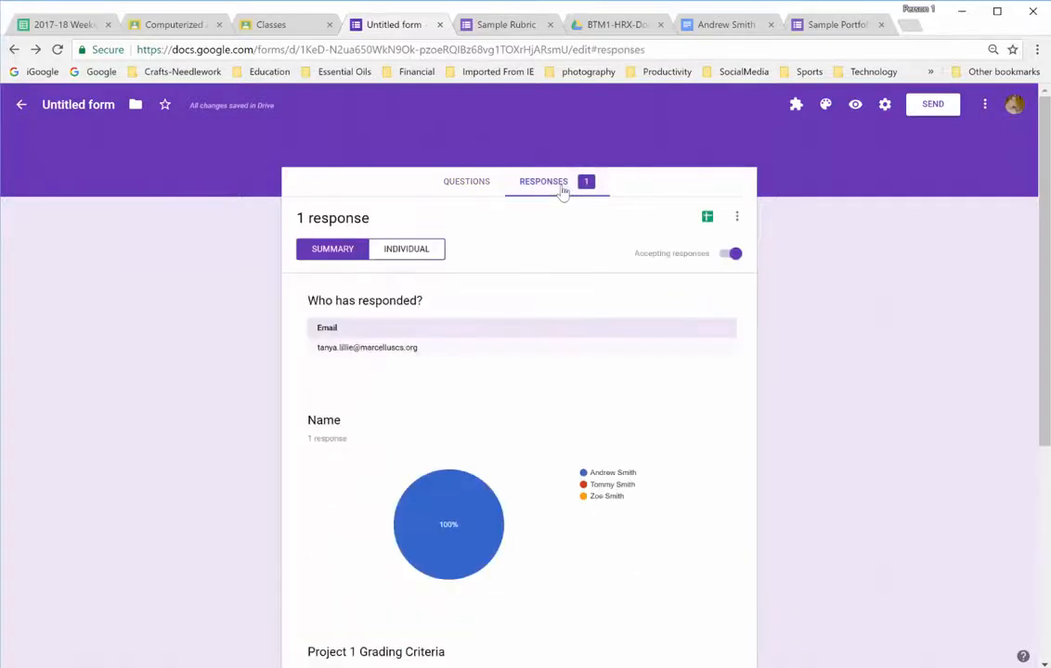
{"action": "mouse_move", "coordinate": [705, 223]}
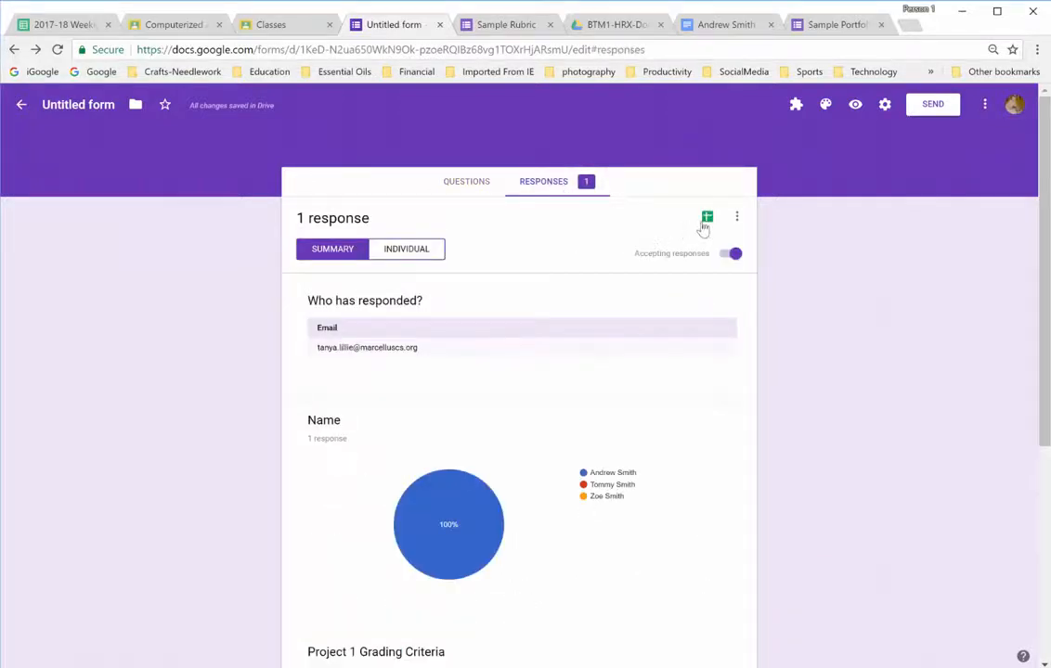
{"action": "left_click", "coordinate": [706, 217]}
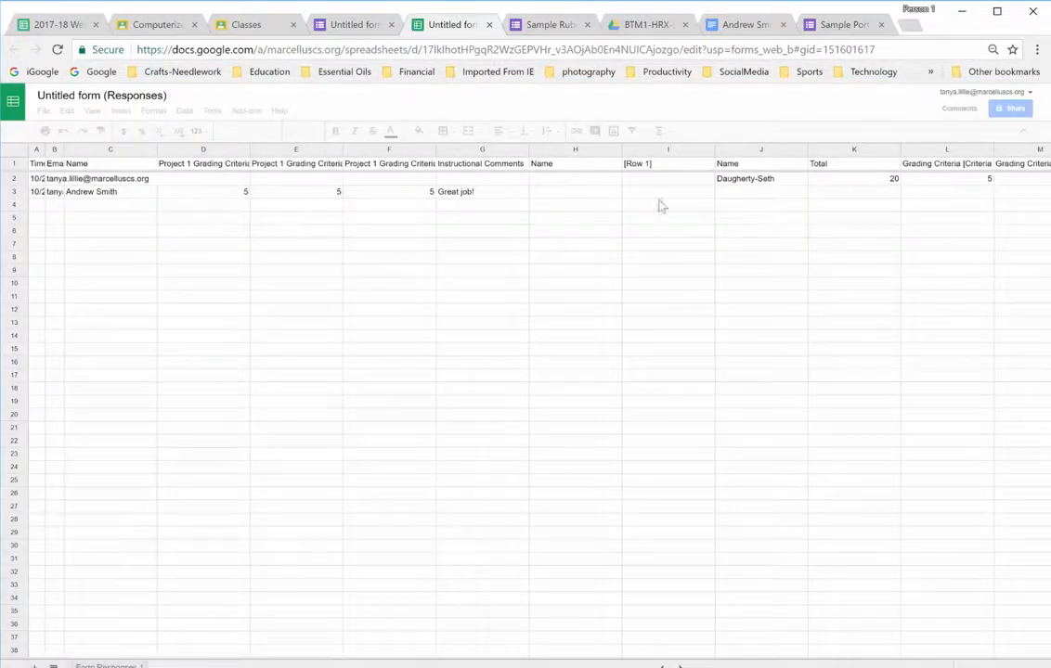
- Insert an empty column to the left of the first criterion scores in column D
{"action": "left_click", "coordinate": [204, 149]}
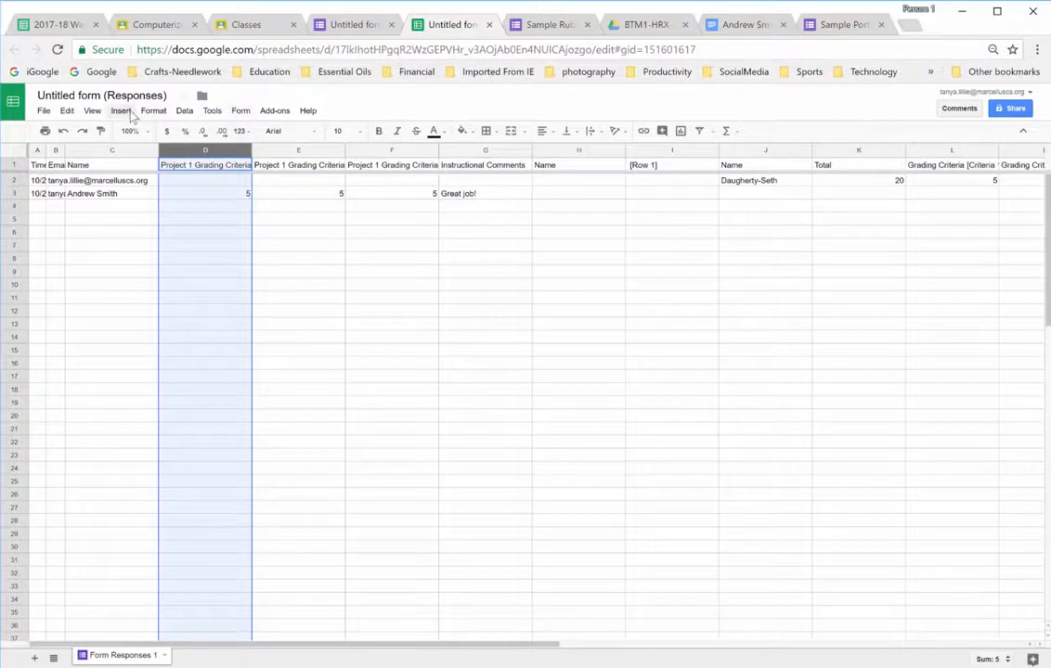
{"action": "left_click", "coordinate": [120, 110]}
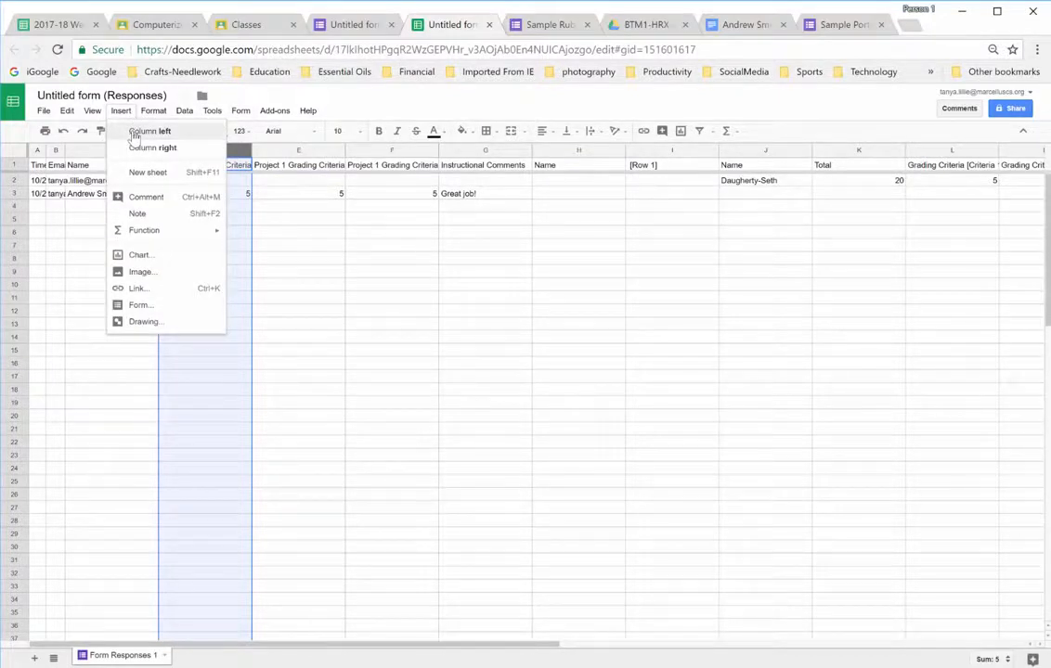
{"action": "left_click", "coordinate": [149, 131]}
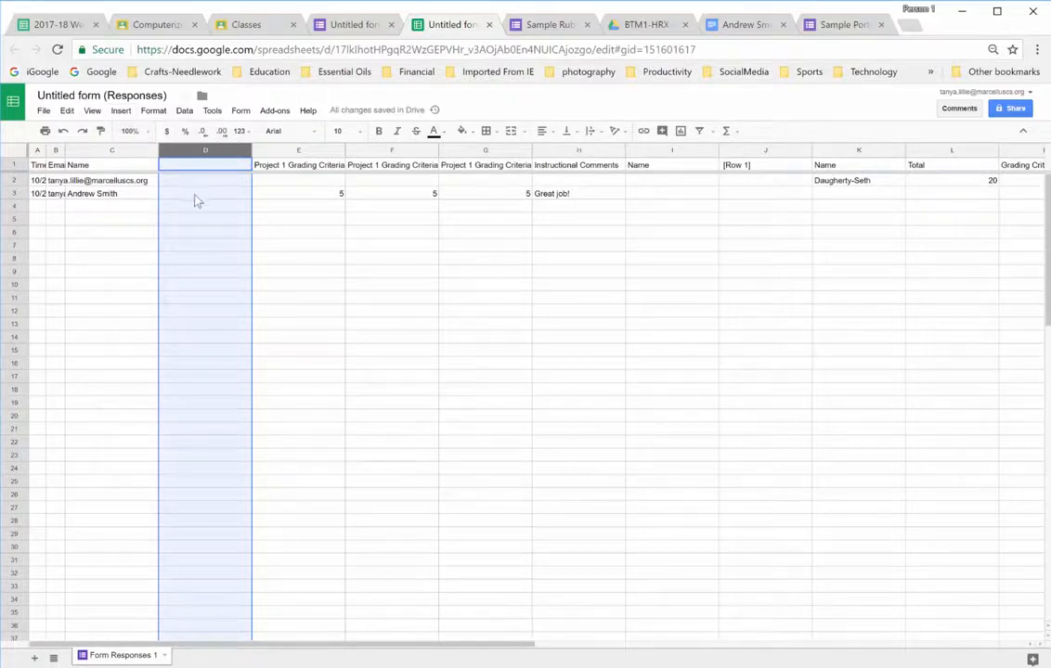
{"action": "left_click", "coordinate": [204, 193]}
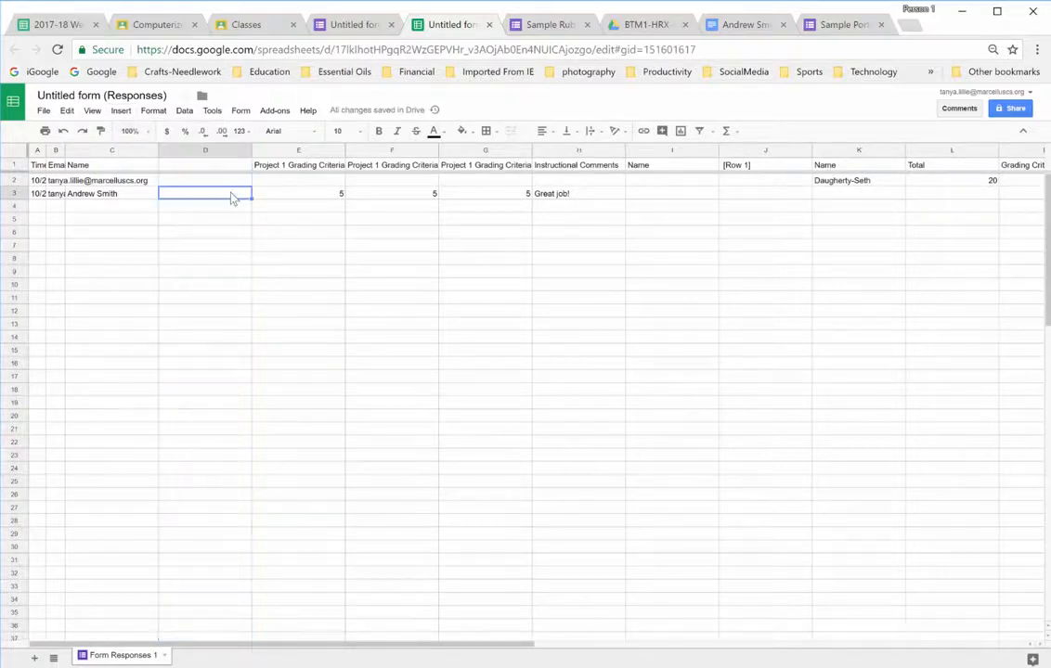
{"action": "left_click", "coordinate": [204, 180]}
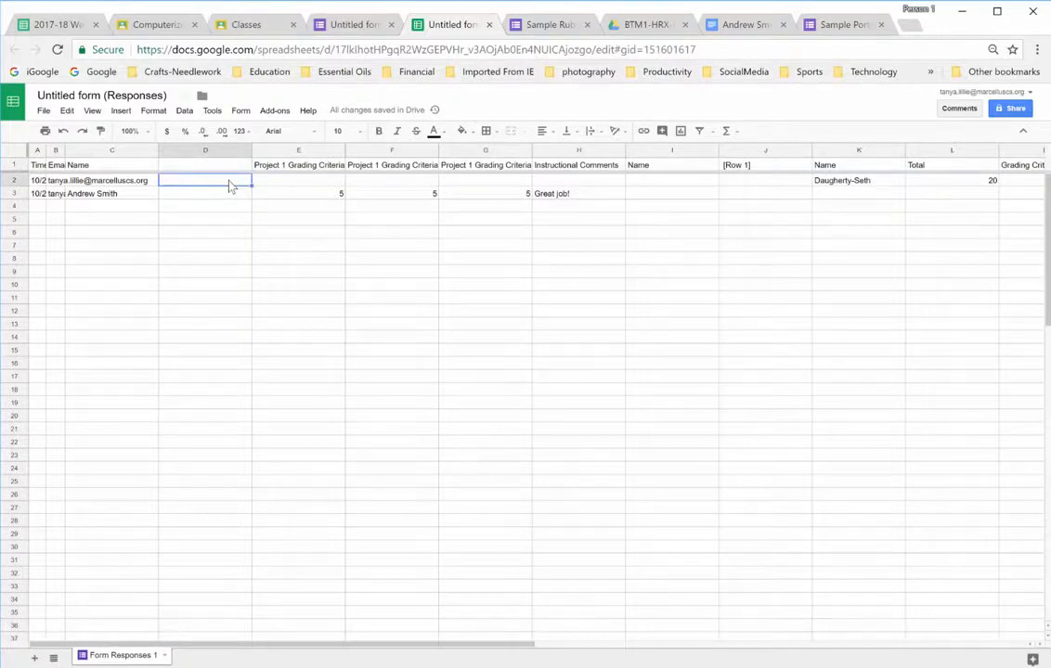
{"action": "type", "text": "Totals"}
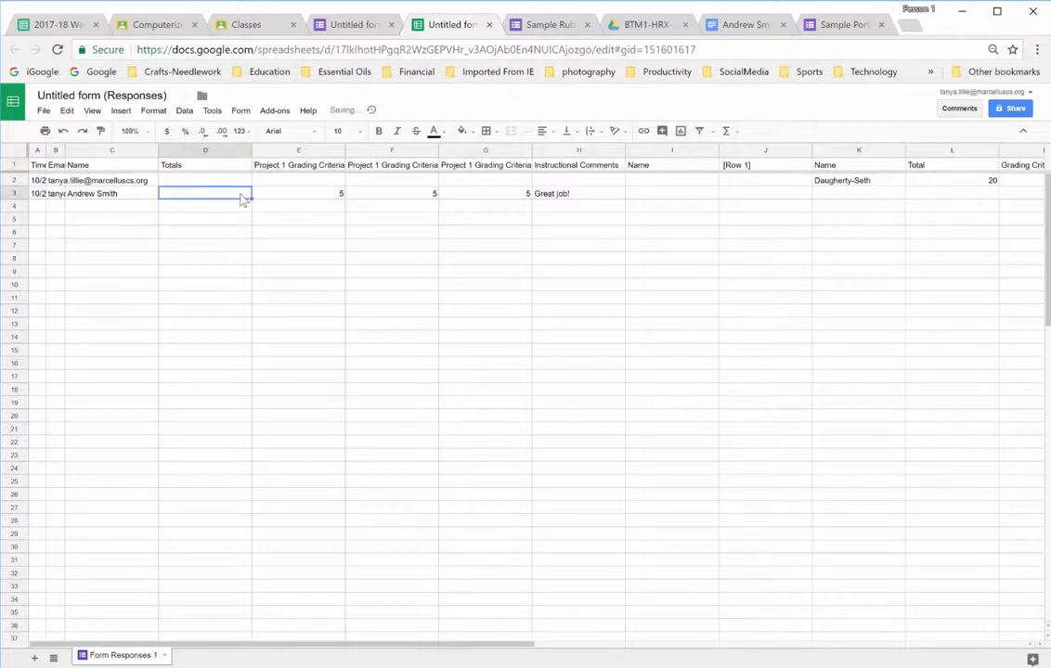
{"action": "type", "text": "="}
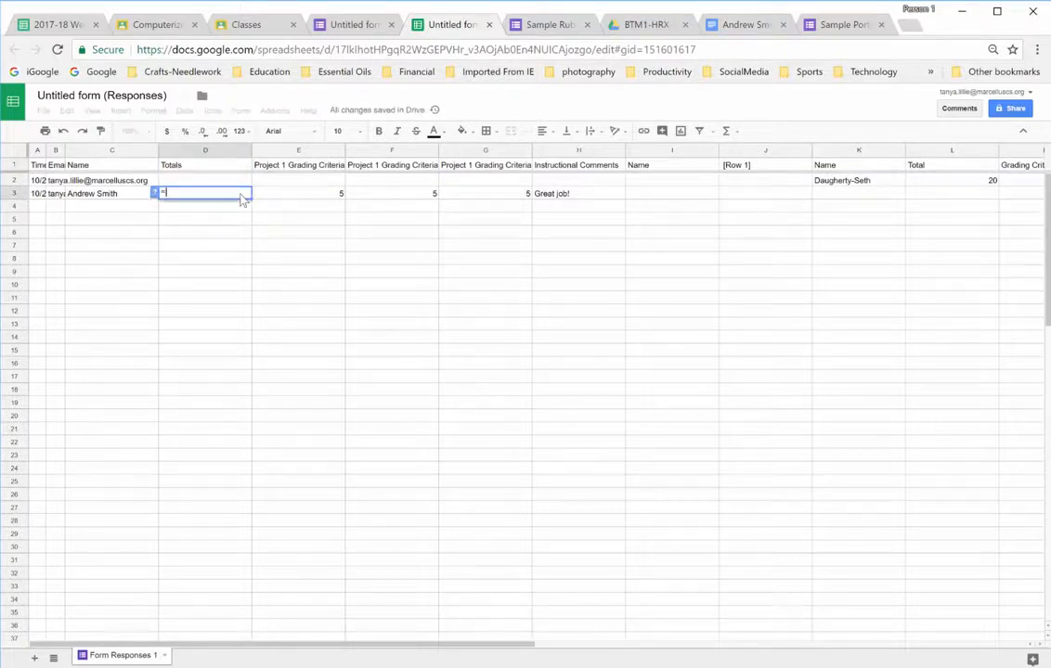
{"action": "type", "text": "=sum(E3:G3"}
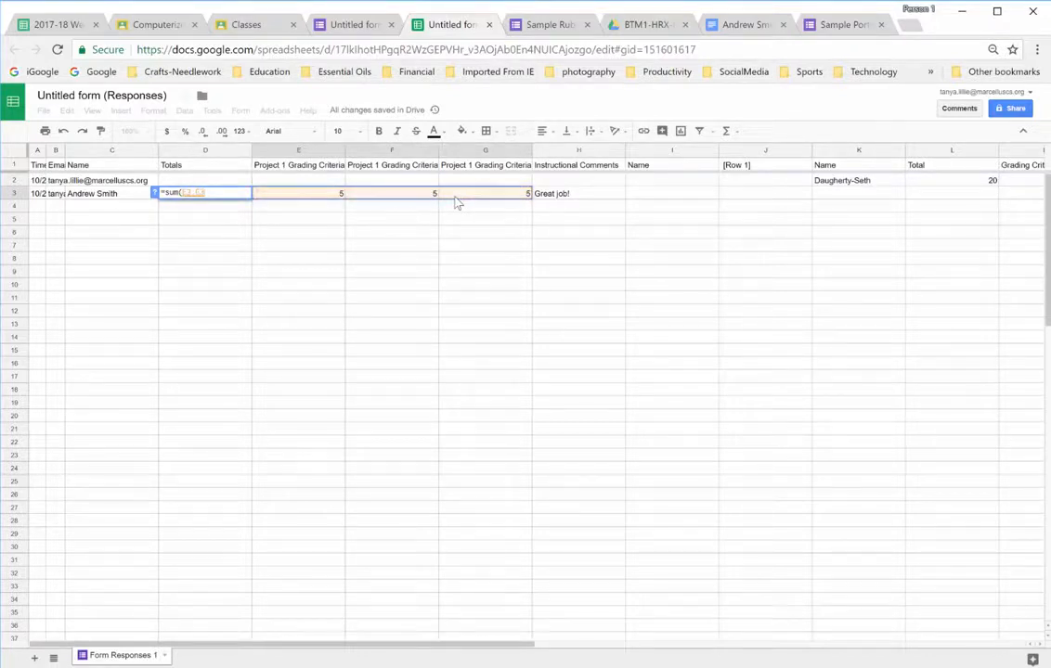
{"action": "key", "text": "Enter"}
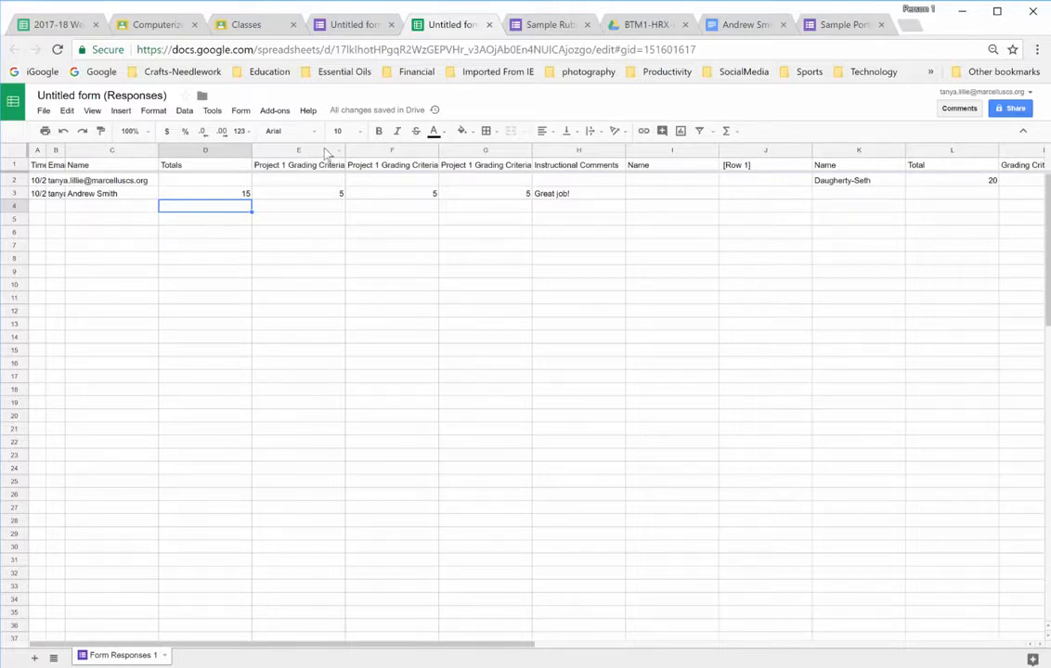
{"action": "mouse_move", "coordinate": [446, 95]}
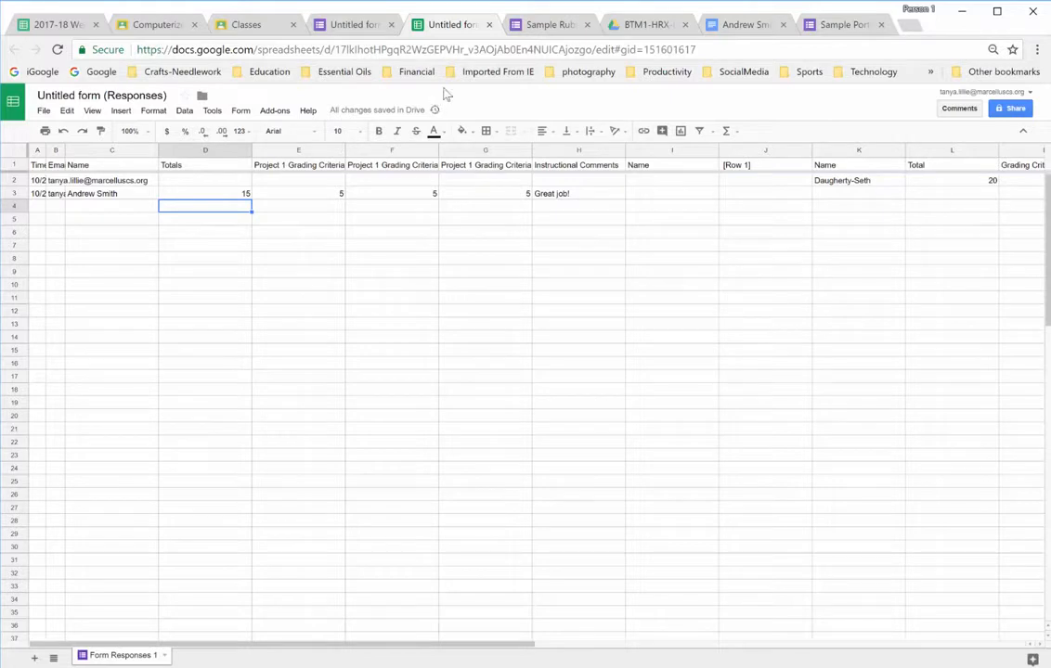